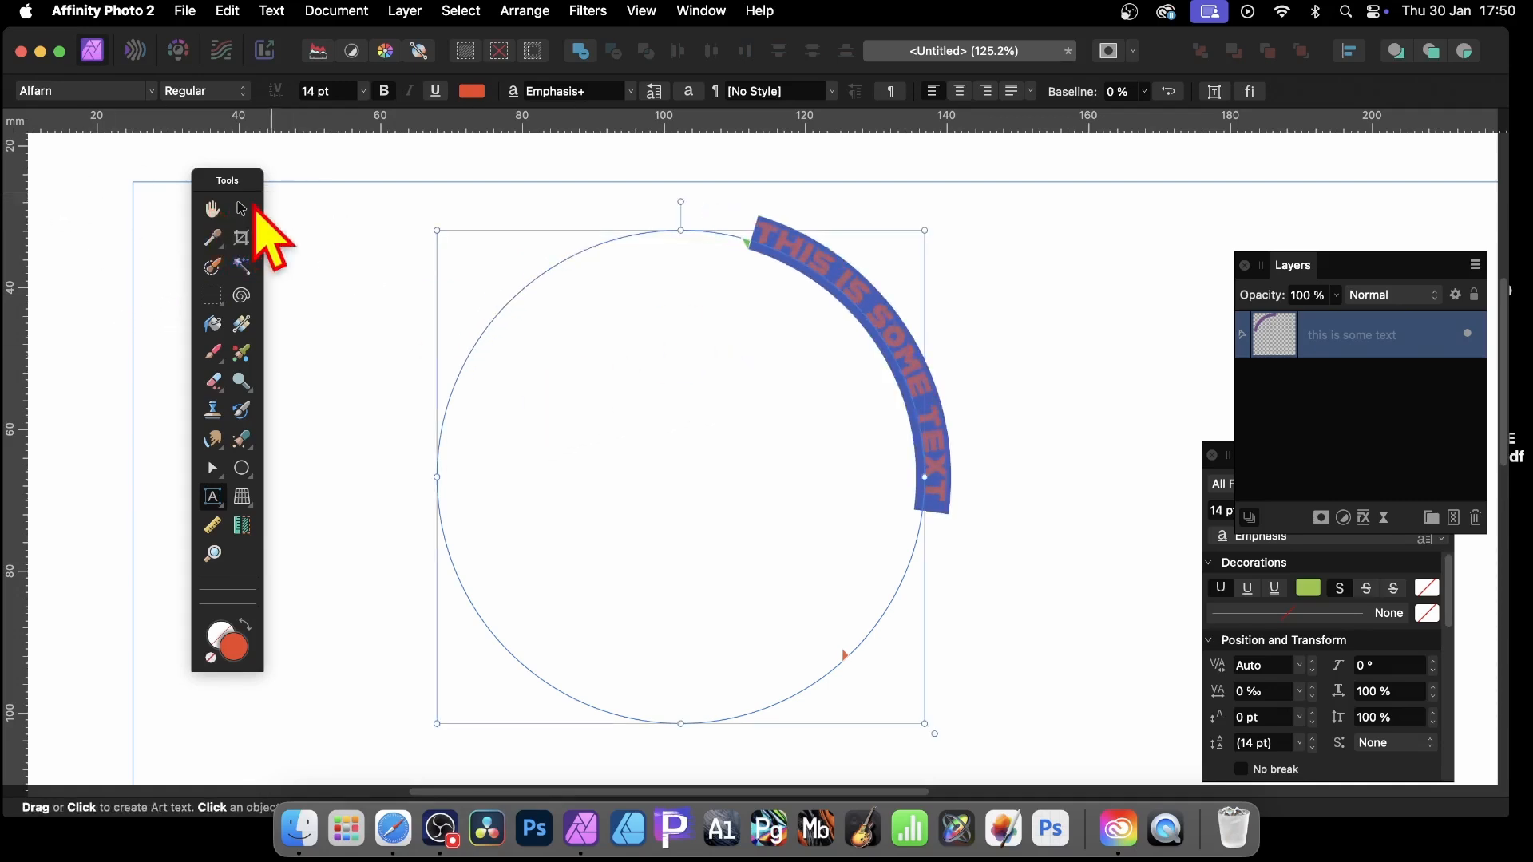
Step: Delete the old arched text and pick the Ellipse Tool to draw a new orange circle
click(241, 208)
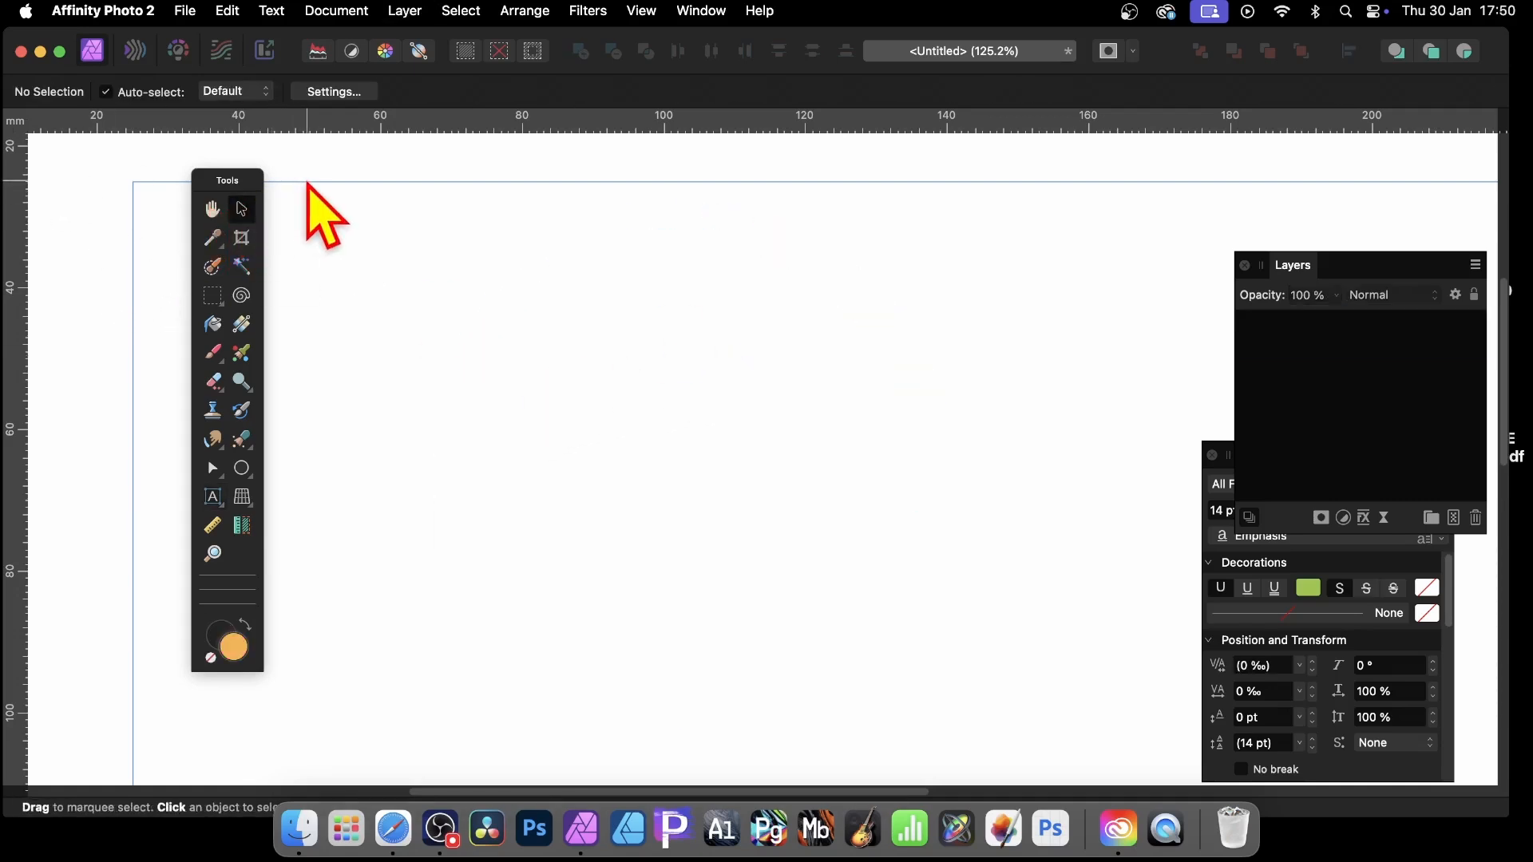
mouse_move(243, 468)
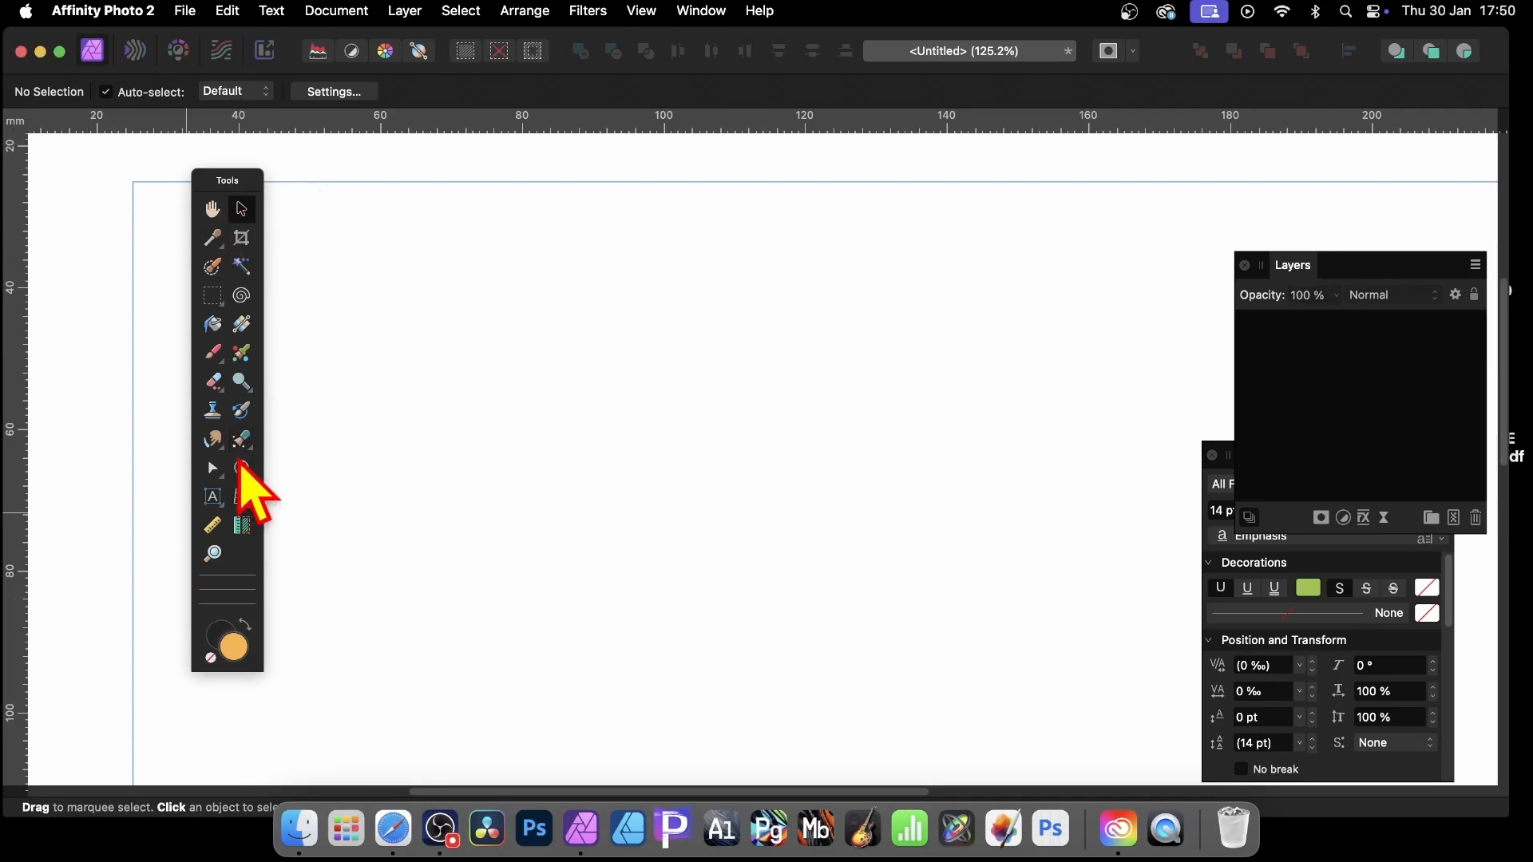
click(241, 468)
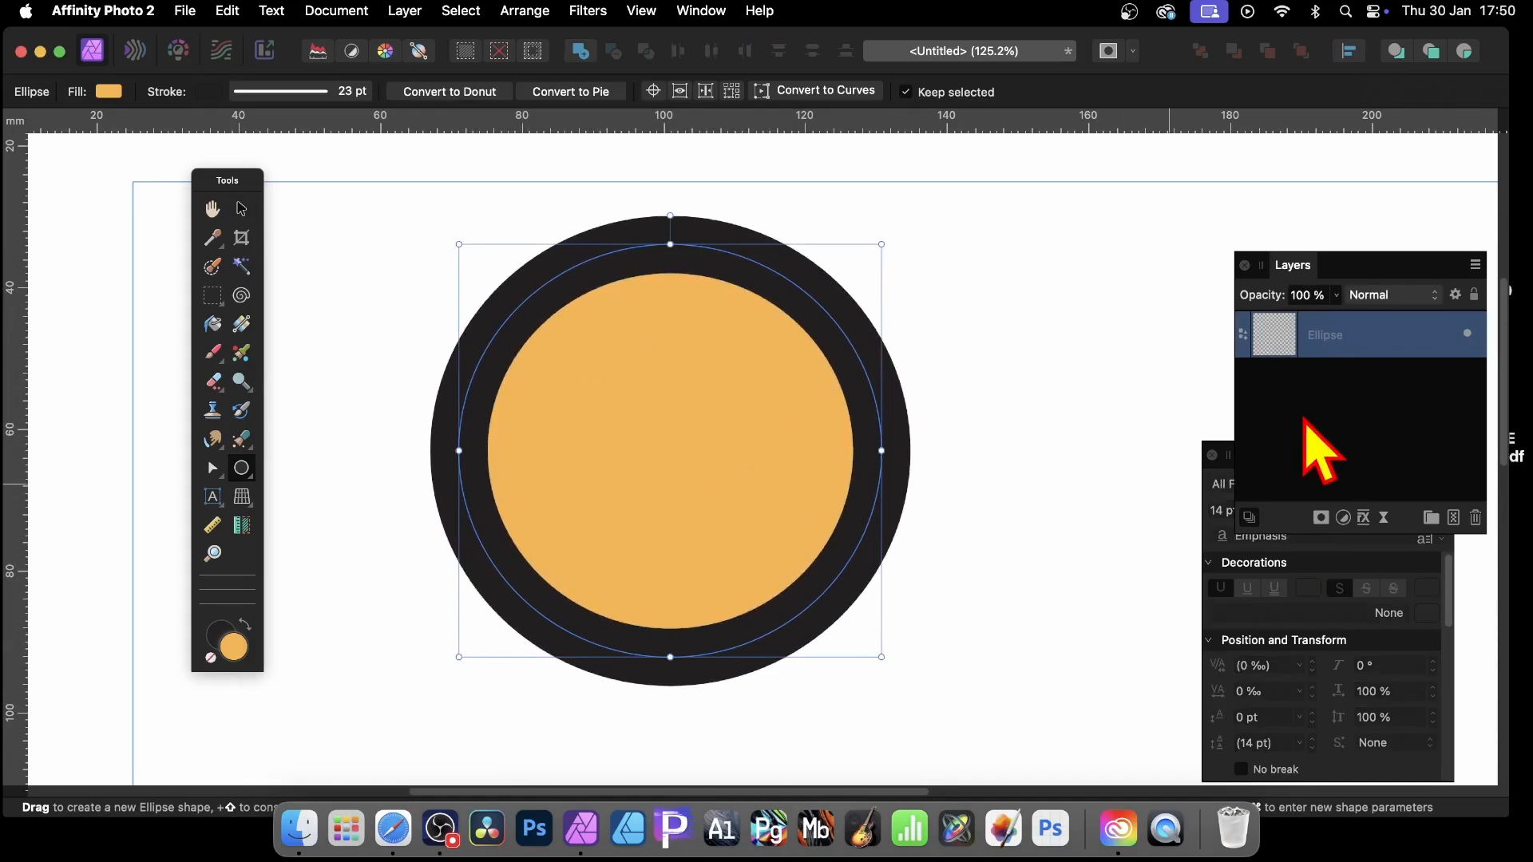
Step: With the Artistic Text Tool, convert the circle's edge into a shape text path
click(213, 496)
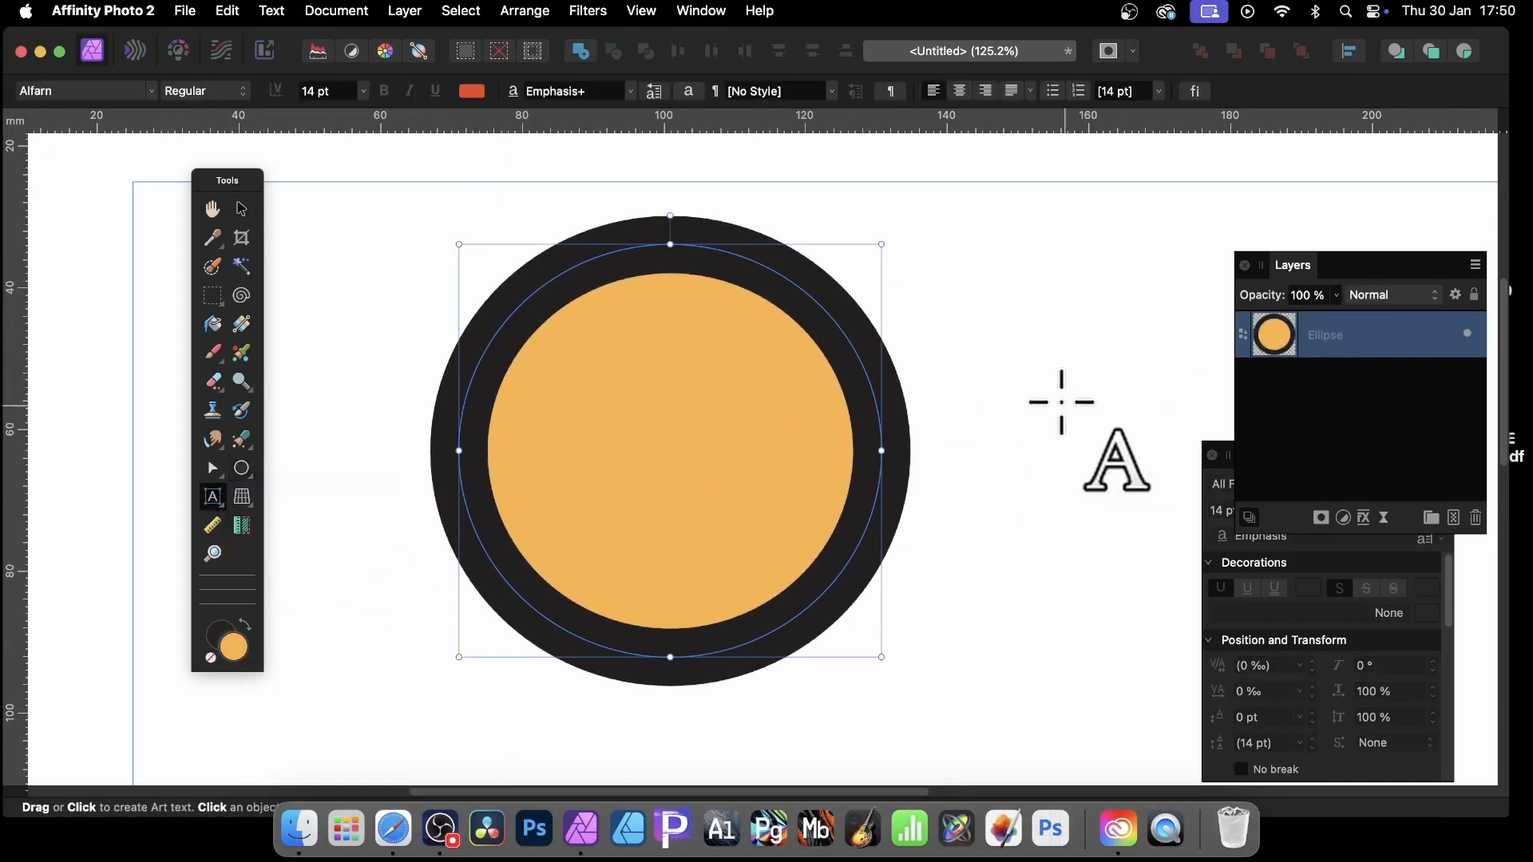
mouse_move(1061, 403)
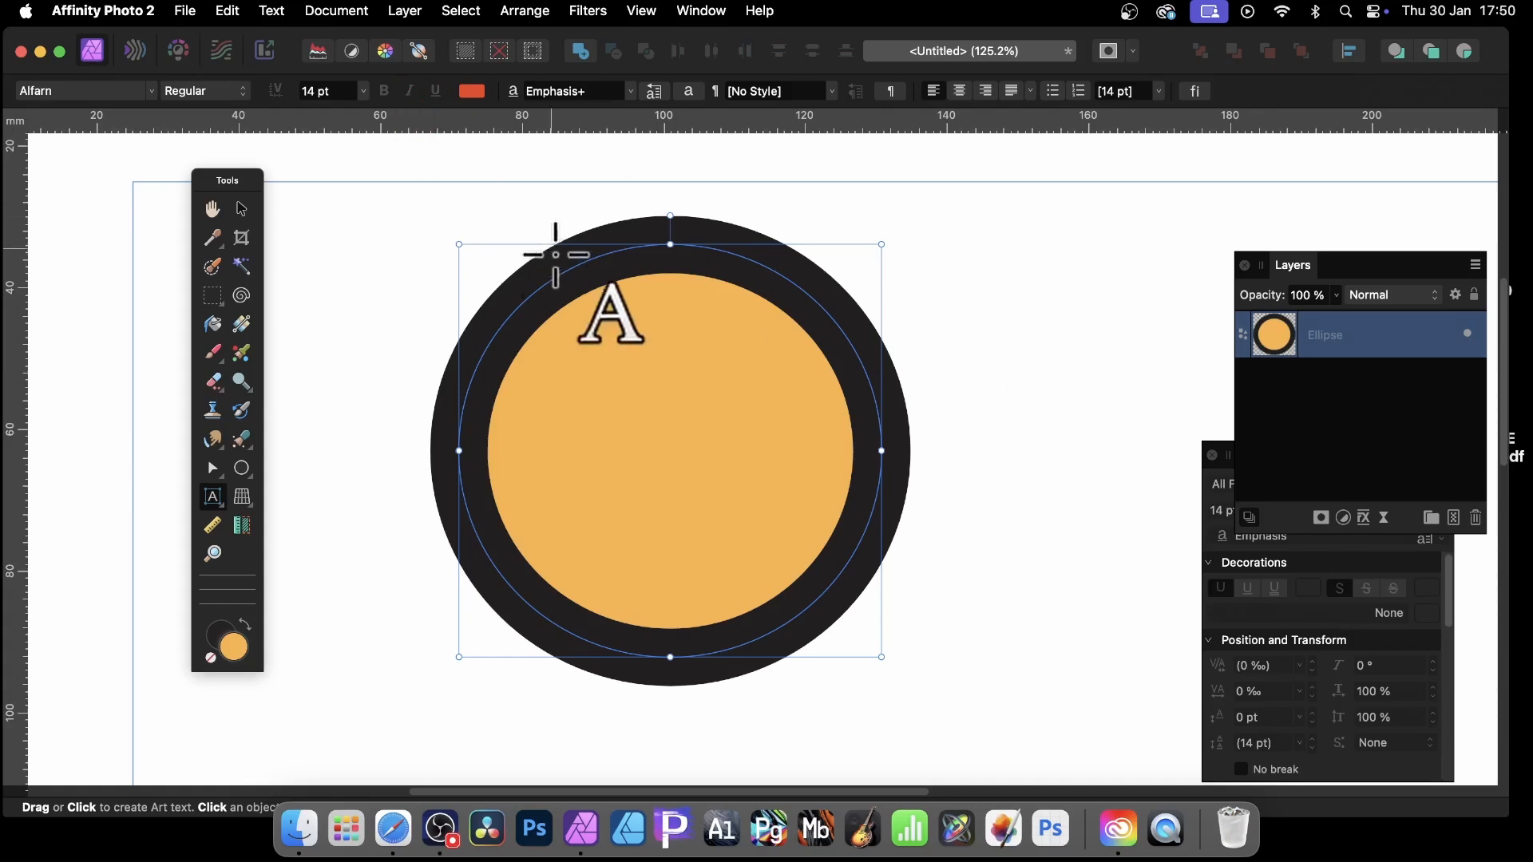
drag(612, 313, 705, 391)
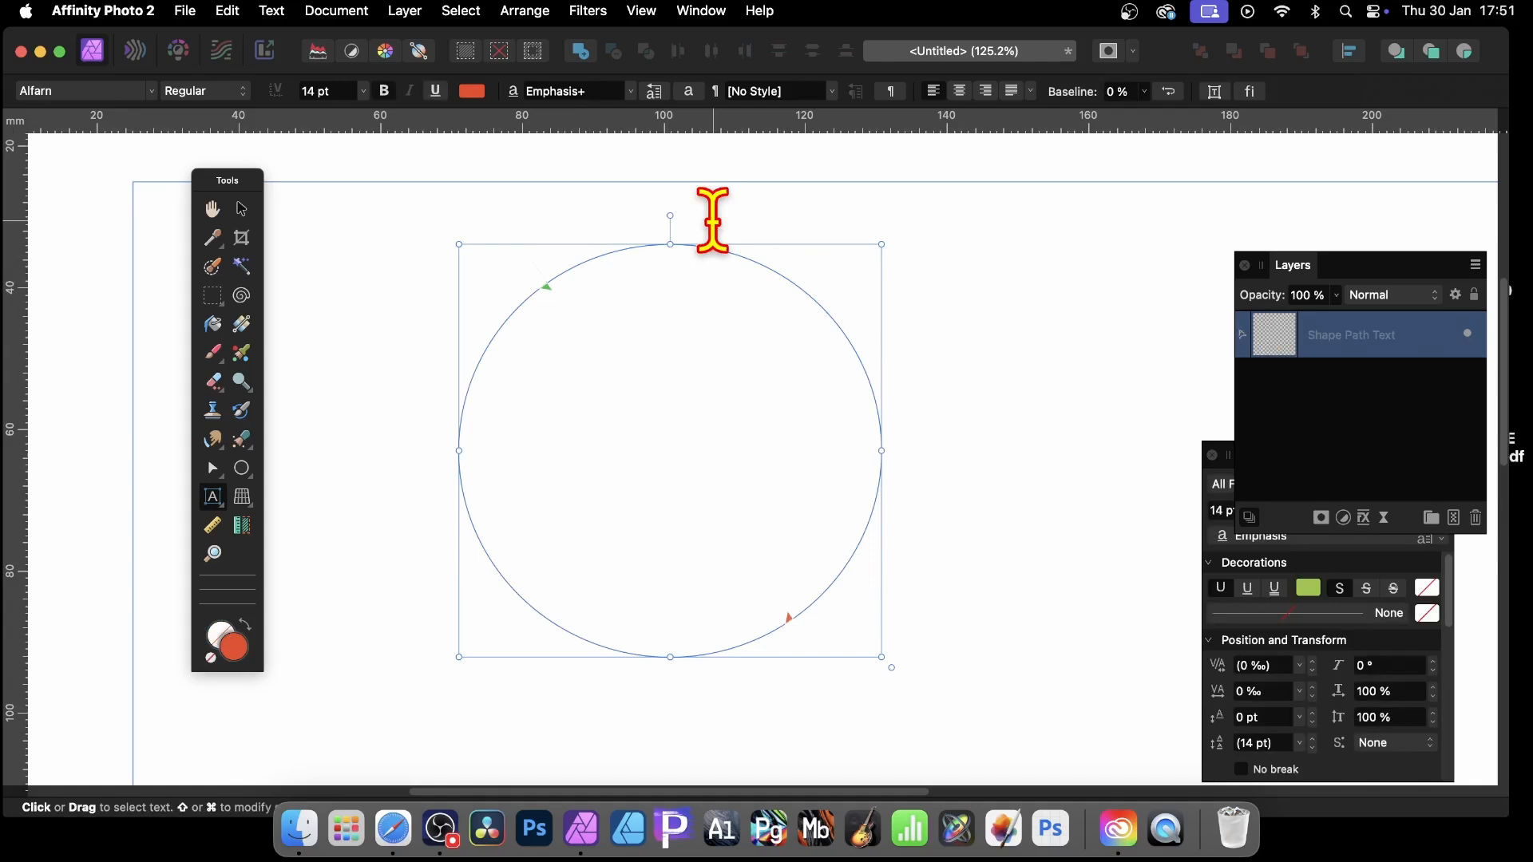
Step: Type 'THIS IS SOME TEXT AND MORE' along the path, moving the Character panel beside Layers
text(THIS IS SOM)
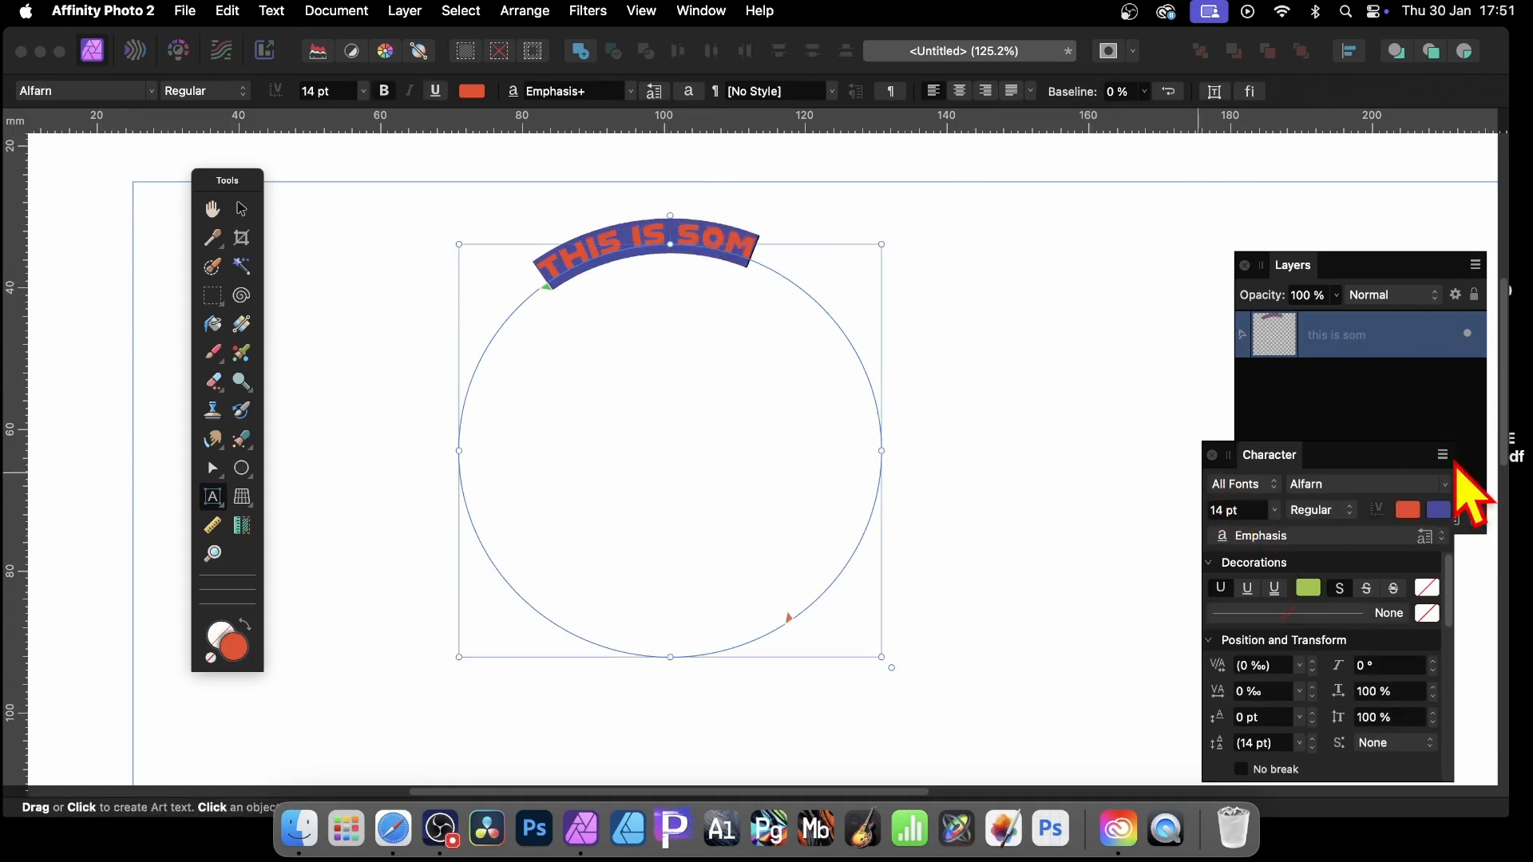
drag(1269, 456, 1098, 284)
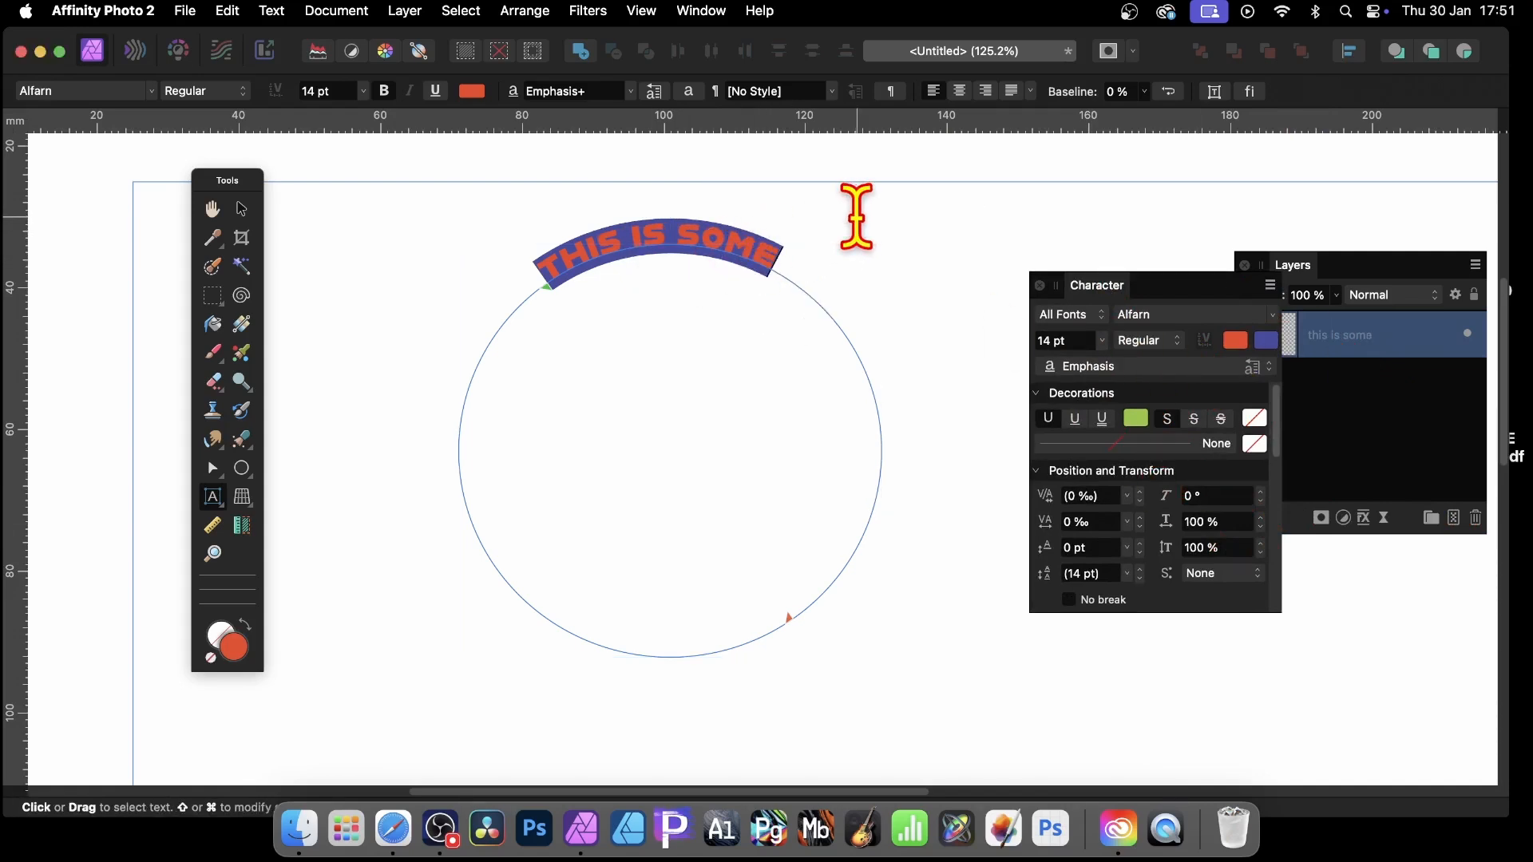
text(TEXT AND MORE)
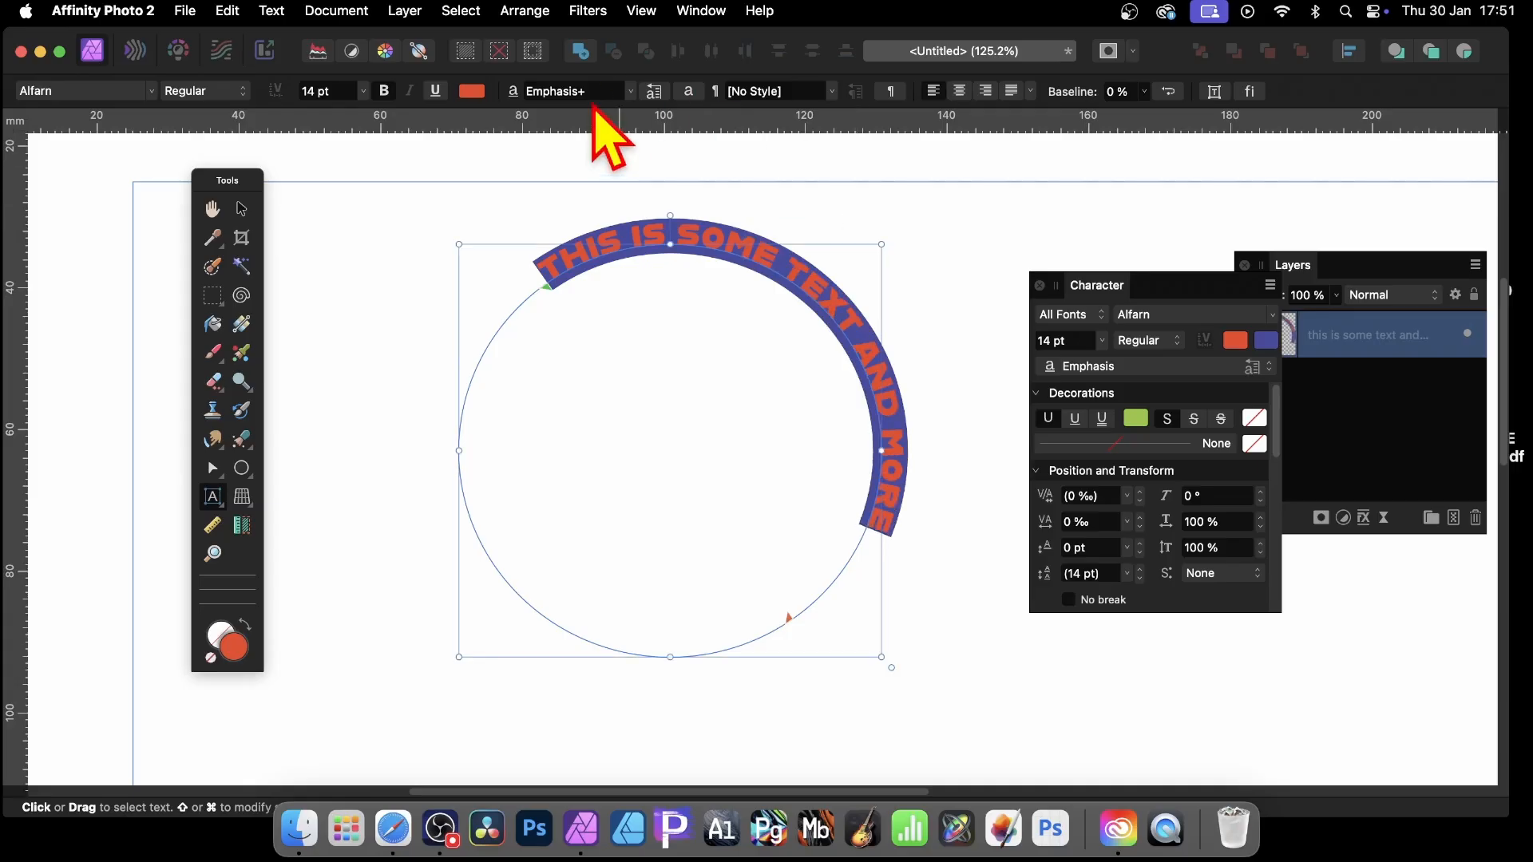
mouse_move(558, 303)
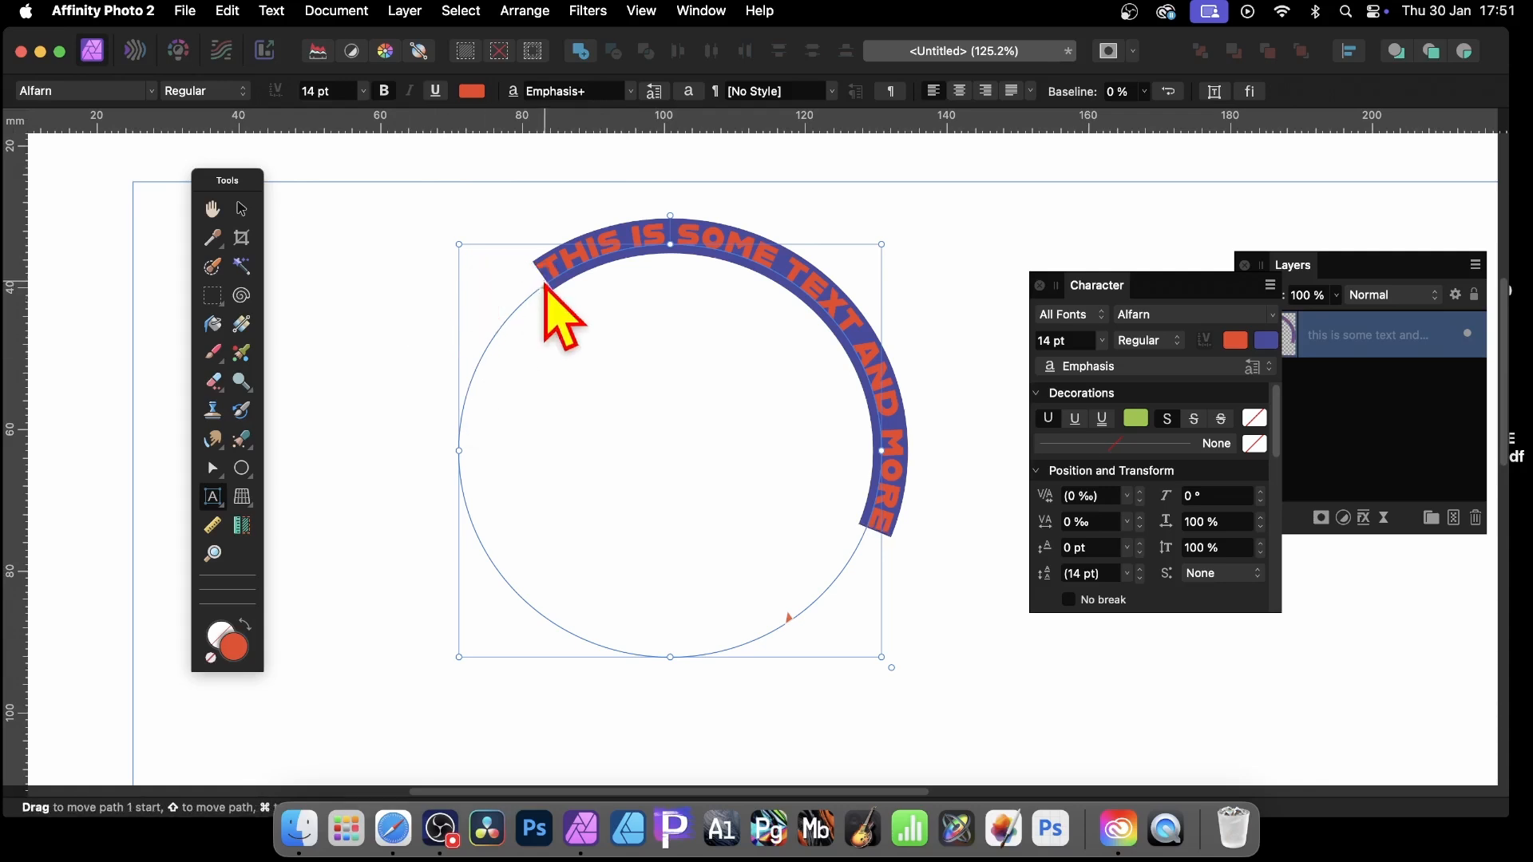
mouse_move(819, 612)
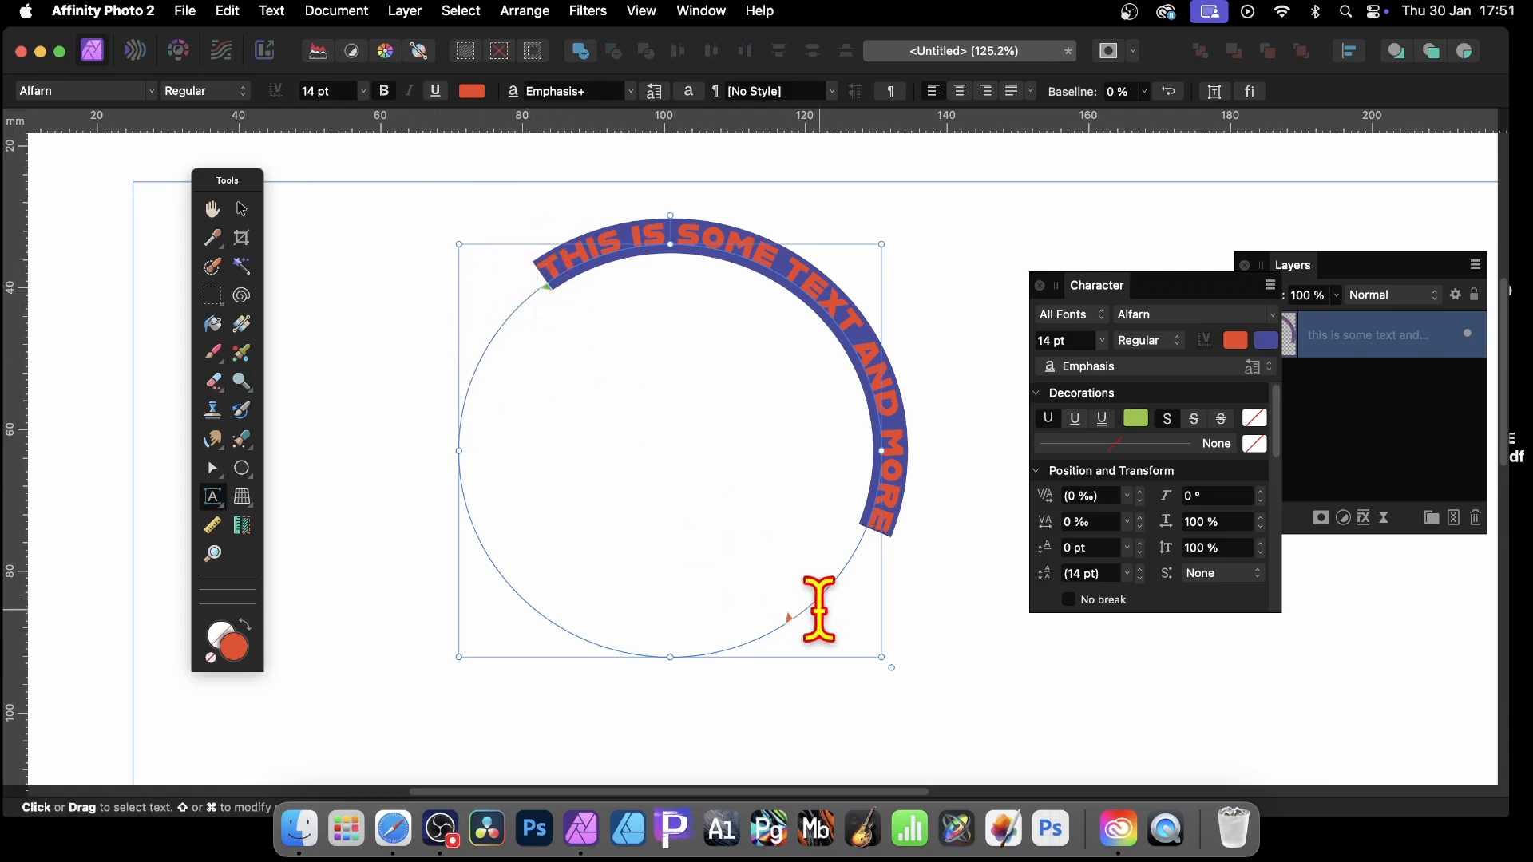
mouse_move(558, 323)
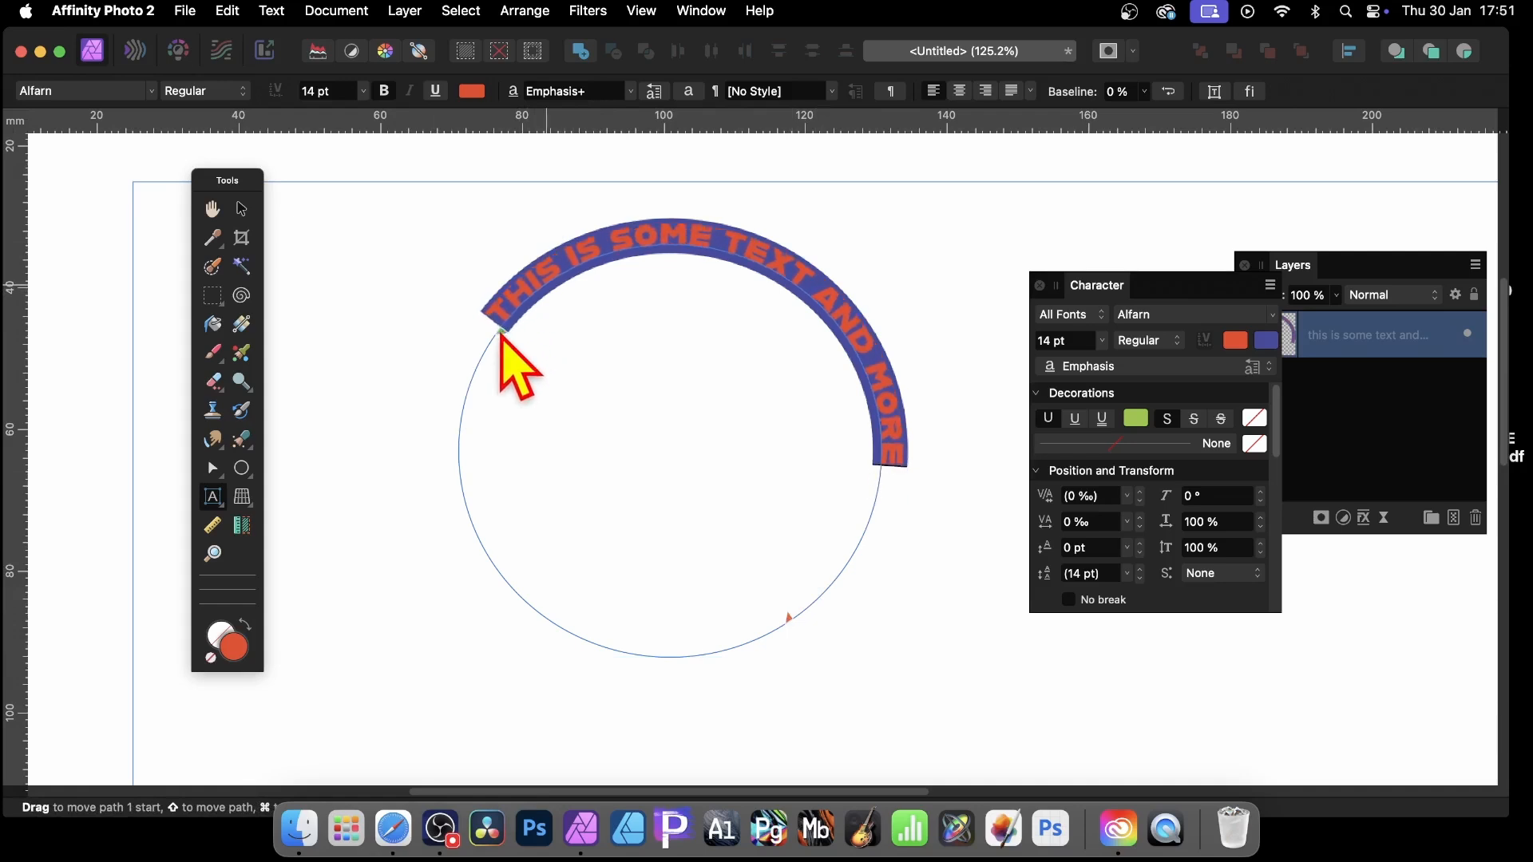
Step: Drag the path start handle round so the text follows the circle's bottom and right side
drag(501, 337, 517, 314)
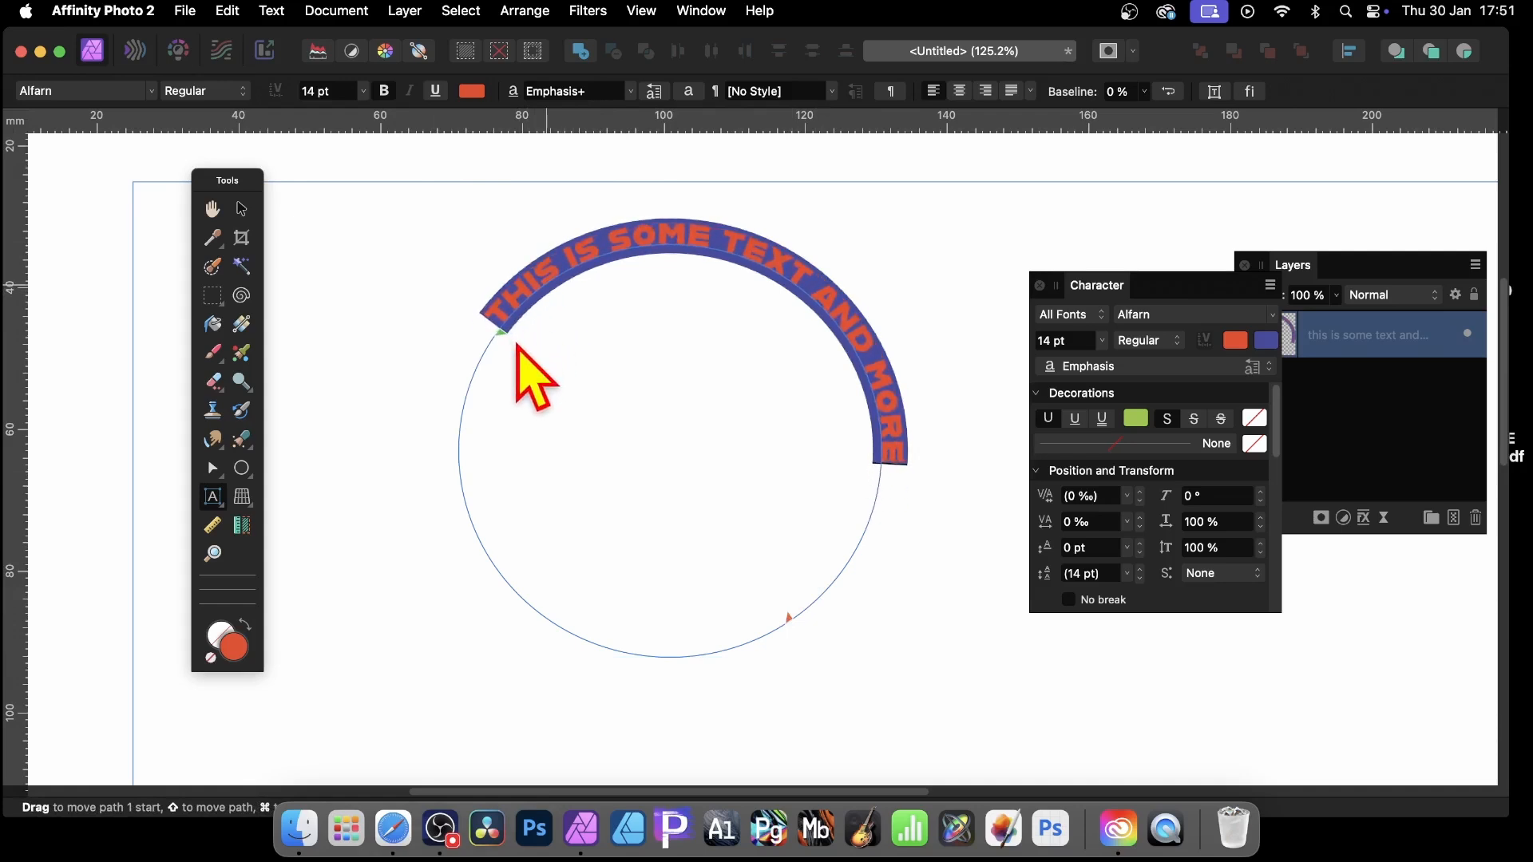
drag(499, 332, 474, 382)
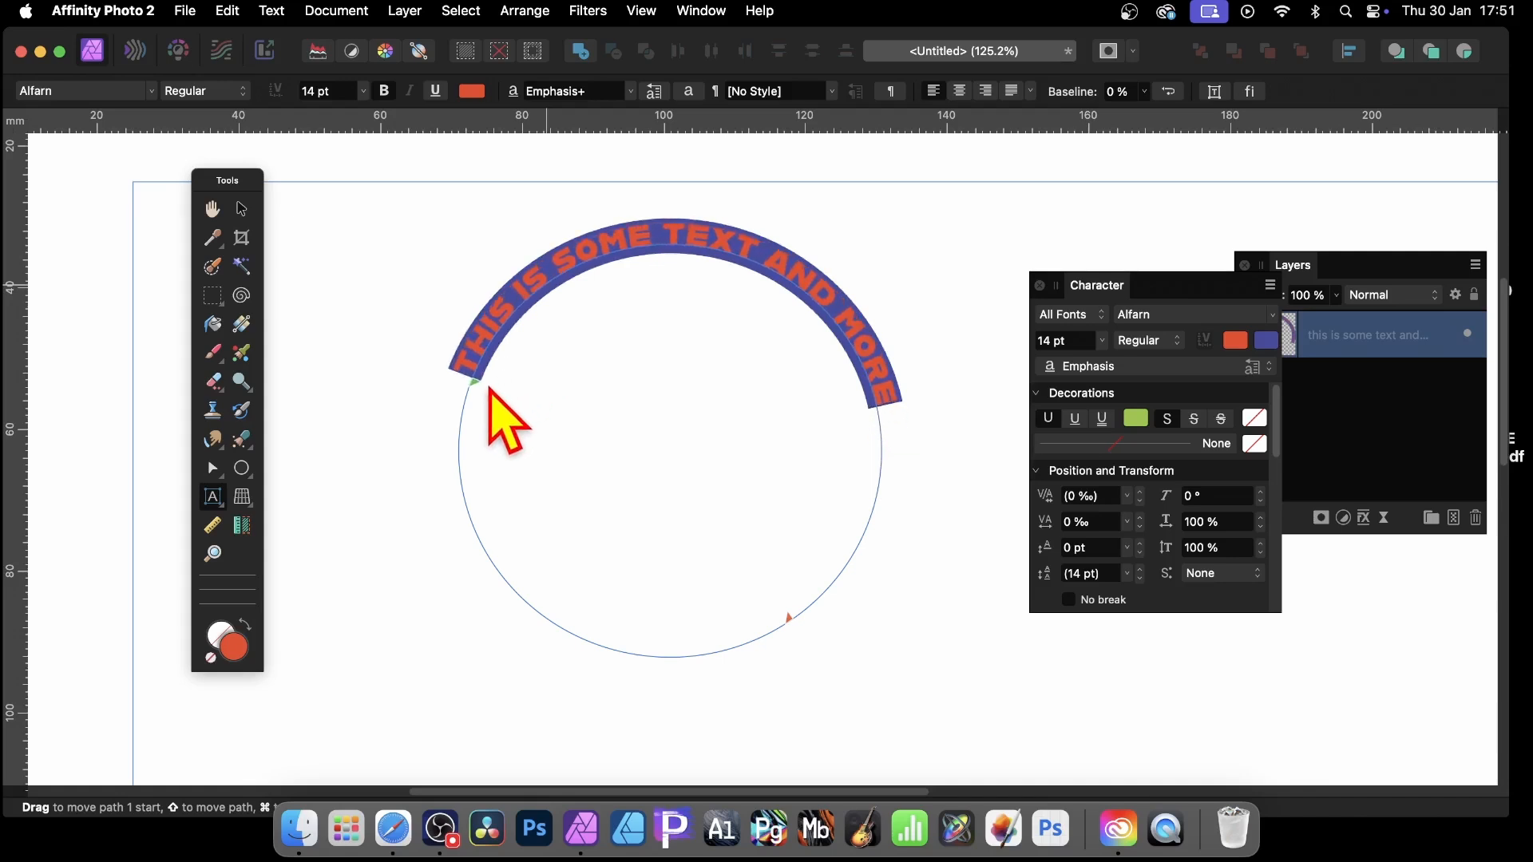
drag(474, 382, 498, 572)
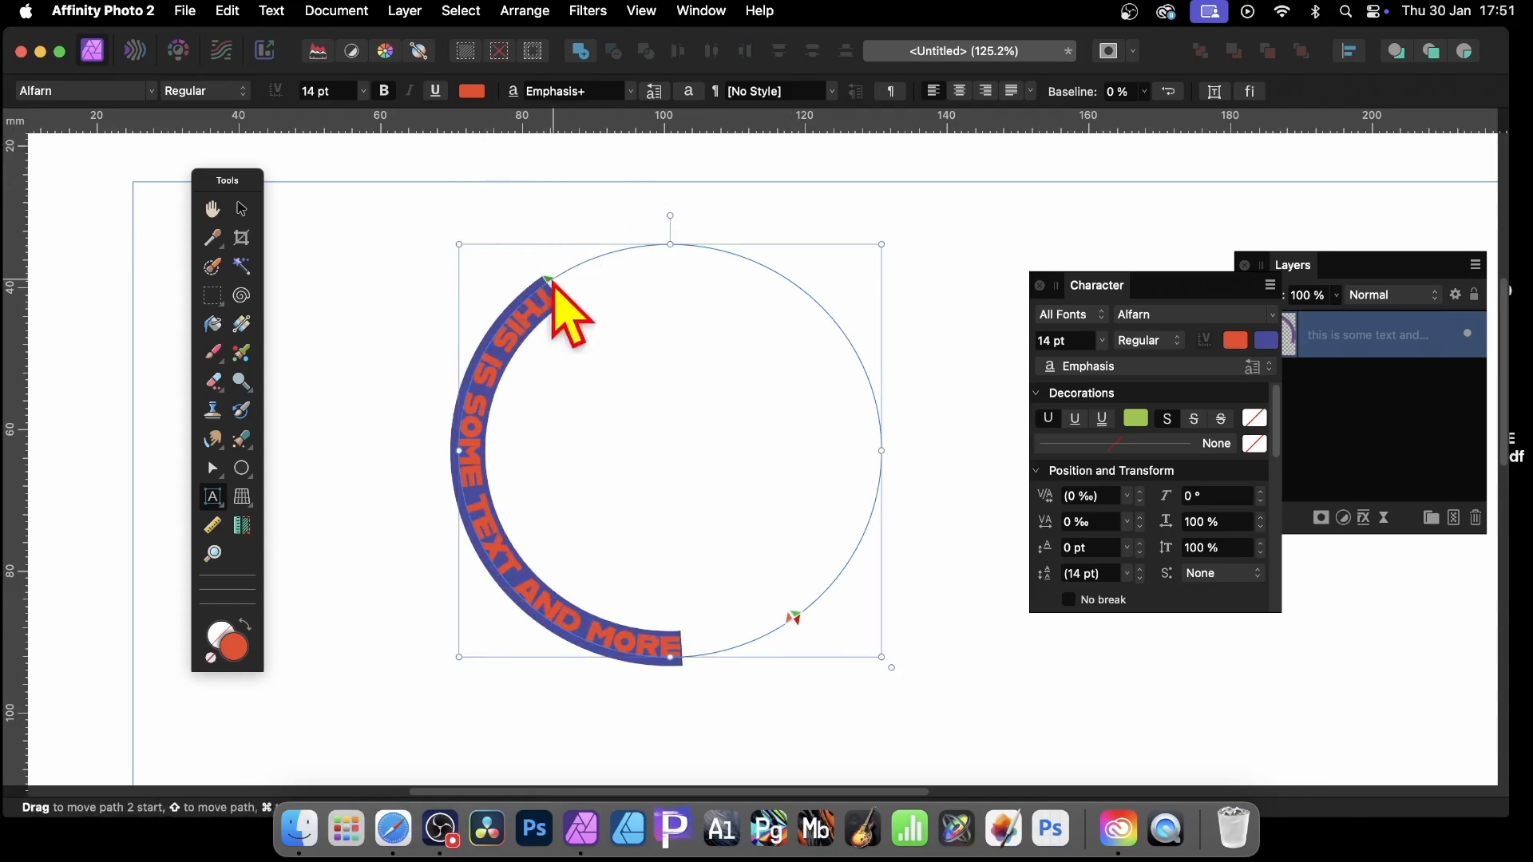
drag(548, 284, 690, 243)
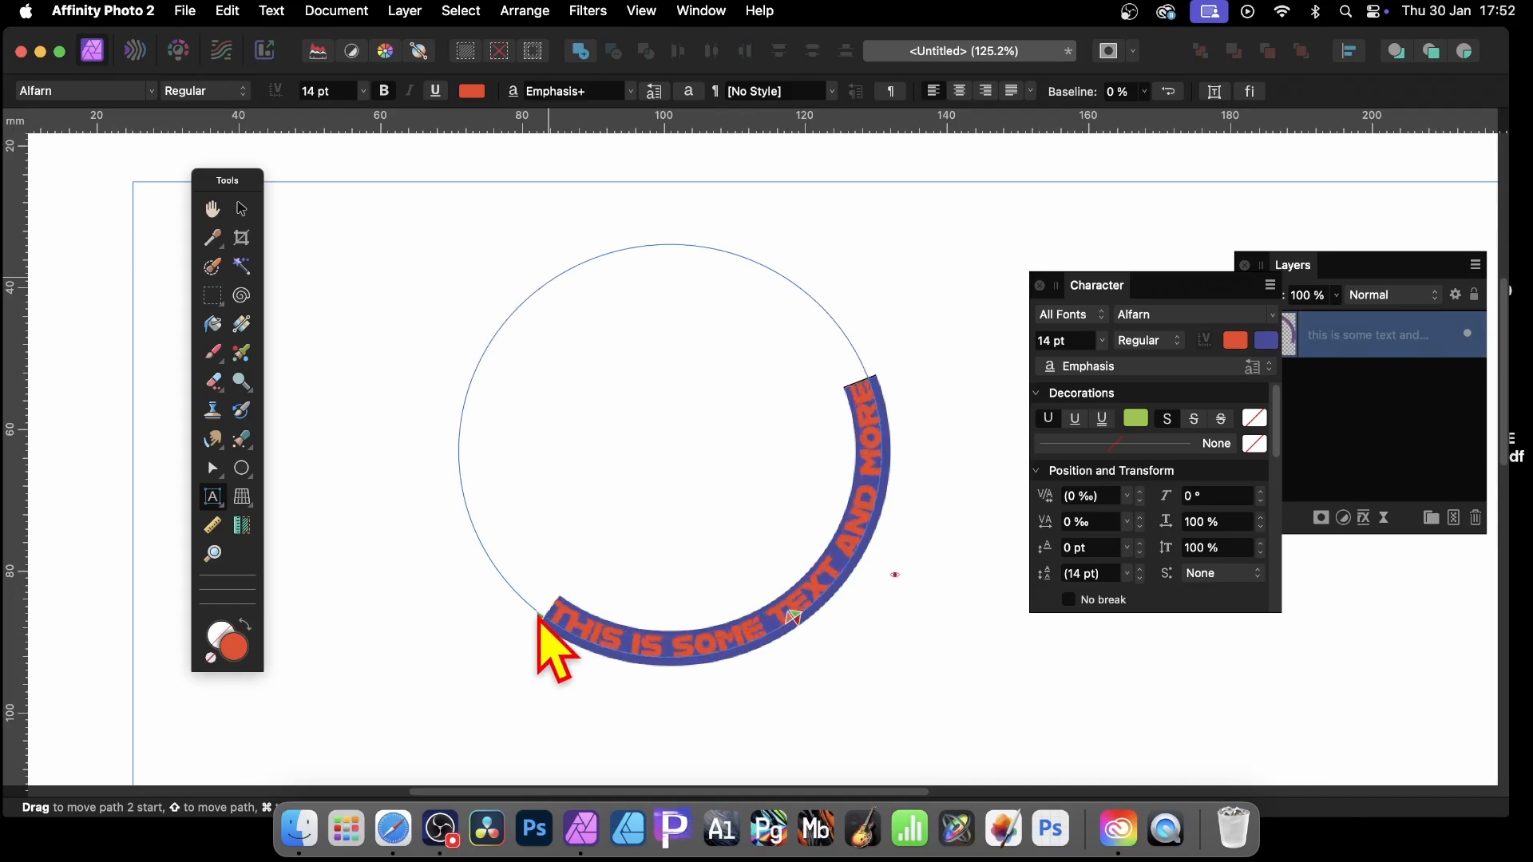
drag(553, 626, 792, 616)
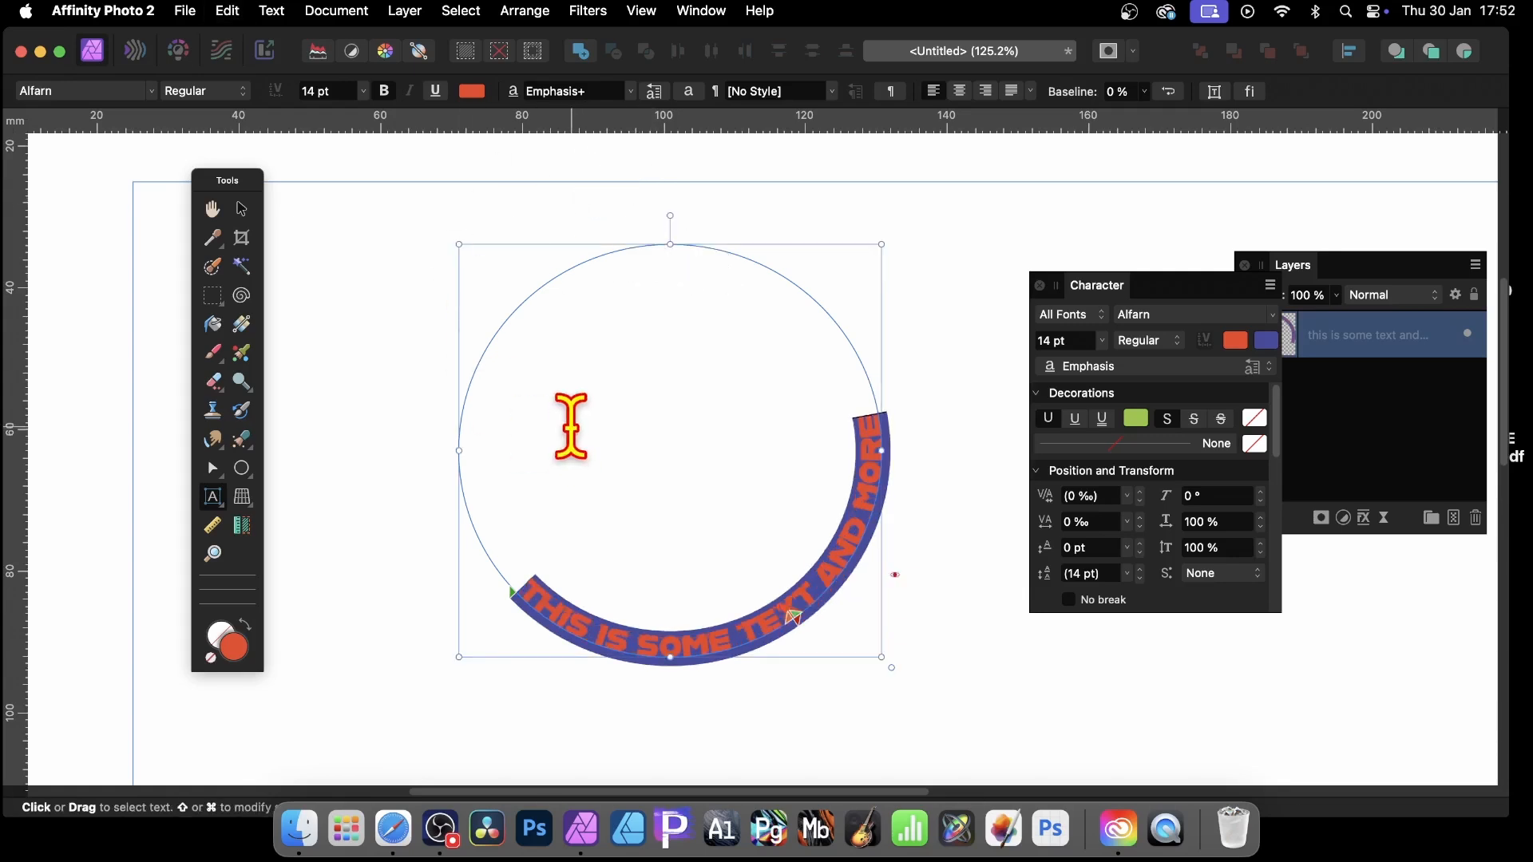
mouse_move(904, 584)
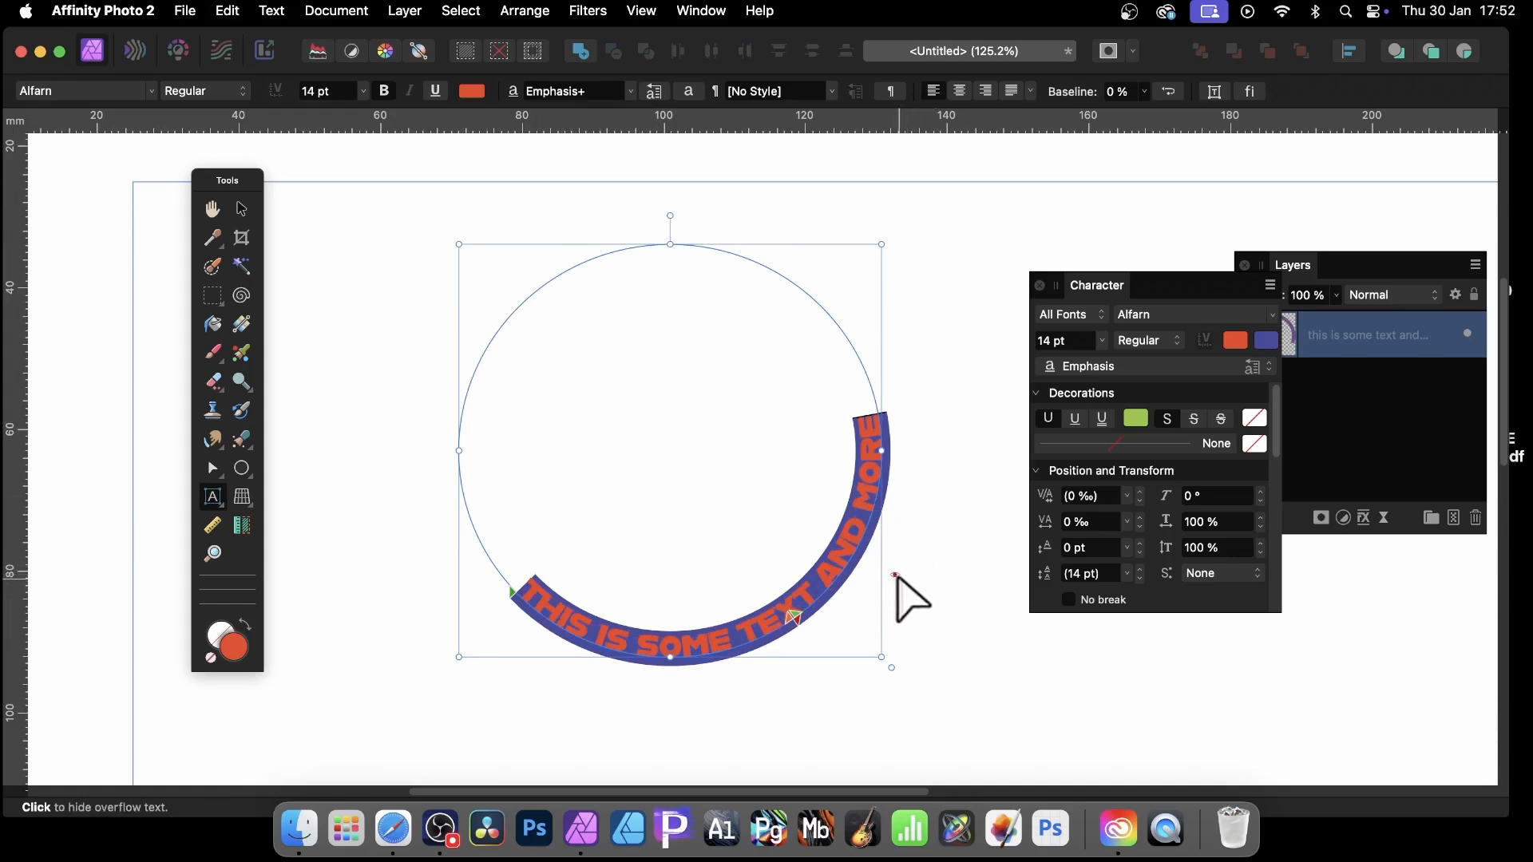
mouse_move(909, 599)
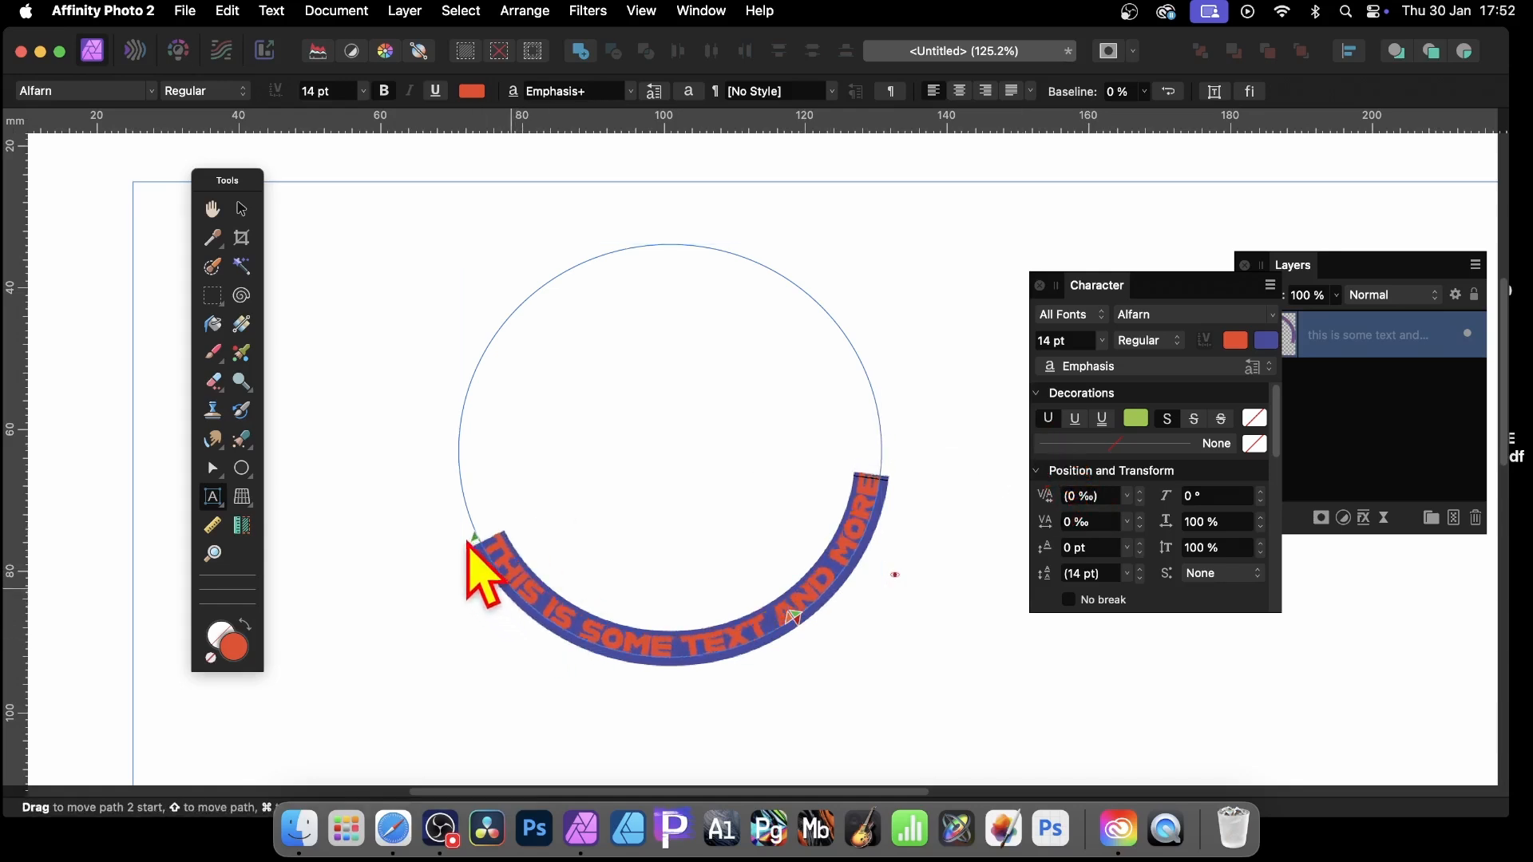
Step: Drag the start handle up the left so the text runs down the left and along the bottom
drag(475, 543, 479, 313)
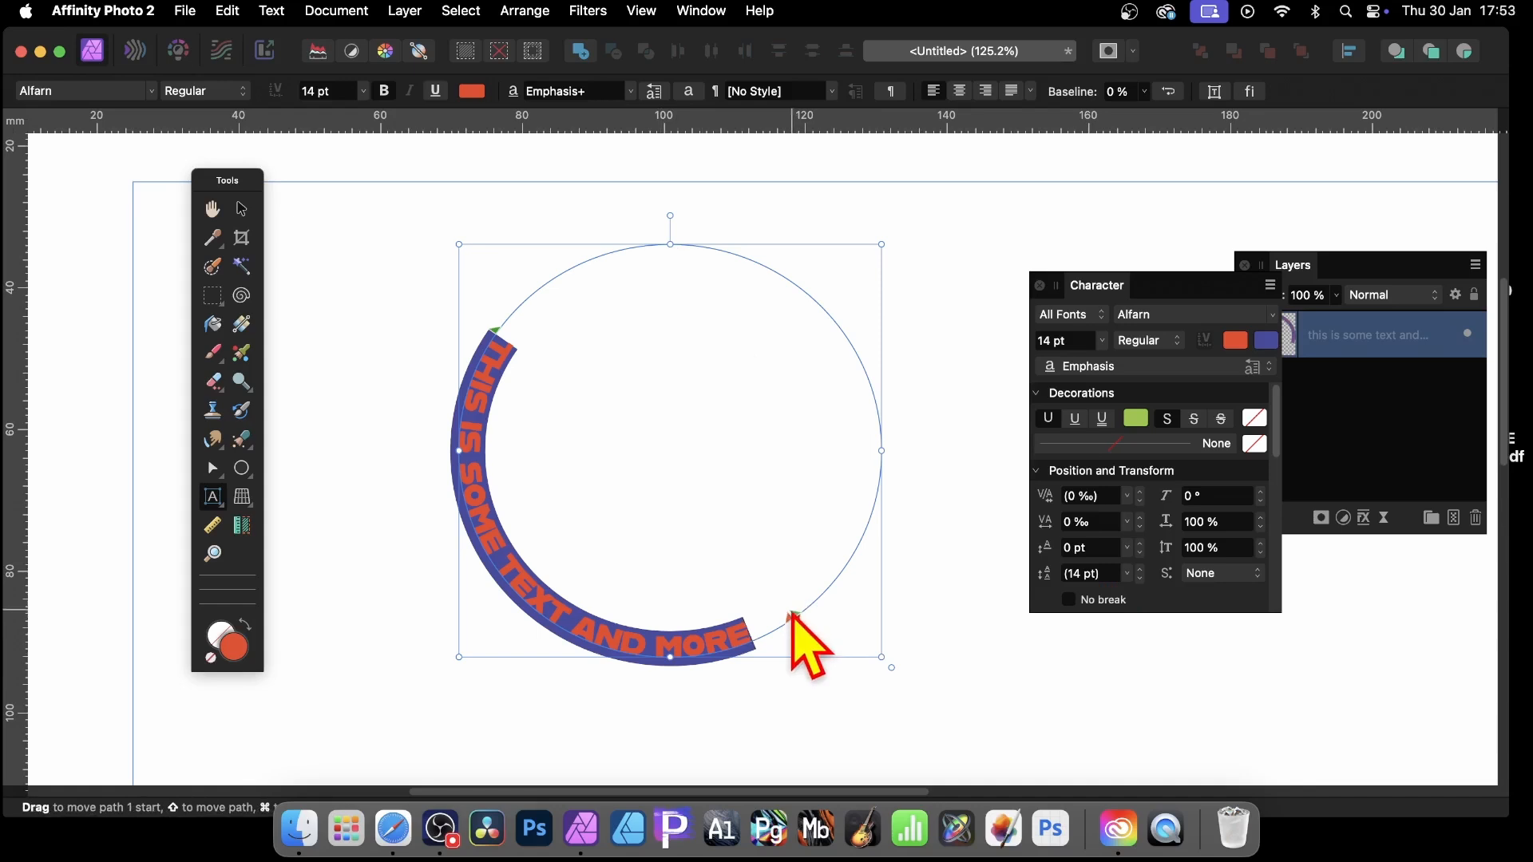
Step: Slide the text start around the circle from the top down the left side
drag(793, 617, 875, 460)
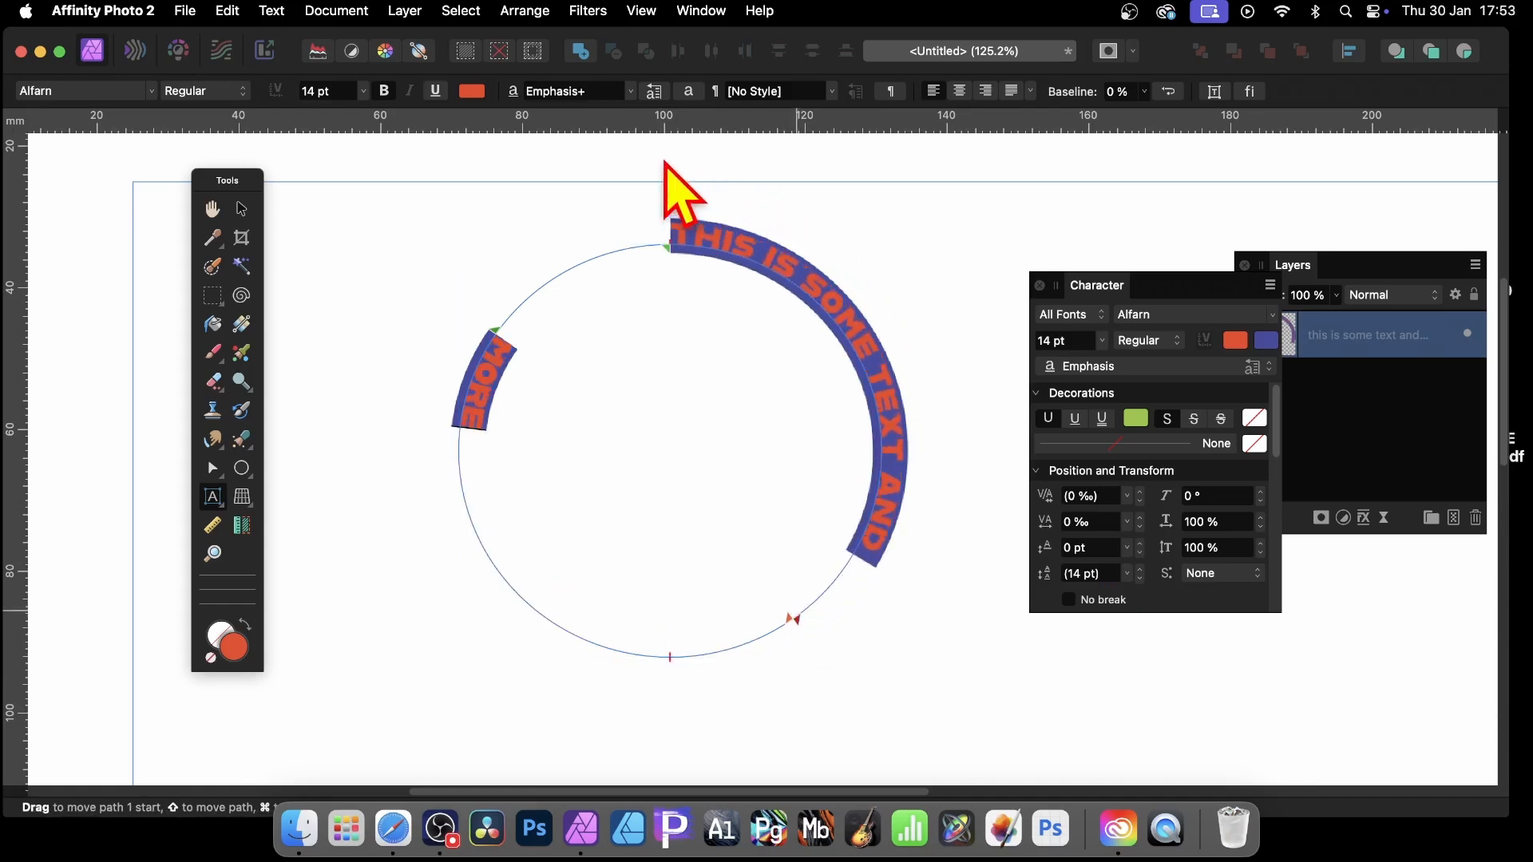
drag(669, 246, 558, 245)
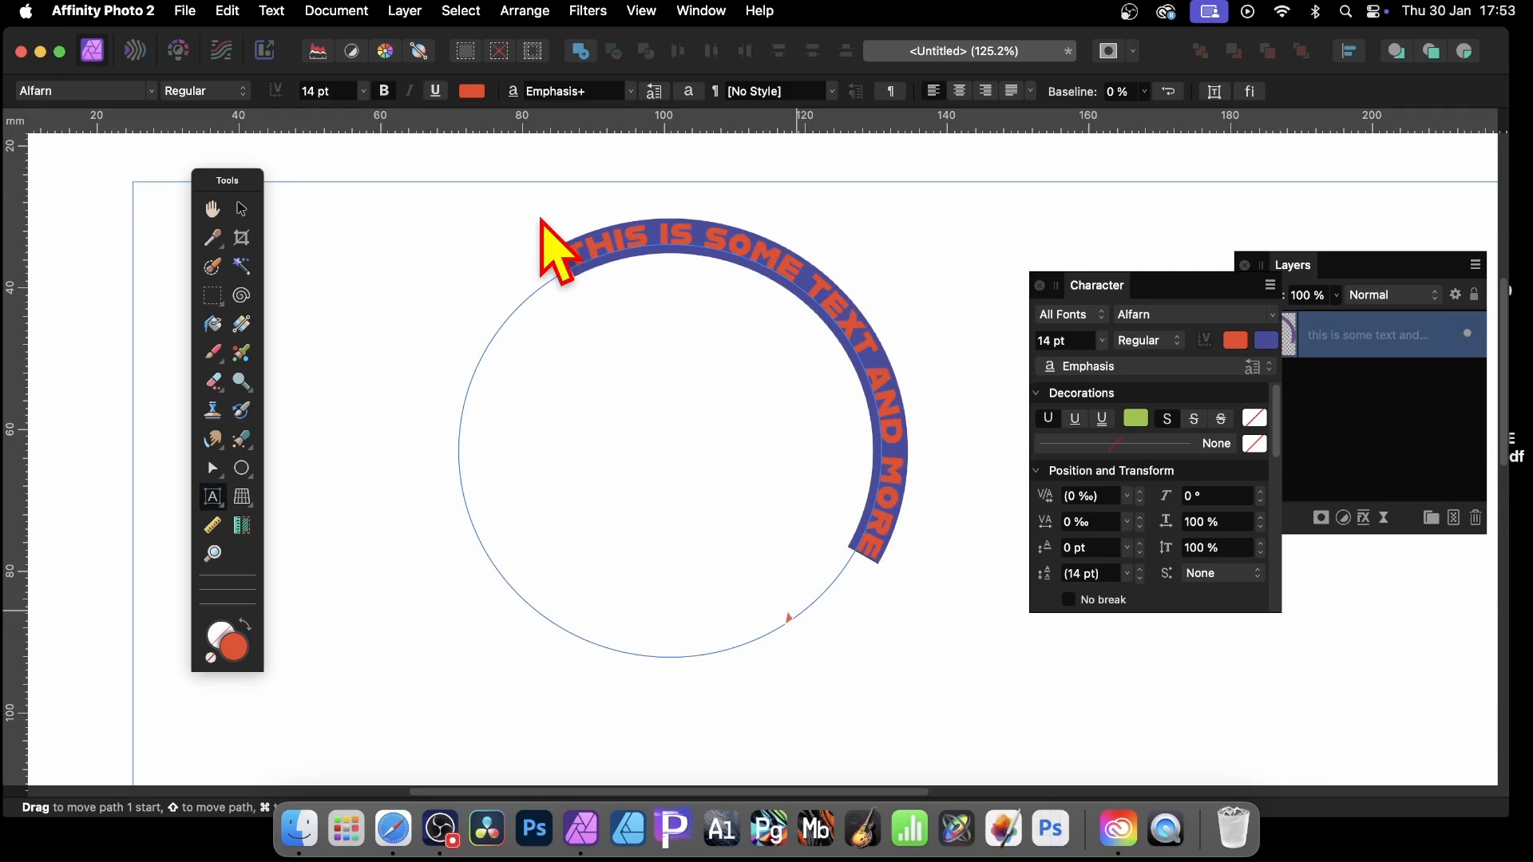
drag(552, 245, 498, 441)
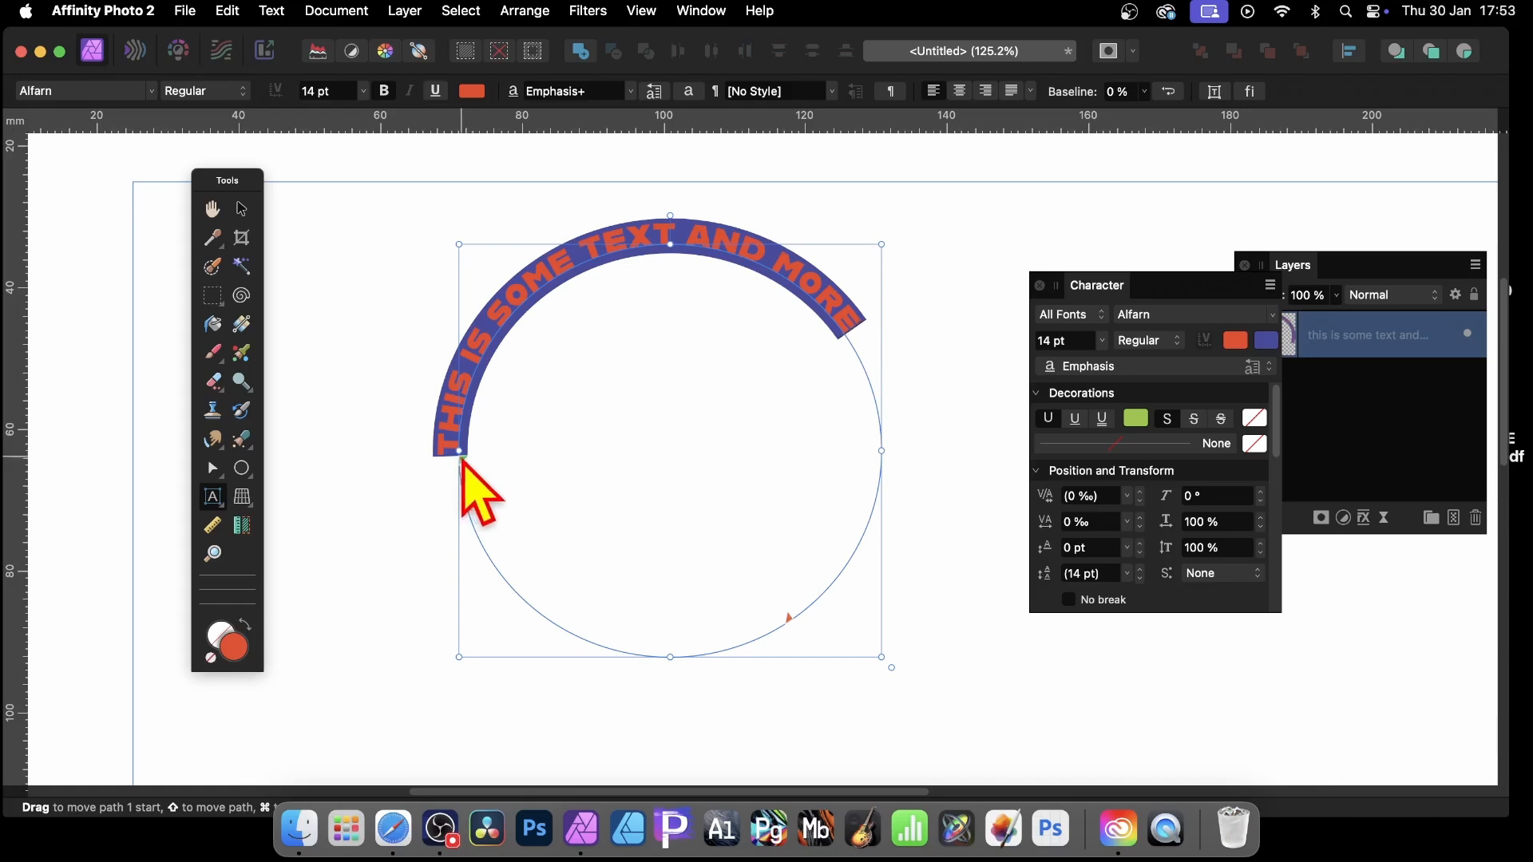
drag(460, 452, 513, 586)
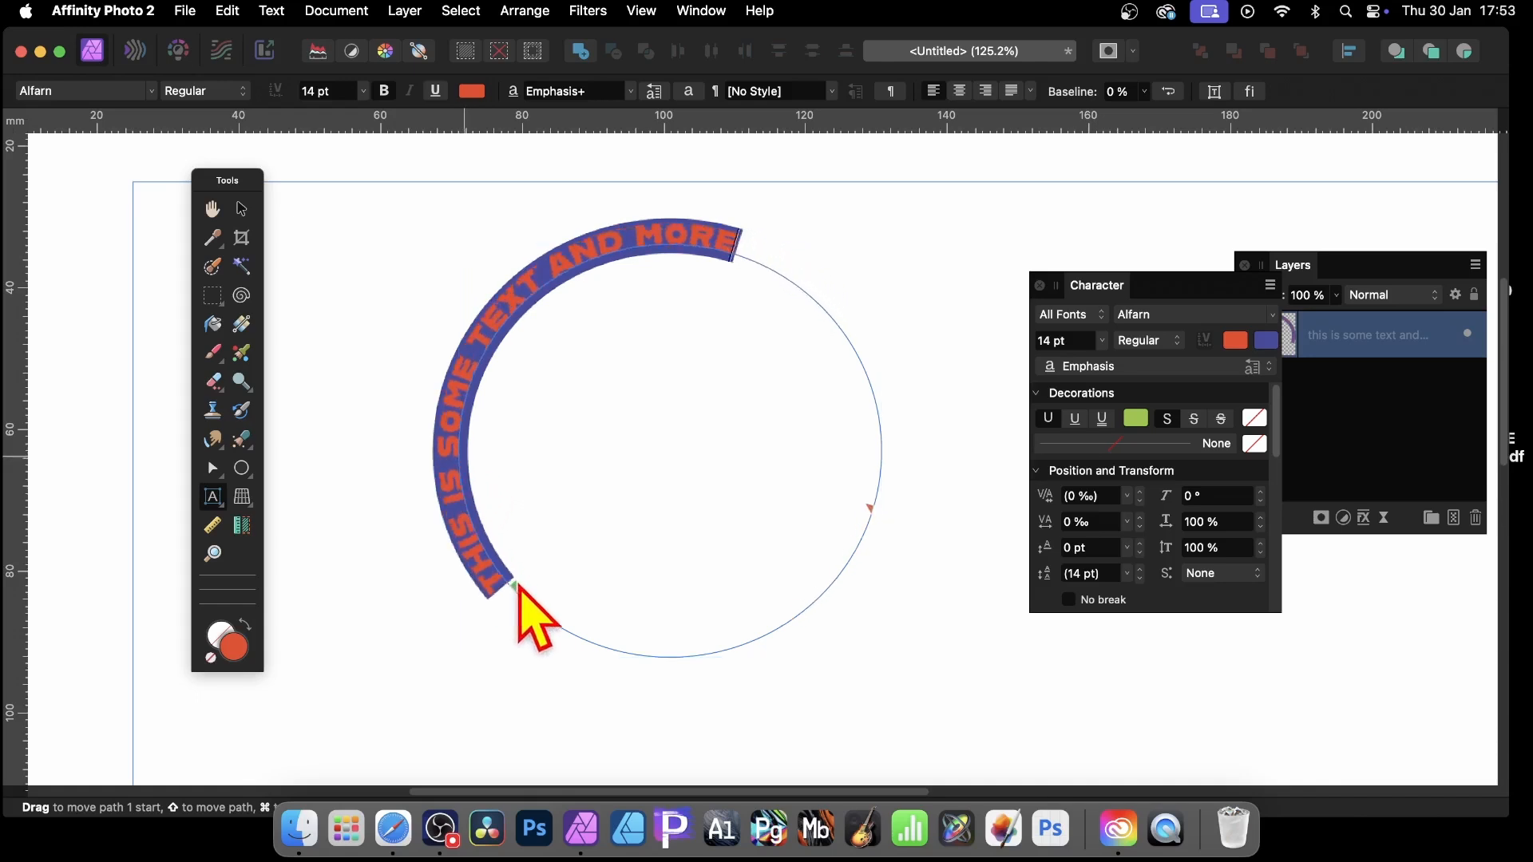
drag(512, 586, 612, 650)
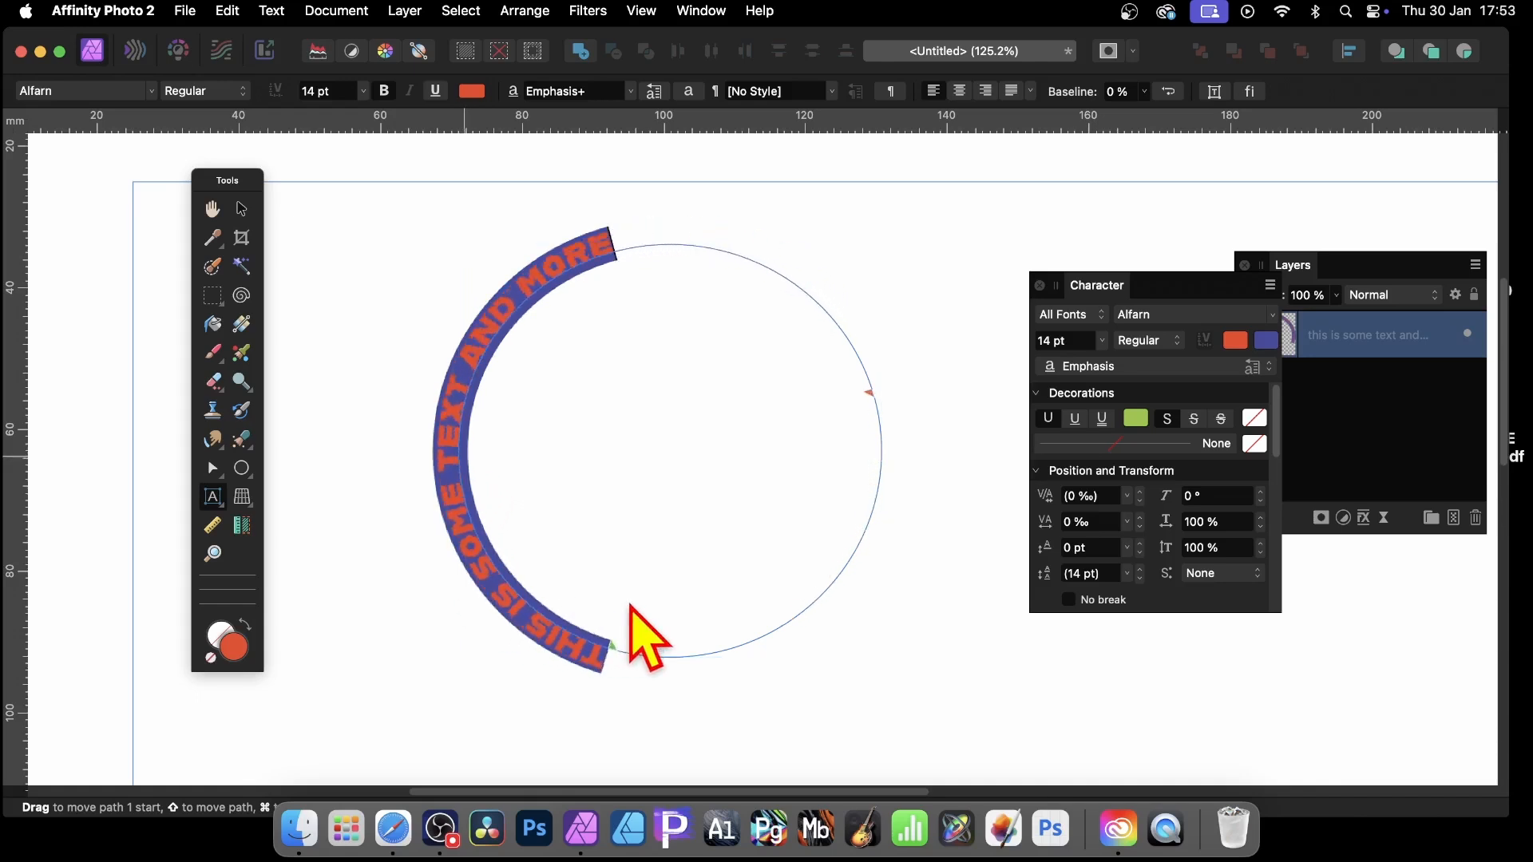
Step: Carry the text round the bottom and right until it arches evenly across the top
drag(641, 645, 866, 513)
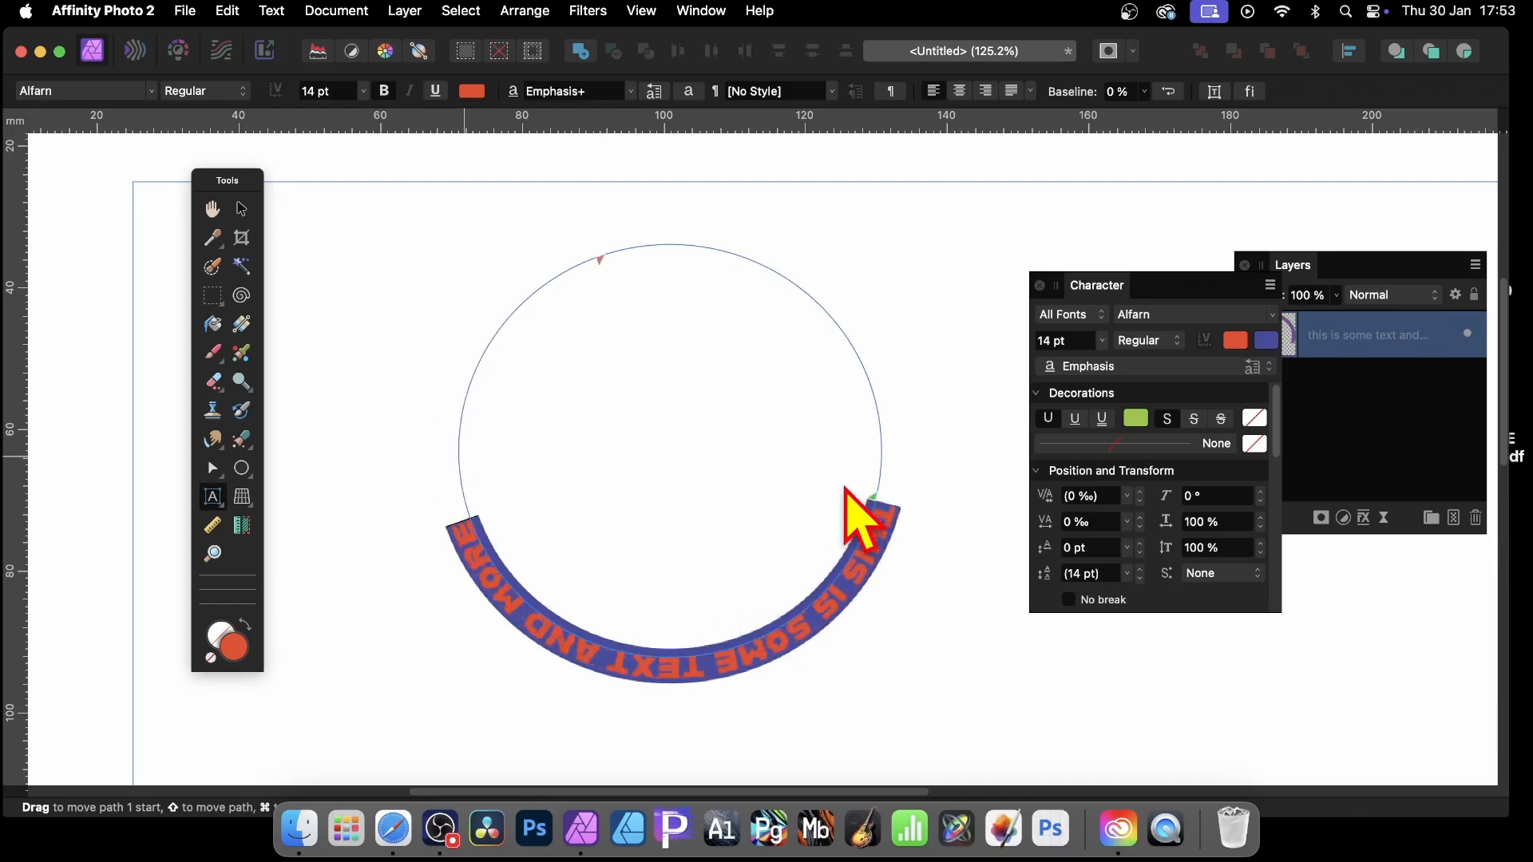
drag(861, 524, 870, 405)
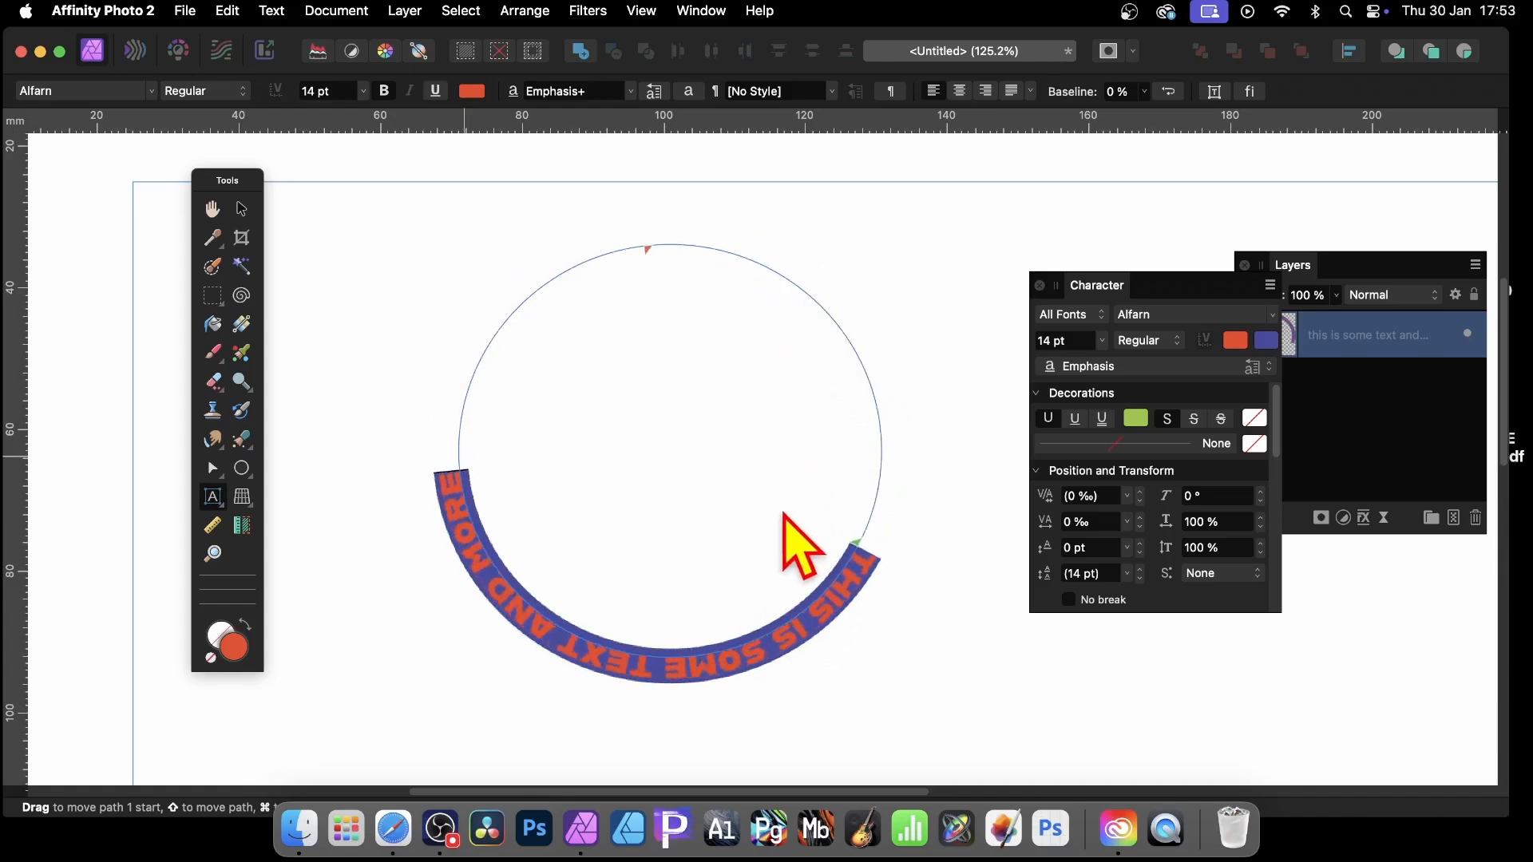
drag(802, 543, 538, 368)
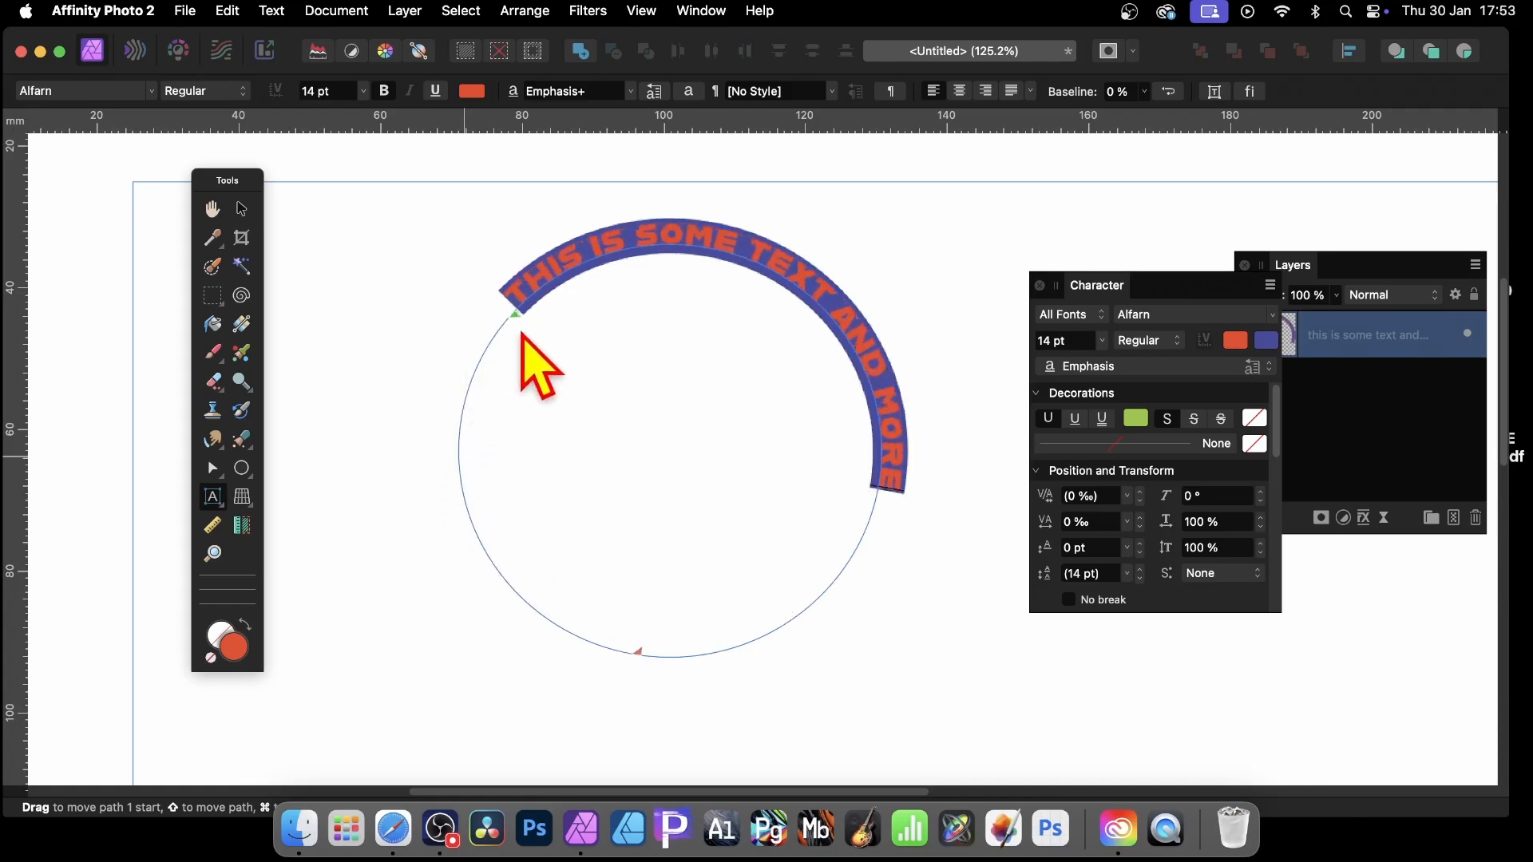
drag(516, 313, 861, 489)
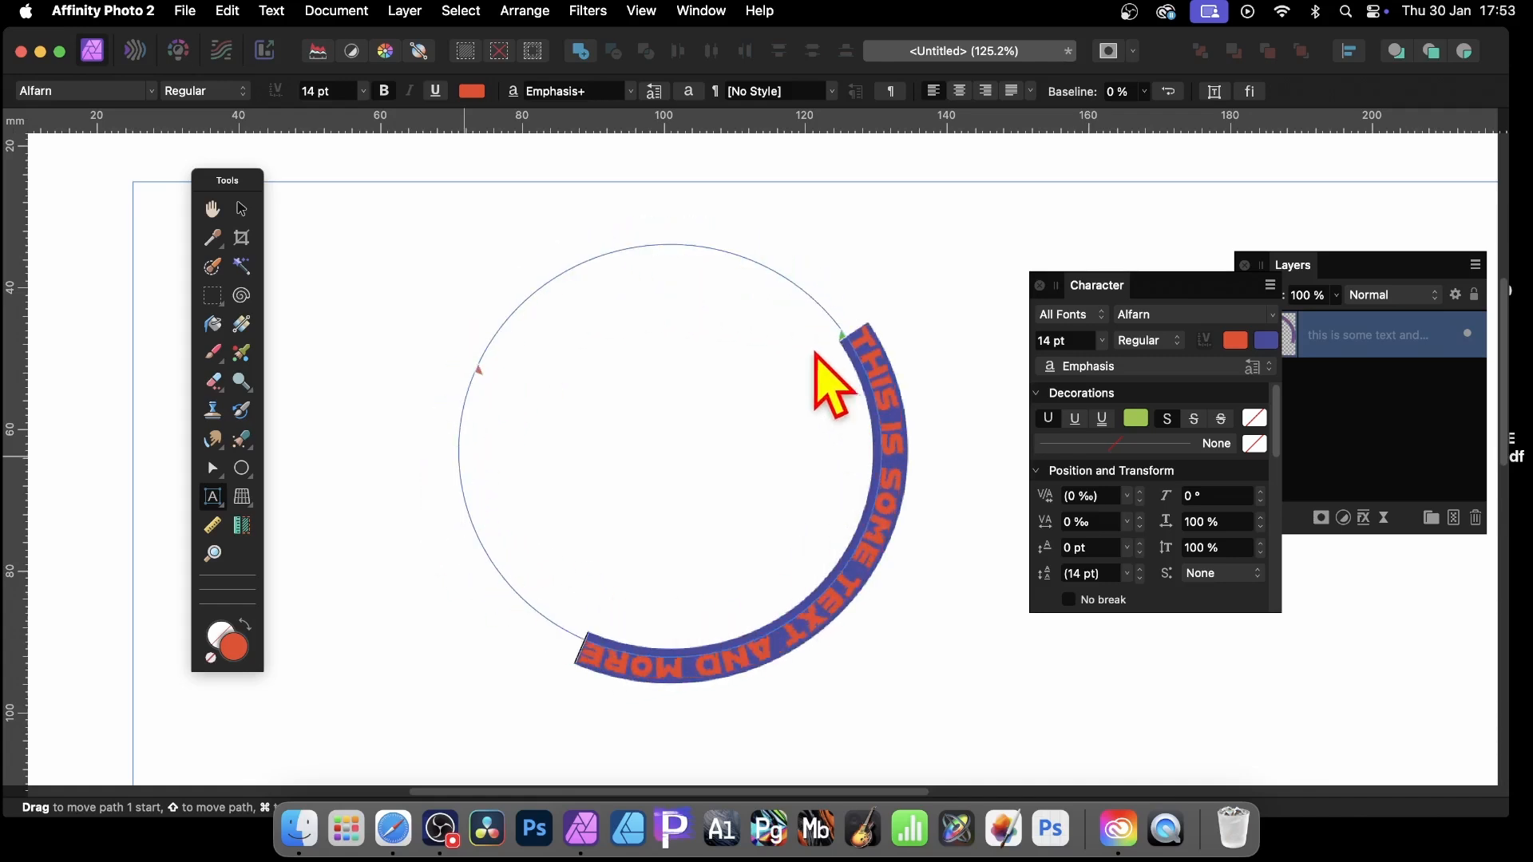
drag(839, 335, 461, 445)
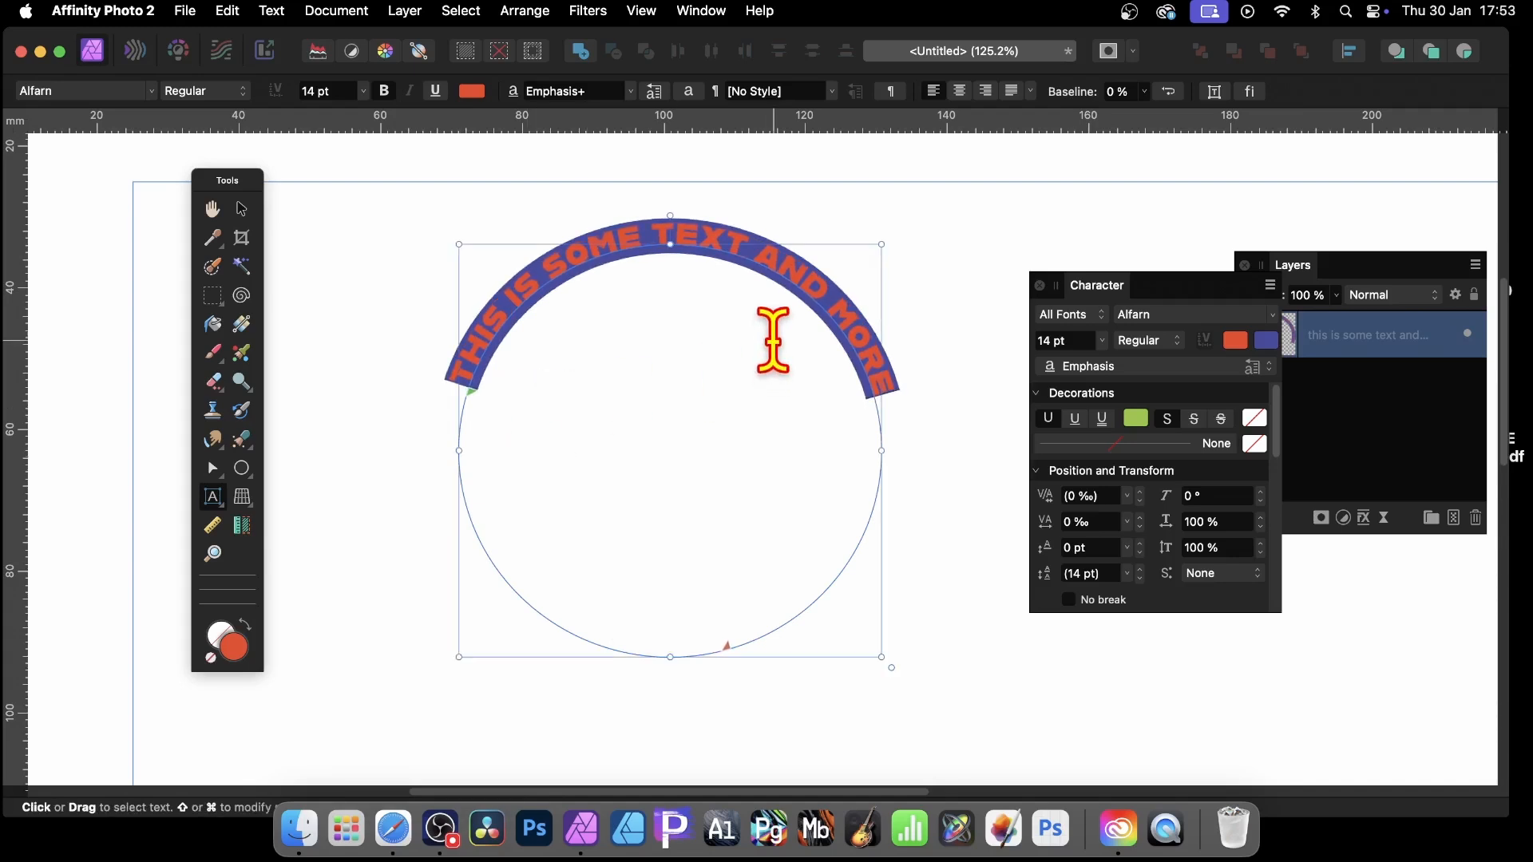
mouse_move(662, 345)
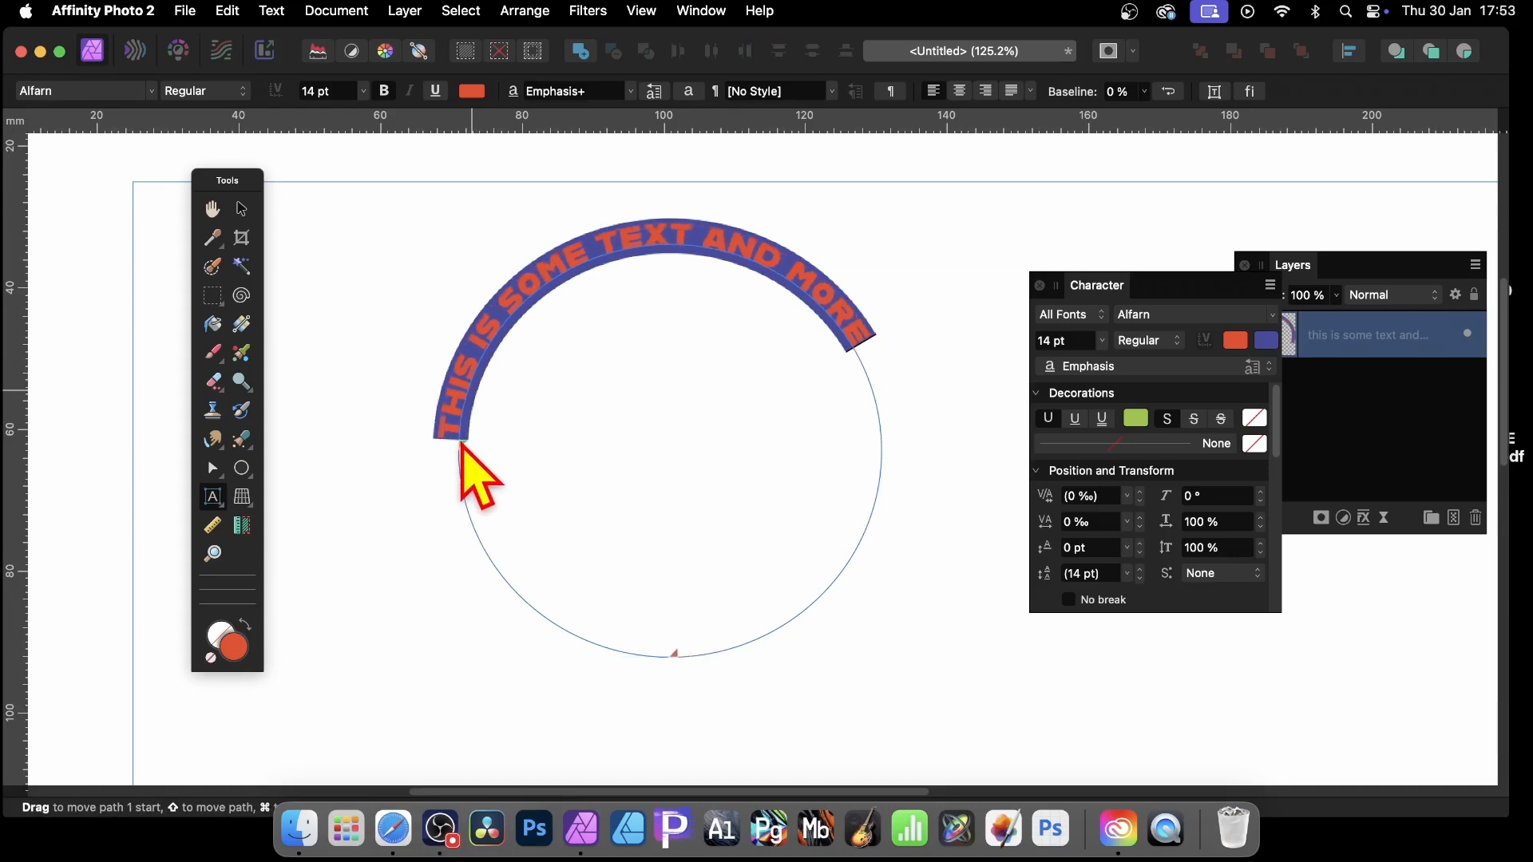
drag(465, 456, 503, 577)
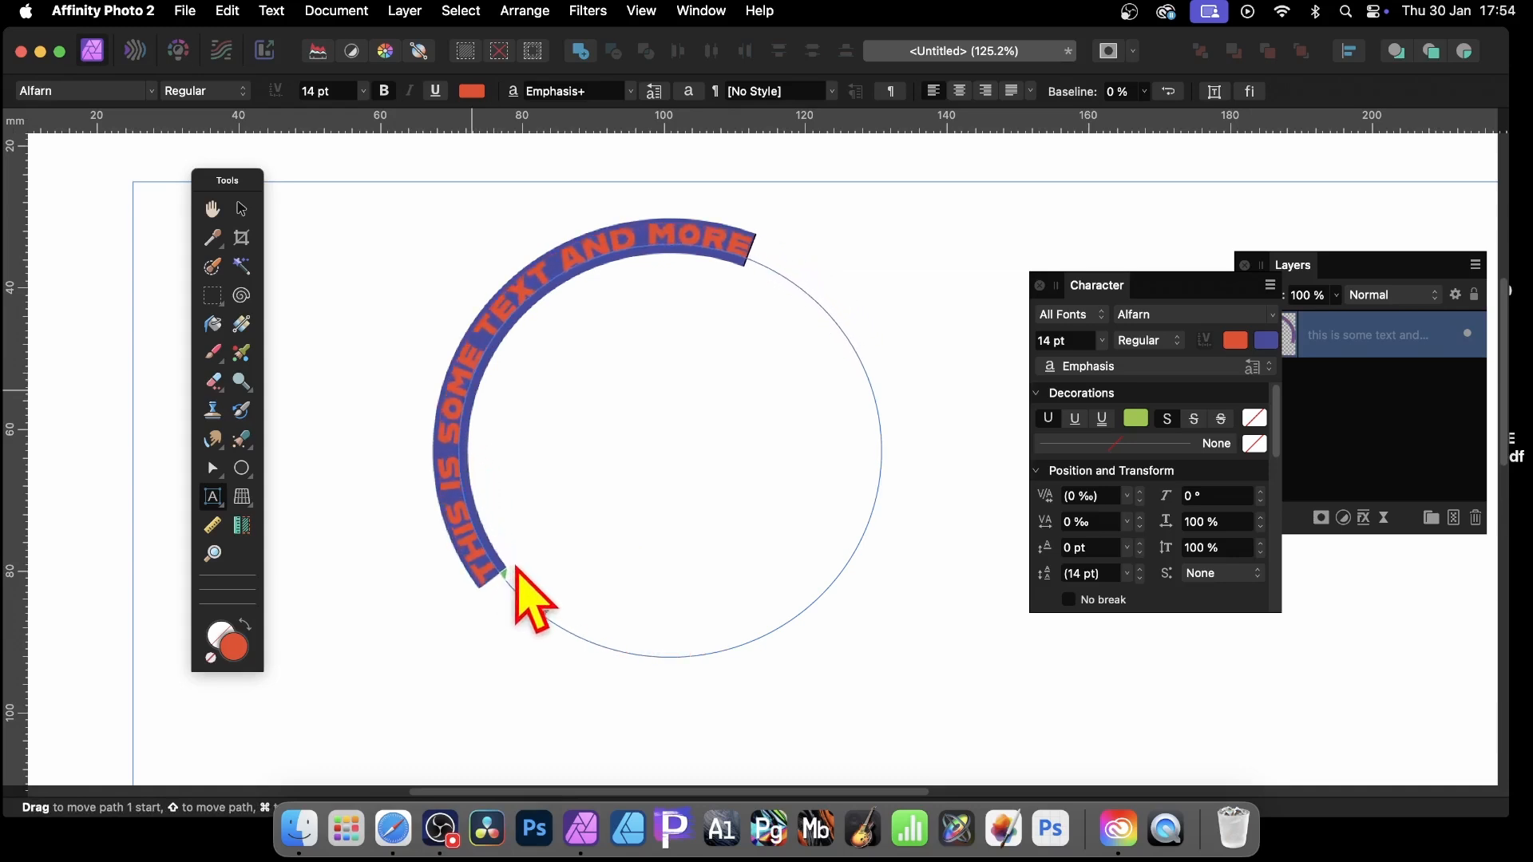
drag(499, 576, 518, 586)
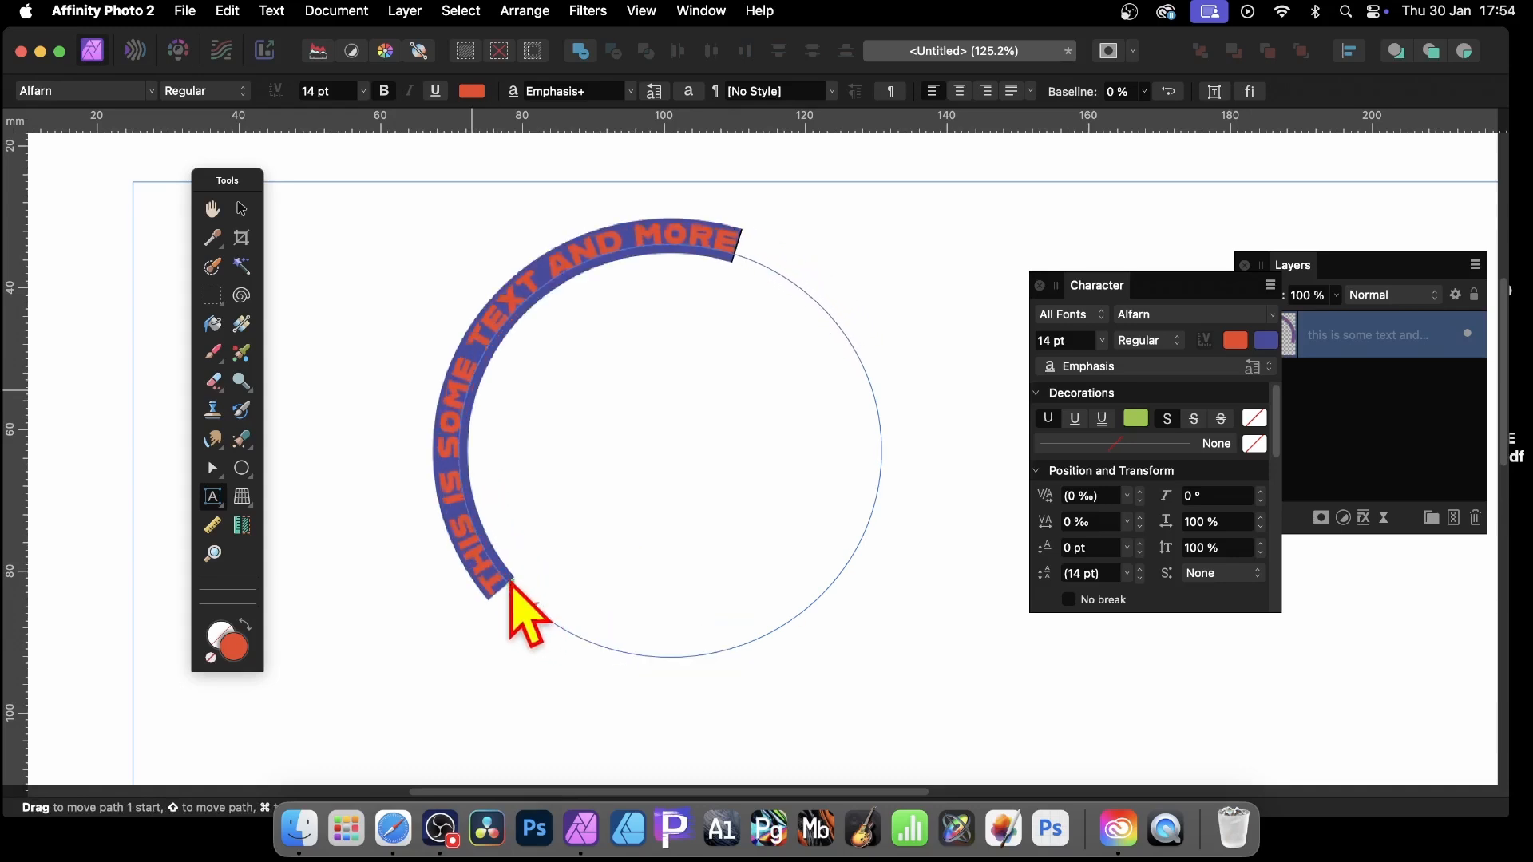
drag(518, 607, 479, 558)
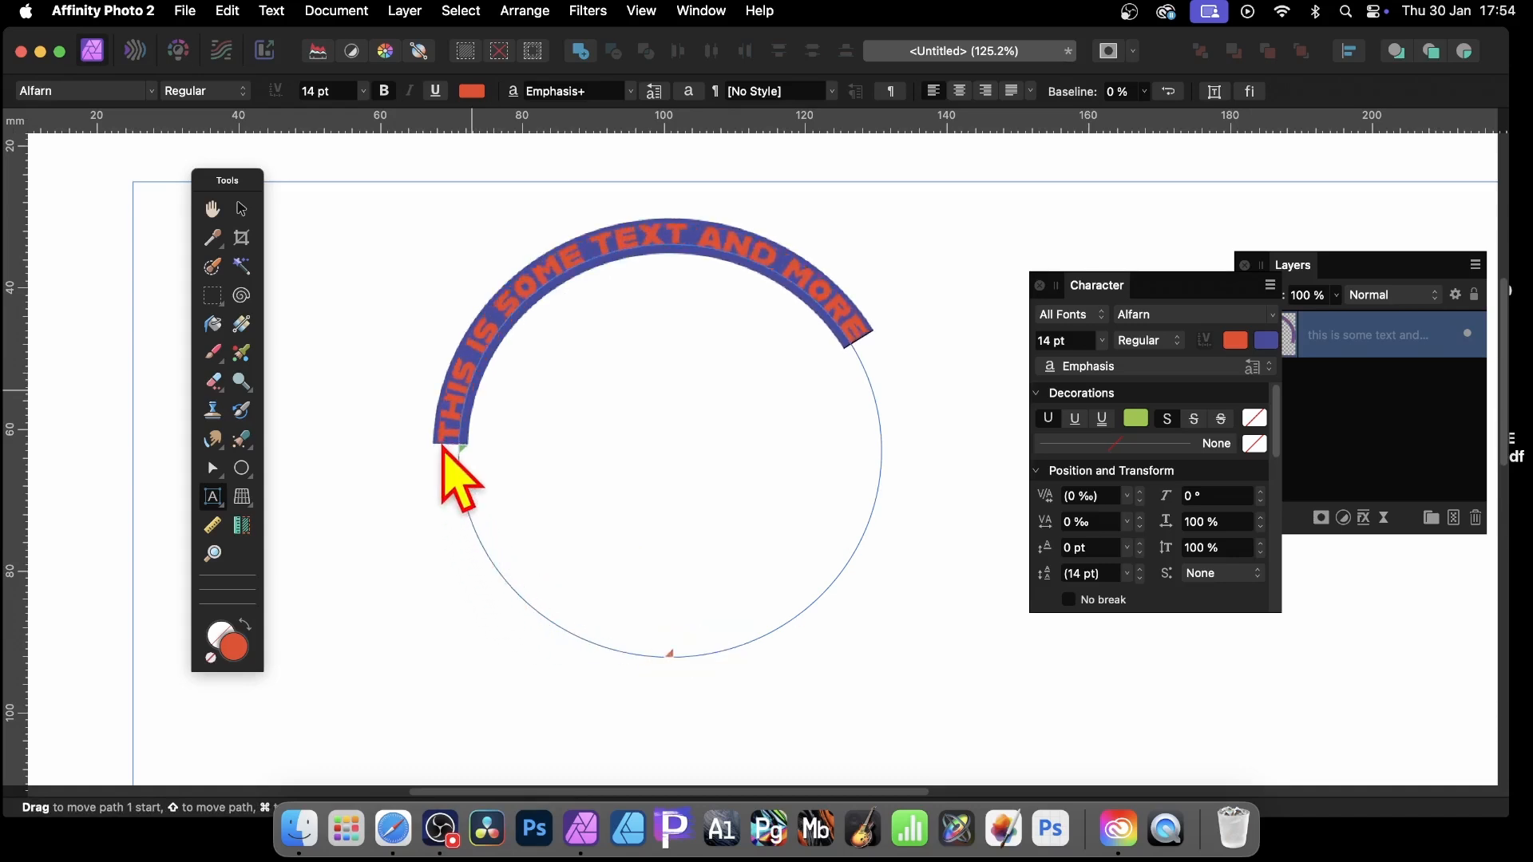
drag(455, 451, 460, 425)
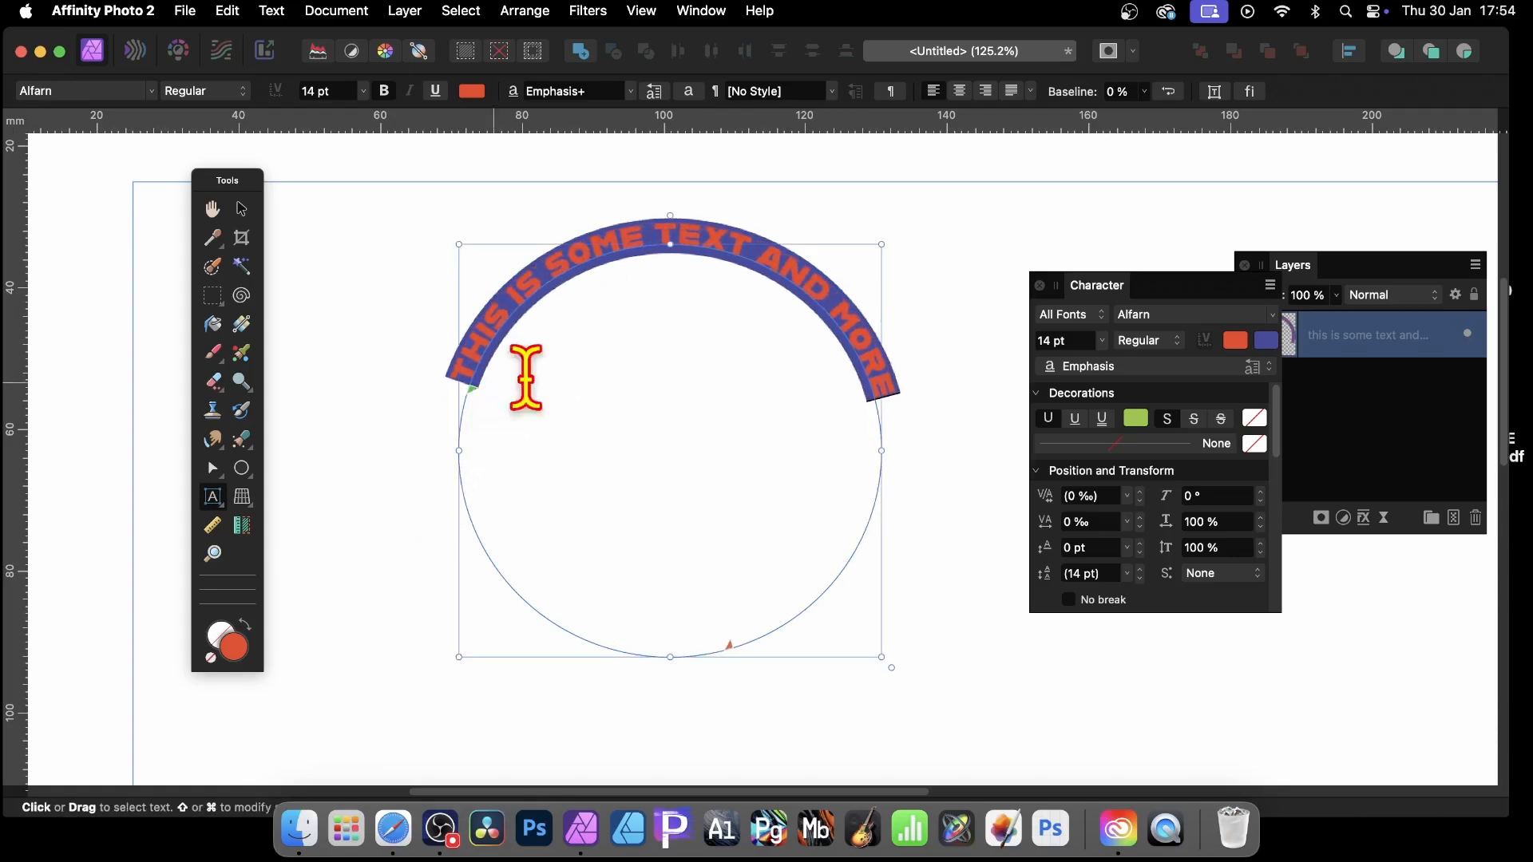
mouse_move(786, 158)
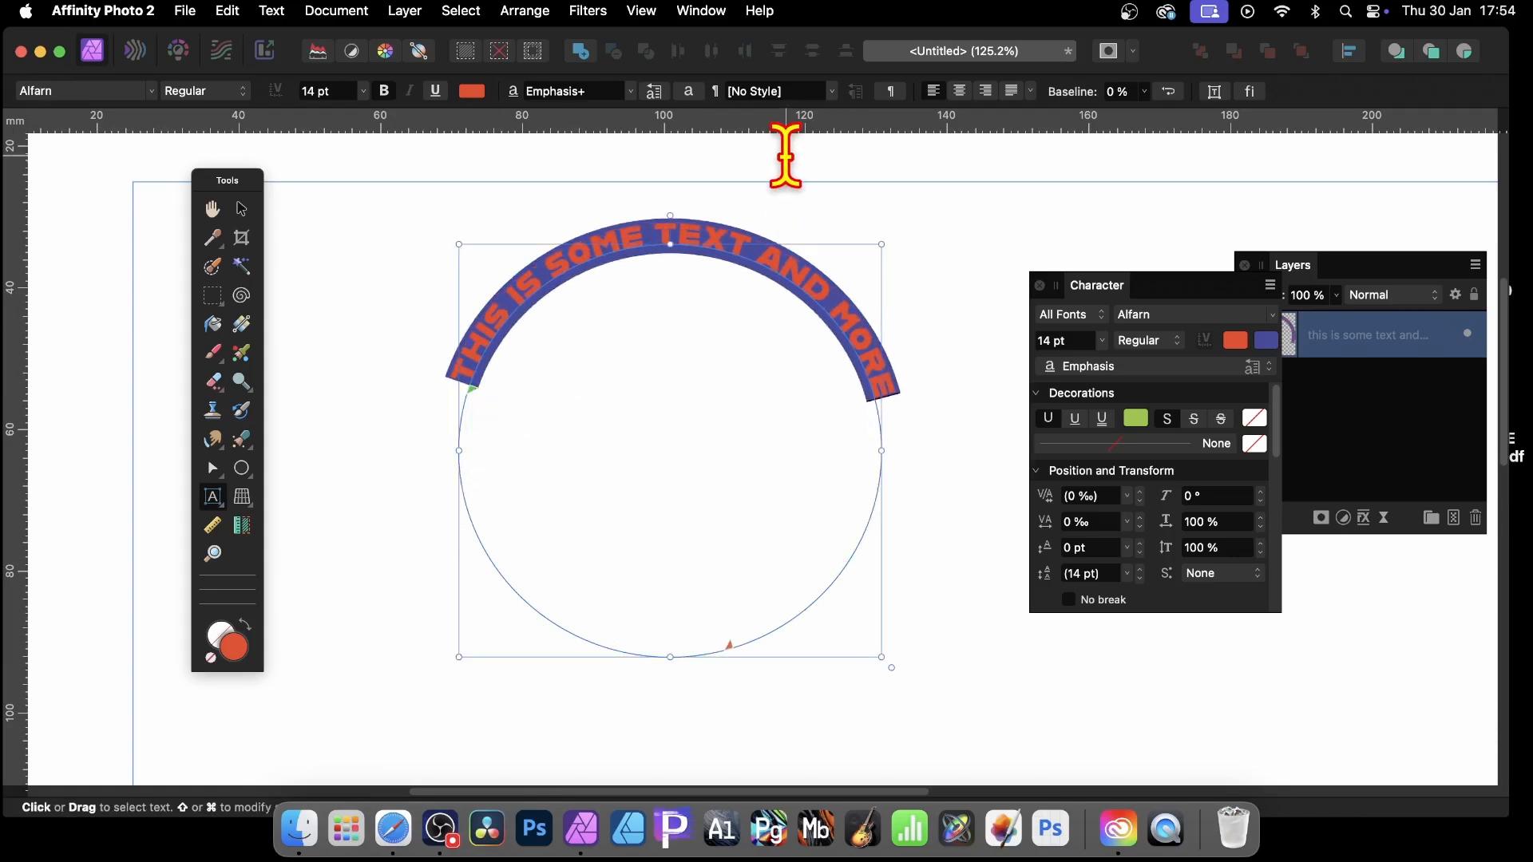
mouse_move(14, 38)
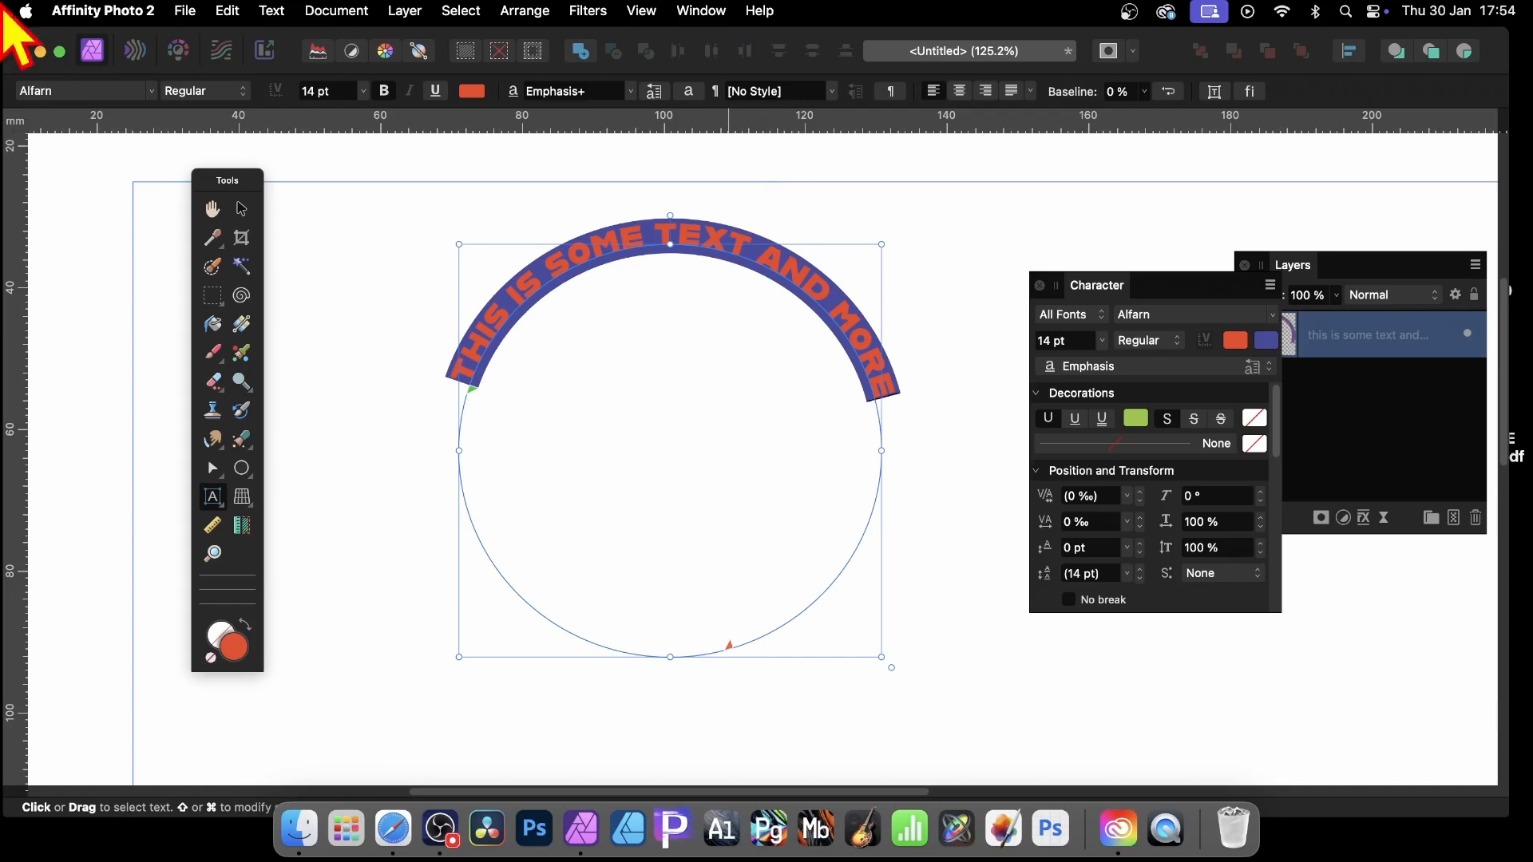
click(241, 209)
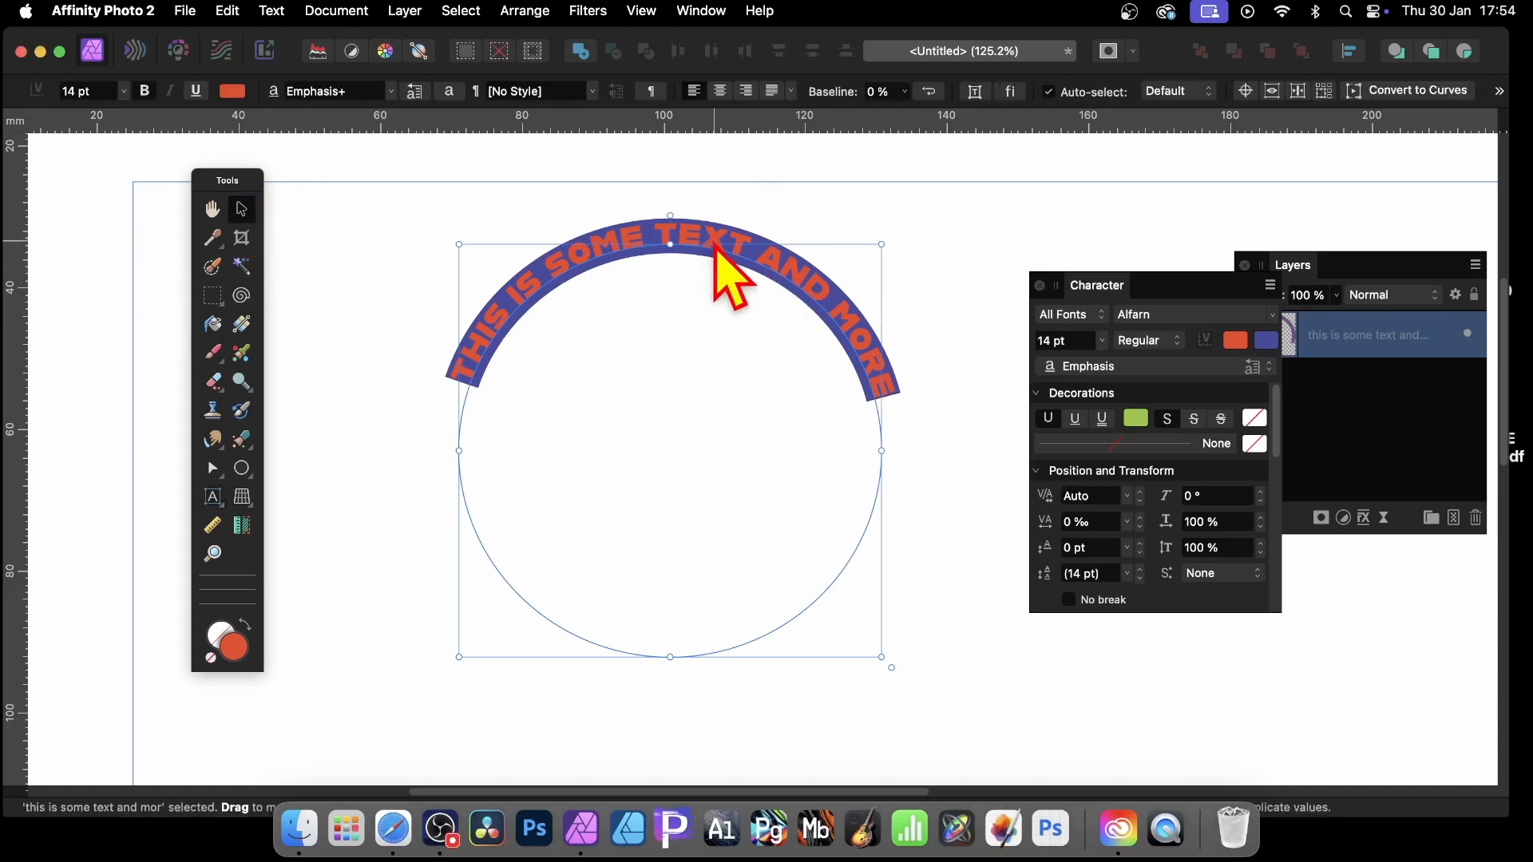
mouse_move(1417, 171)
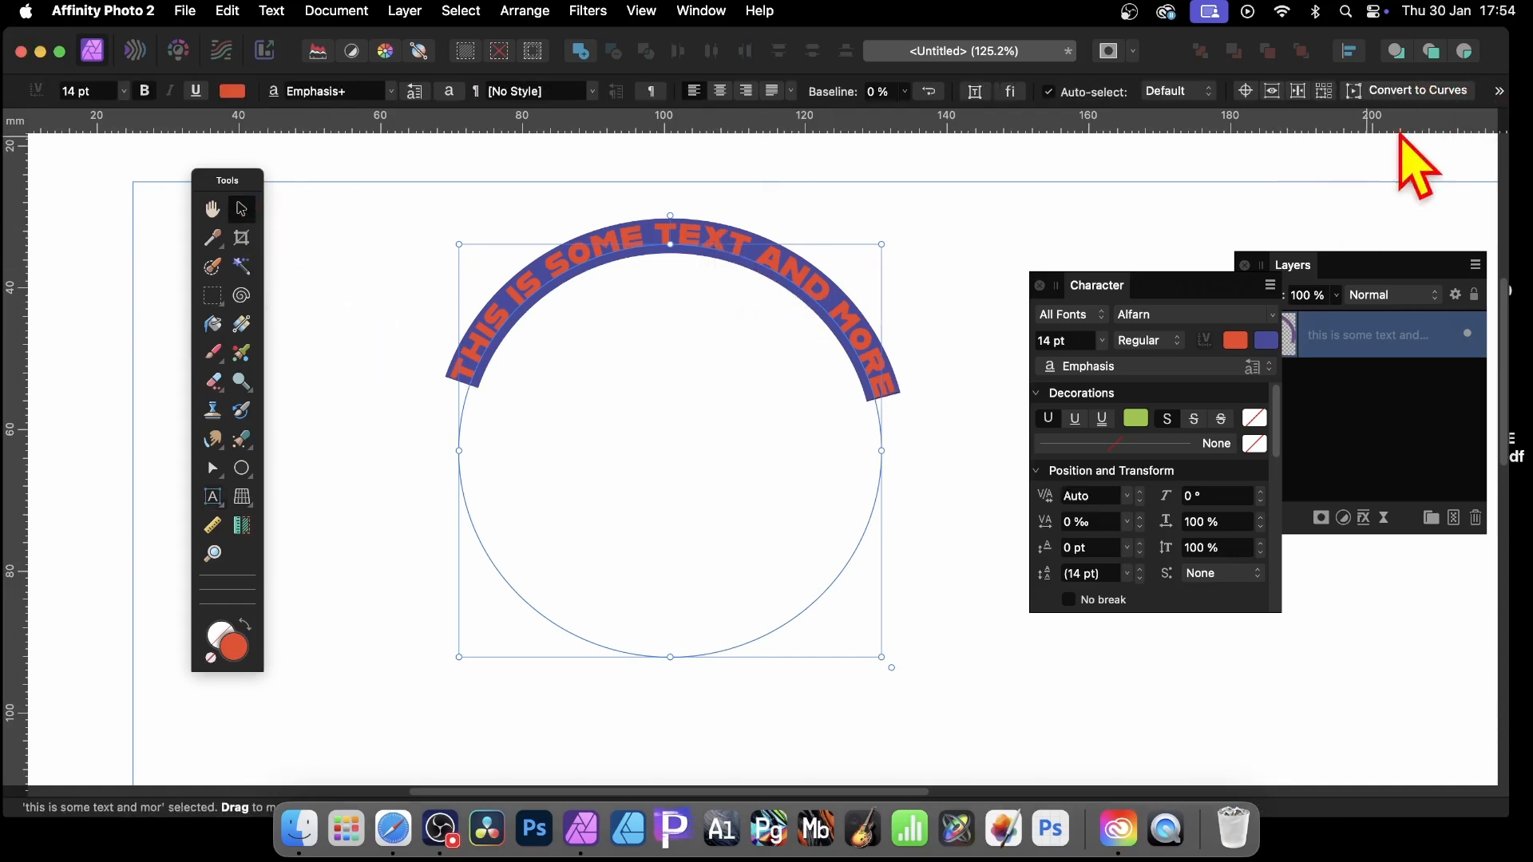
mouse_move(1379, 137)
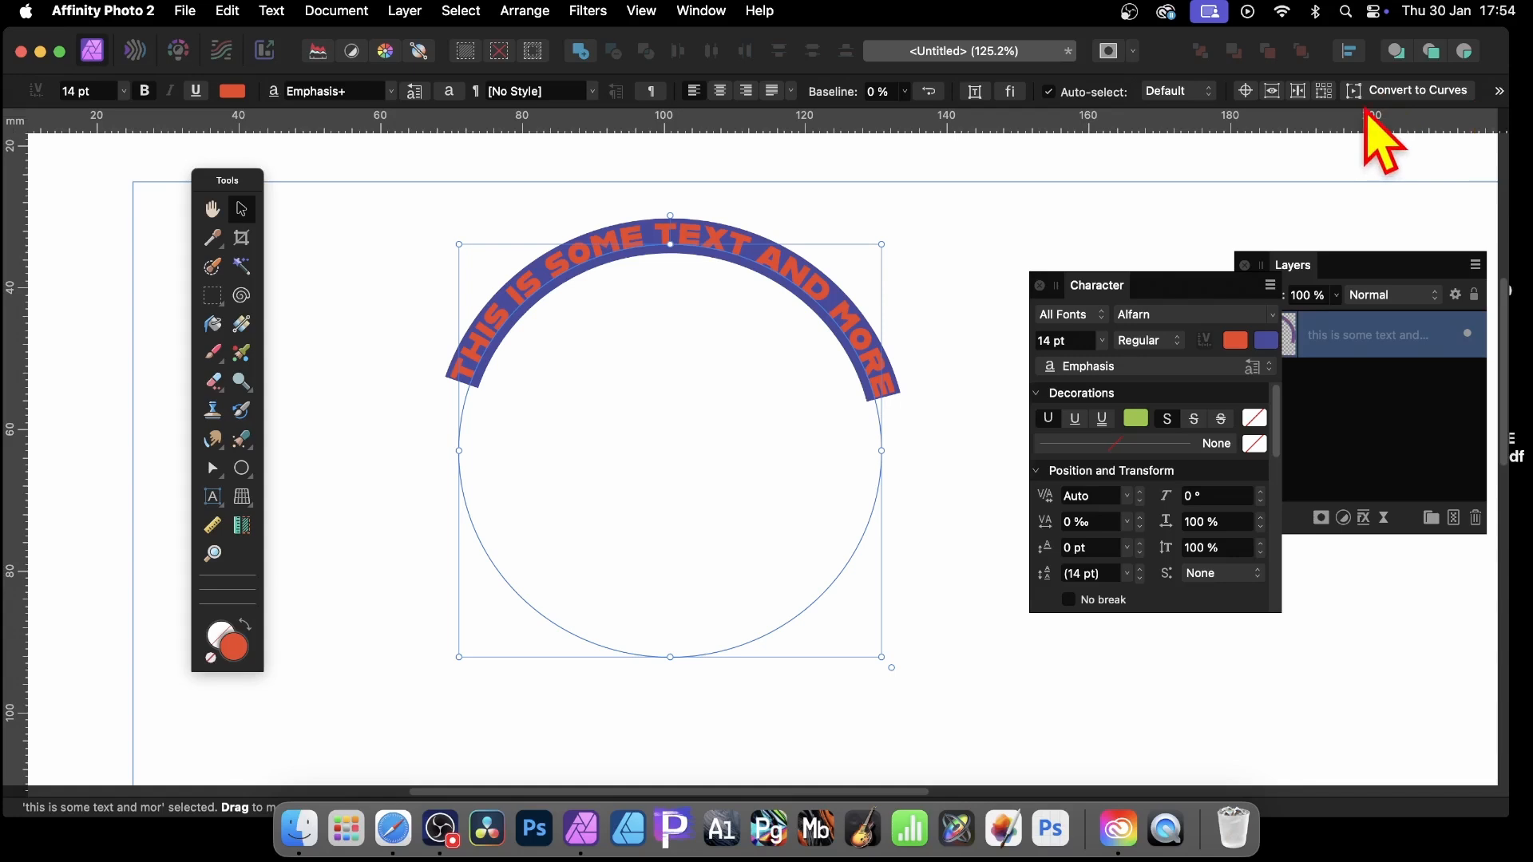
mouse_move(1514, 123)
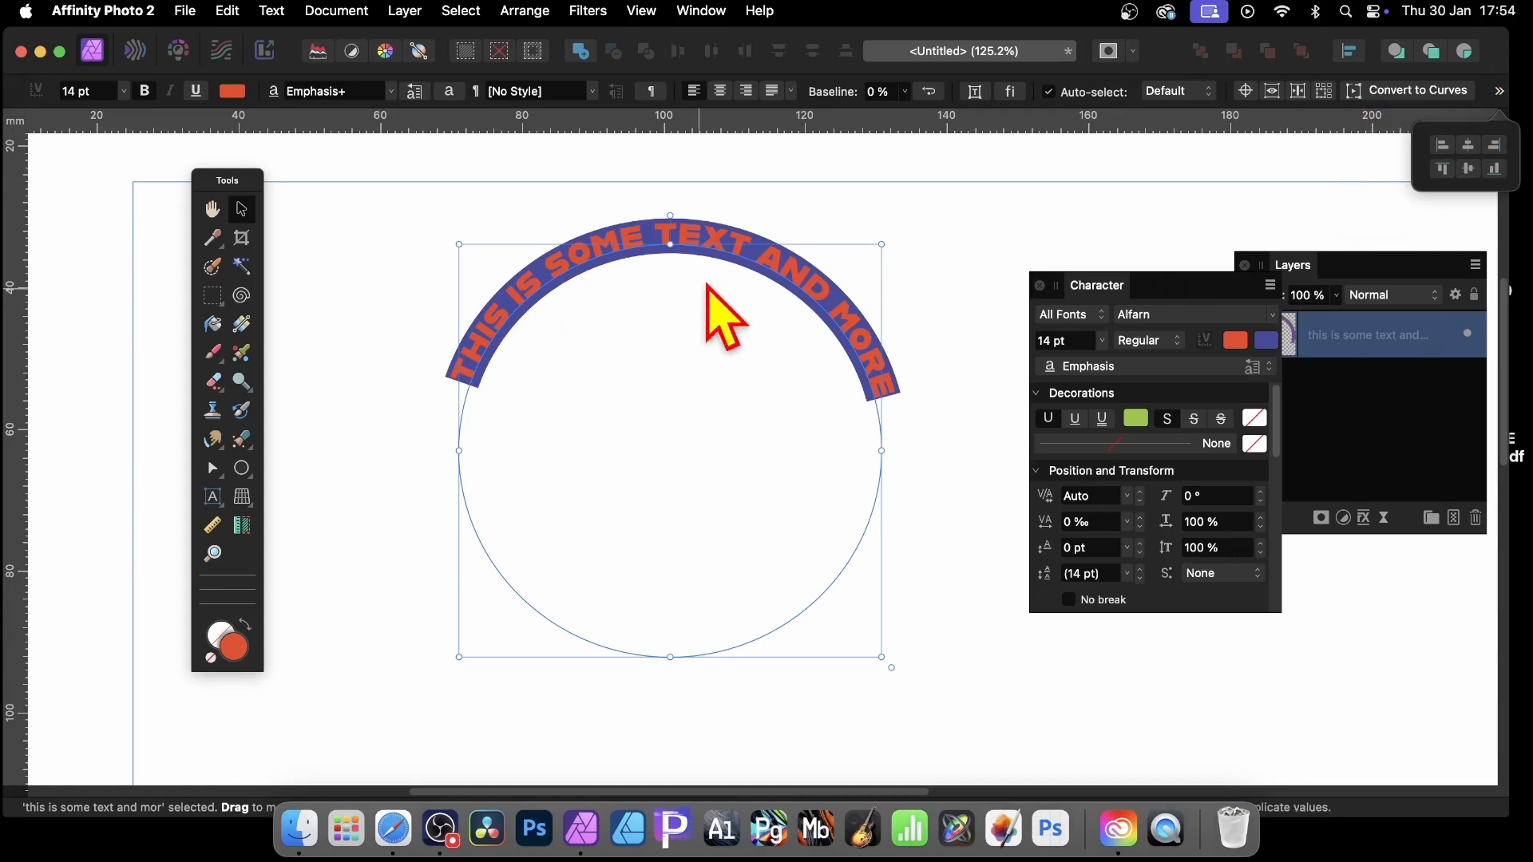
right_click(723, 313)
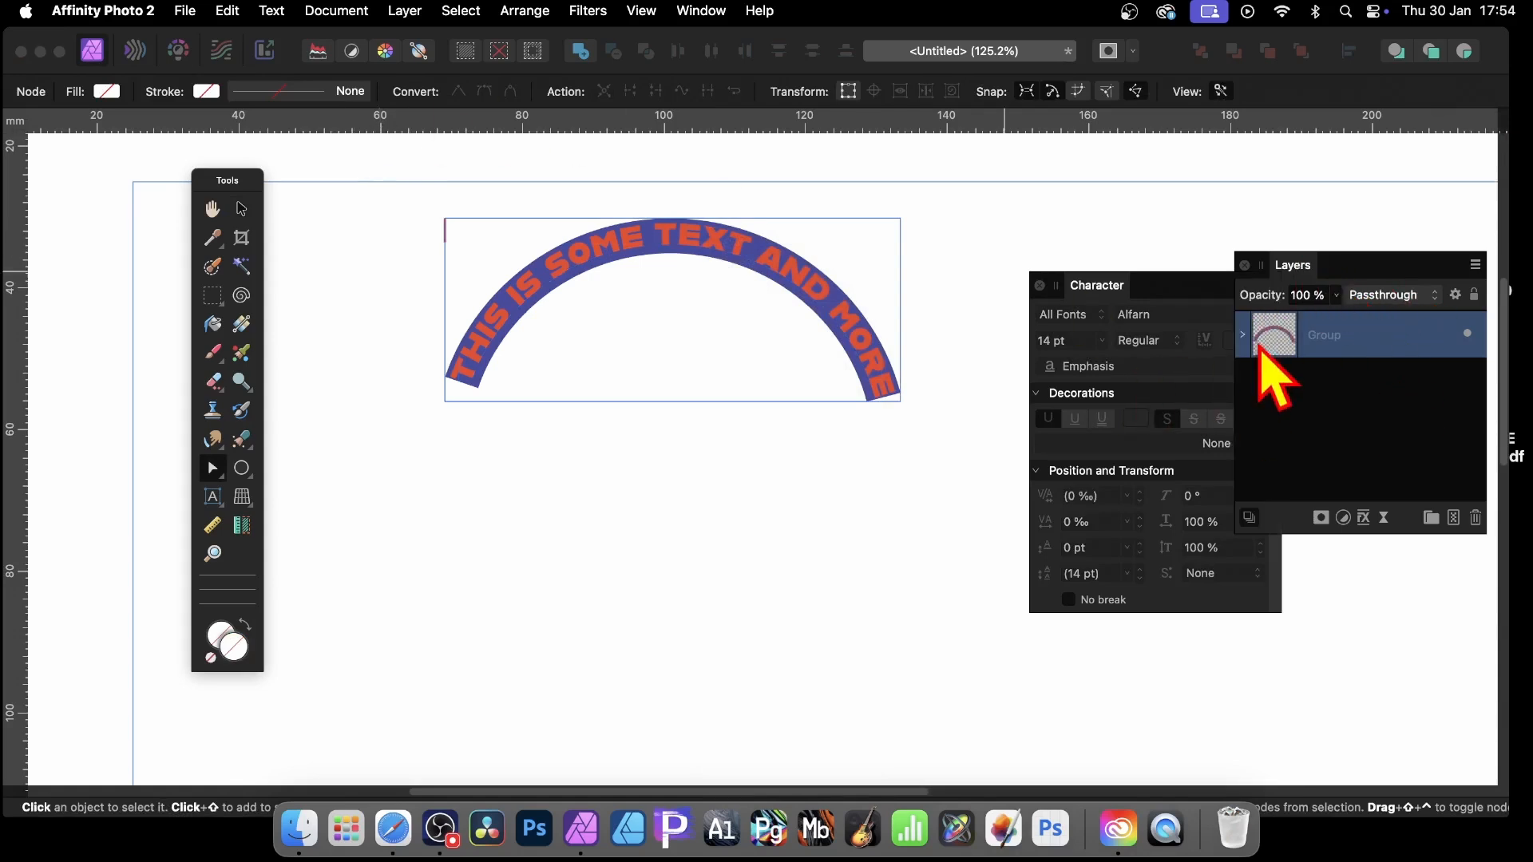
click(1243, 334)
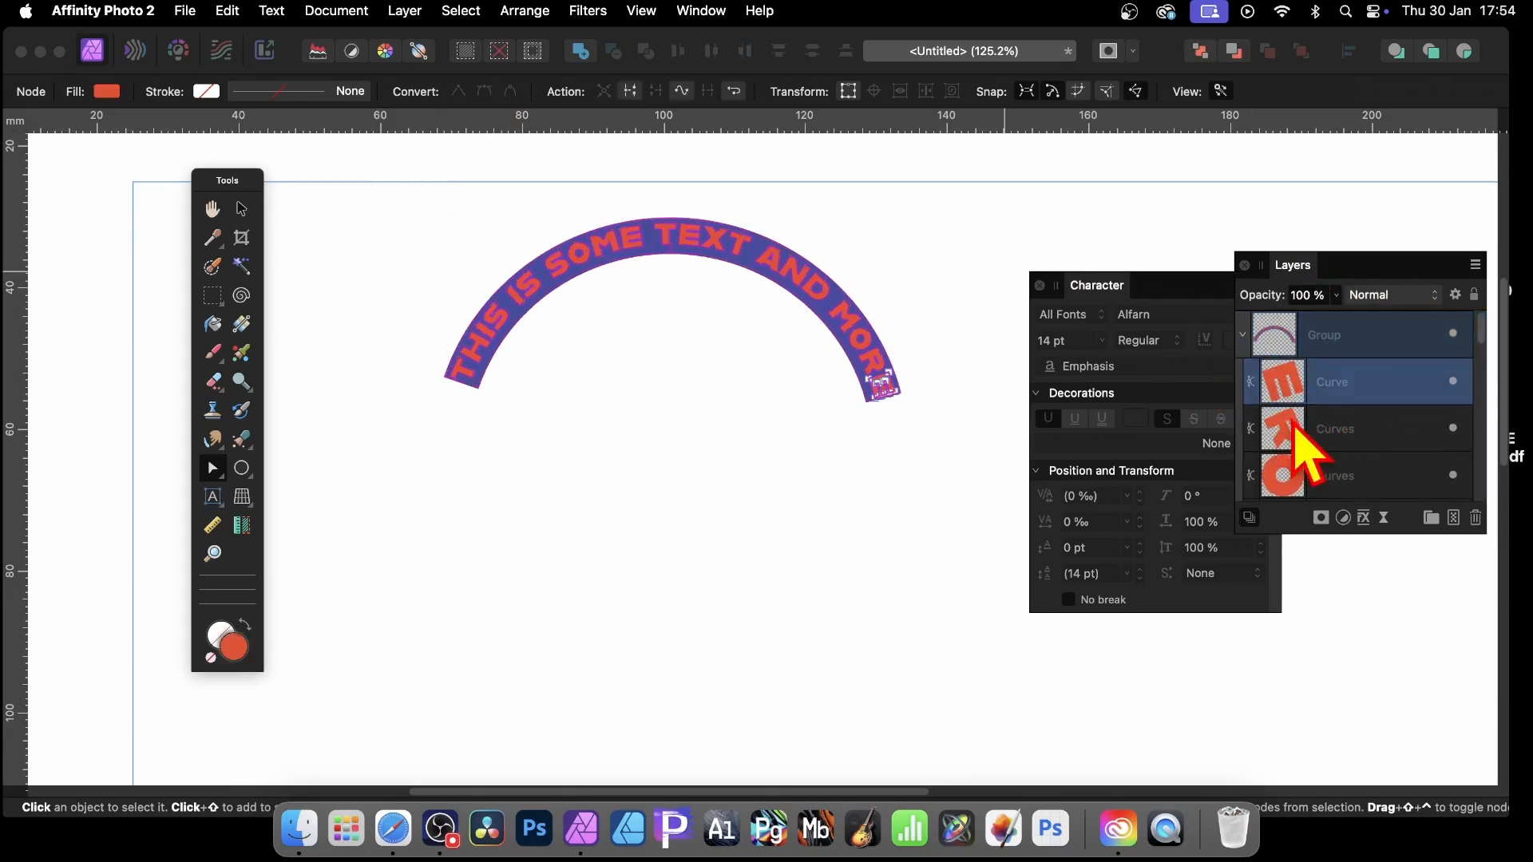
click(1360, 428)
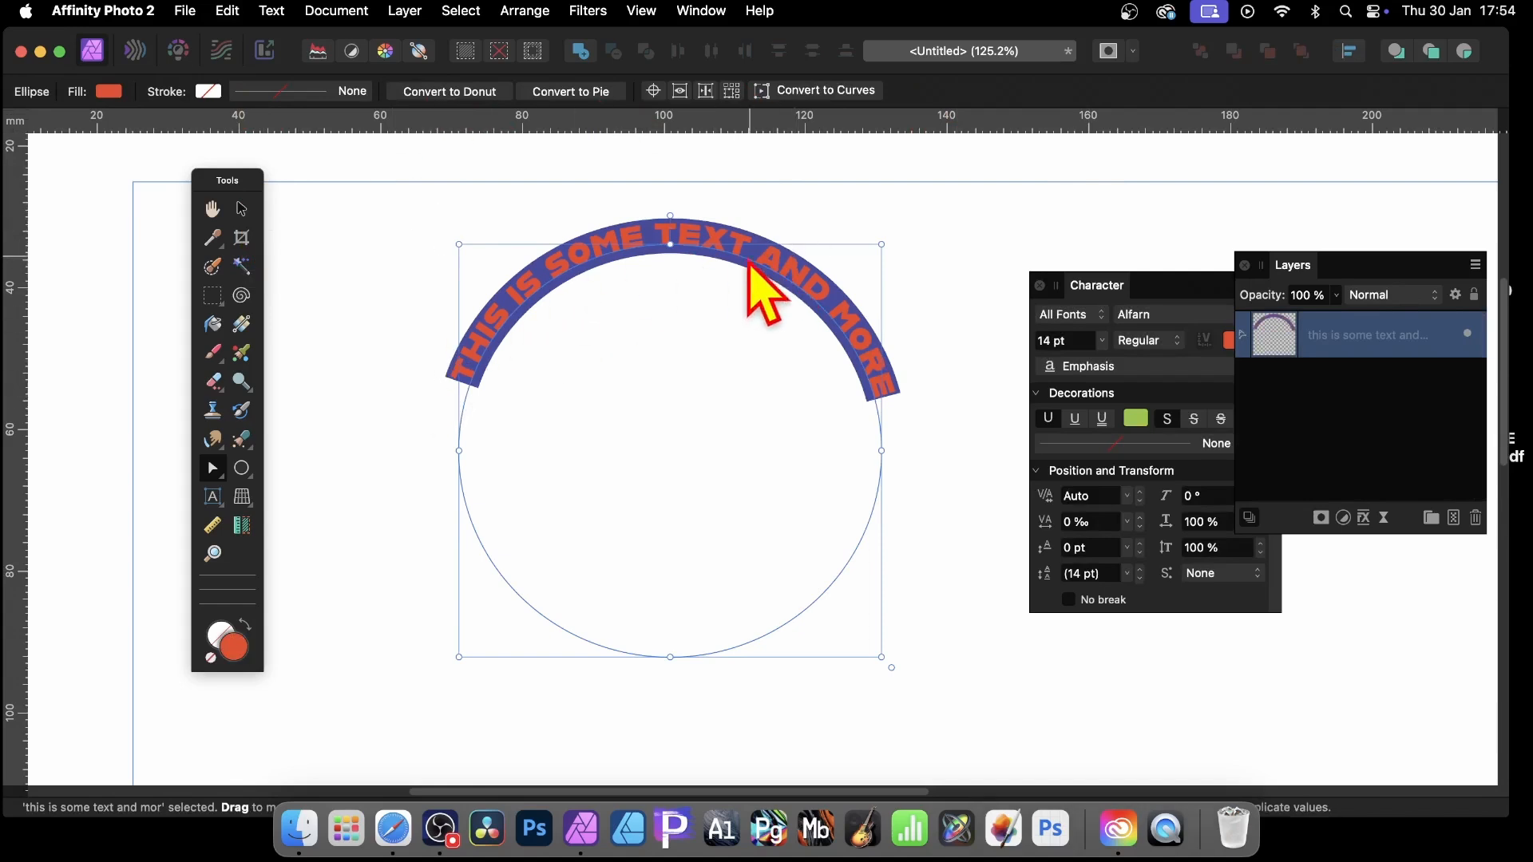
mouse_move(626, 284)
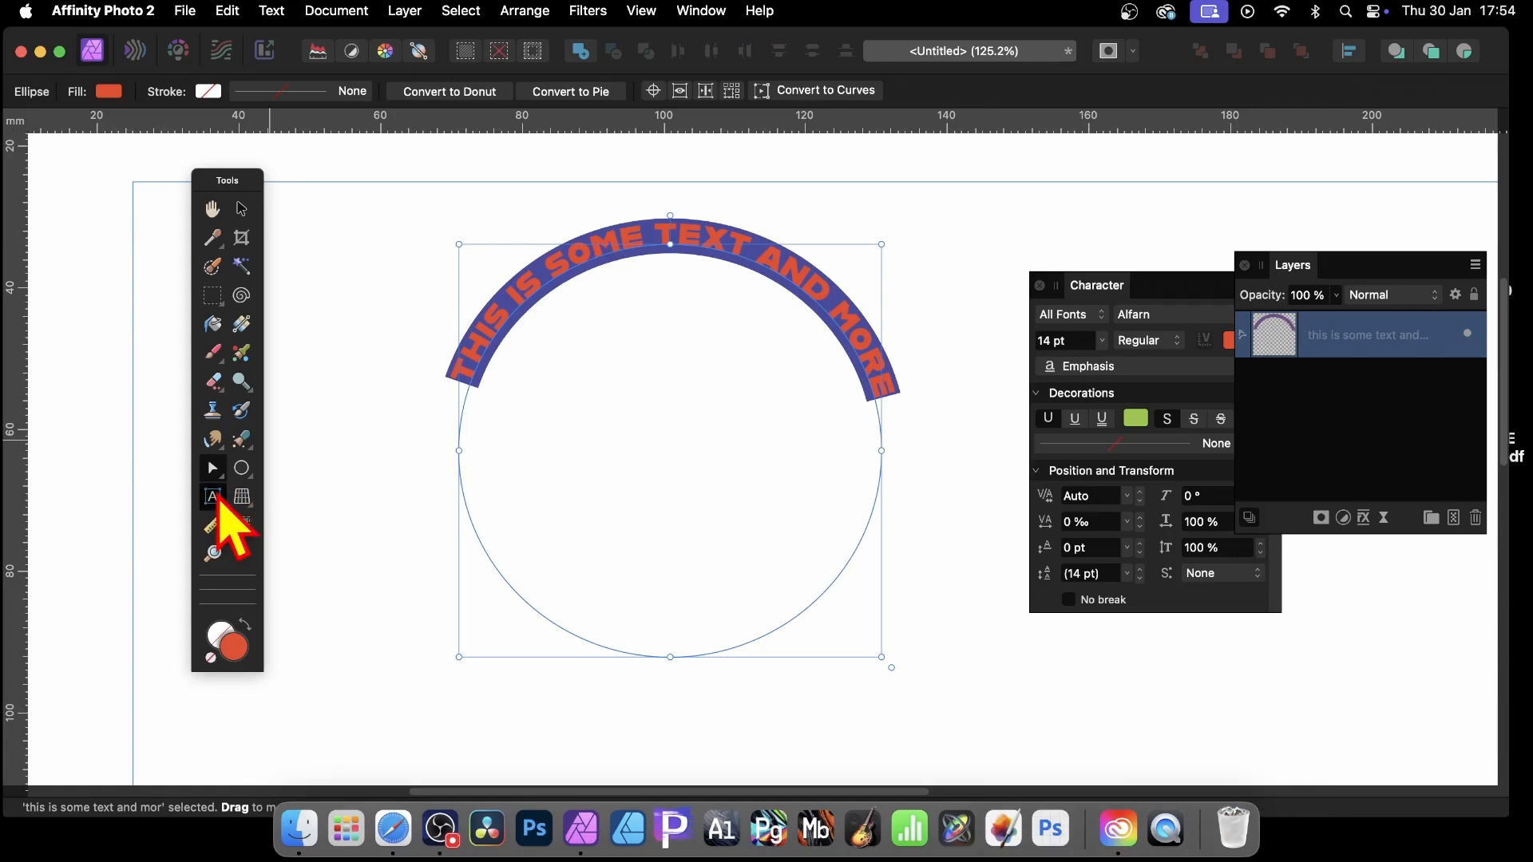
Step: With SOME selected, give it a red background colour from the Colour panel
click(212, 496)
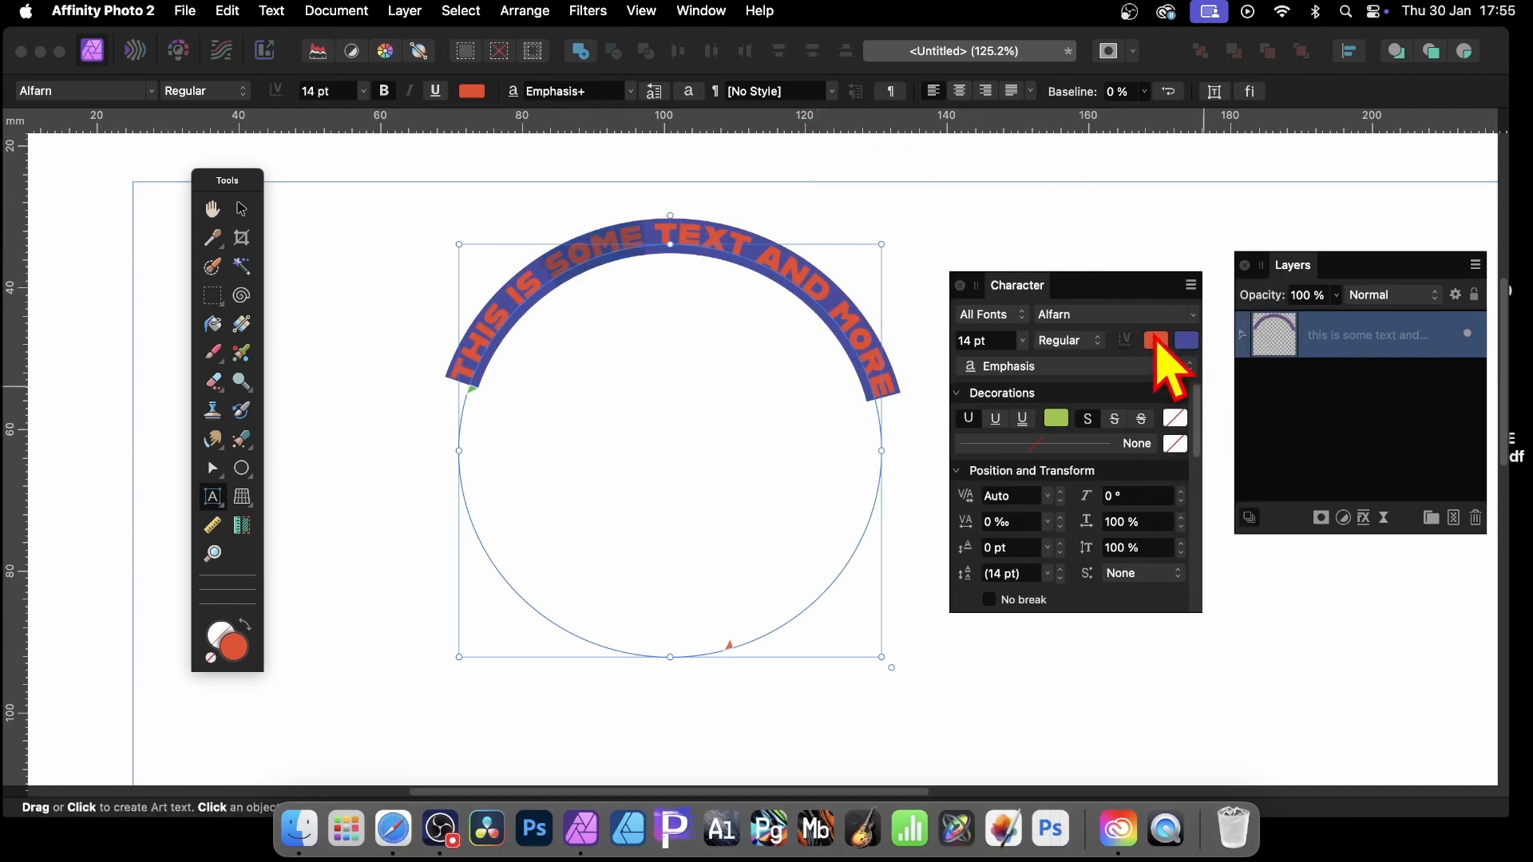
click(1156, 340)
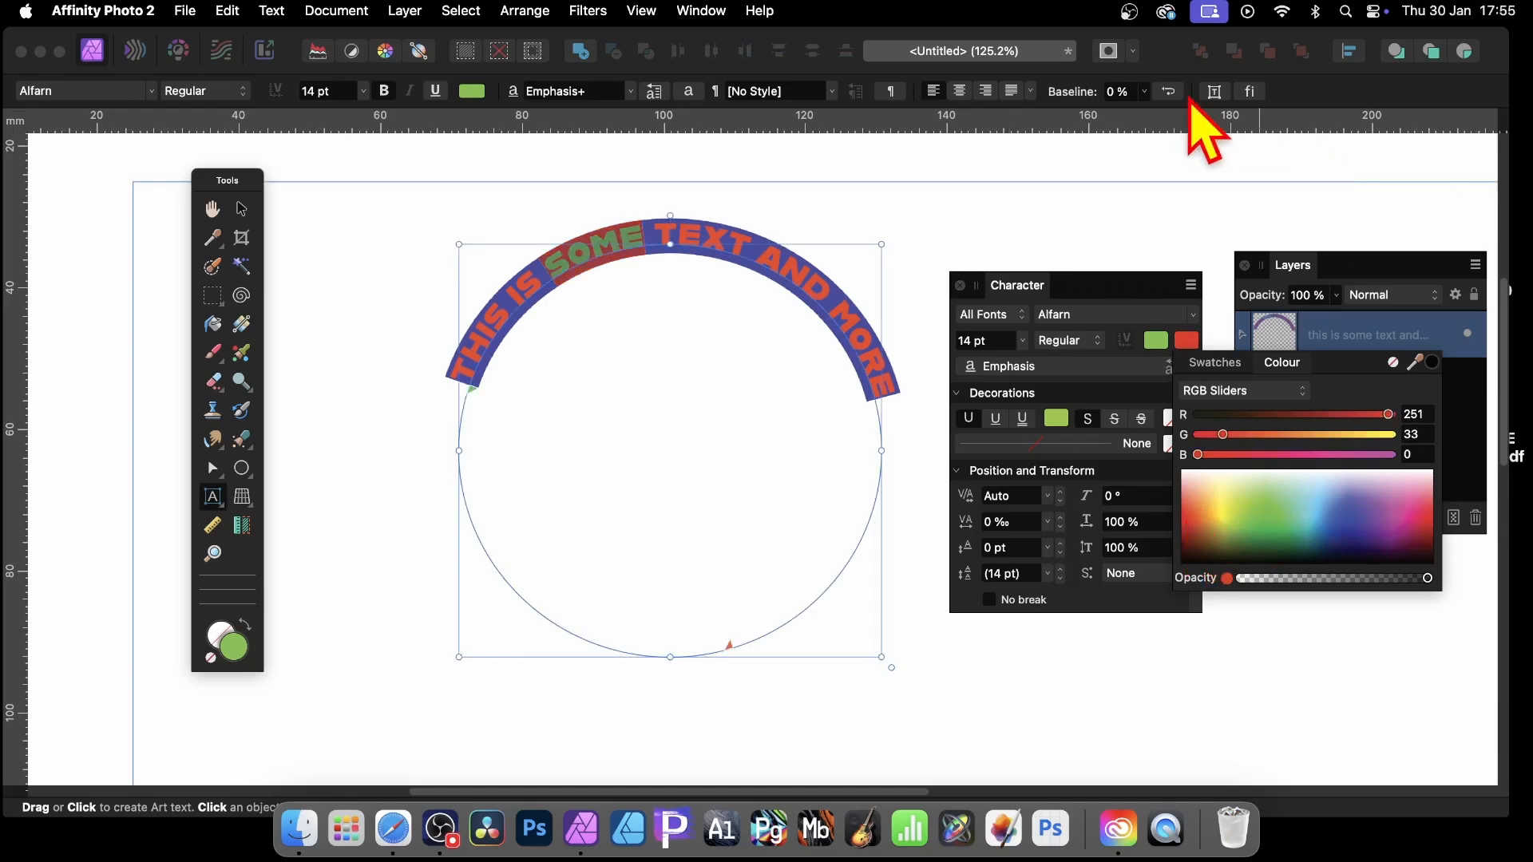
mouse_move(1032, 323)
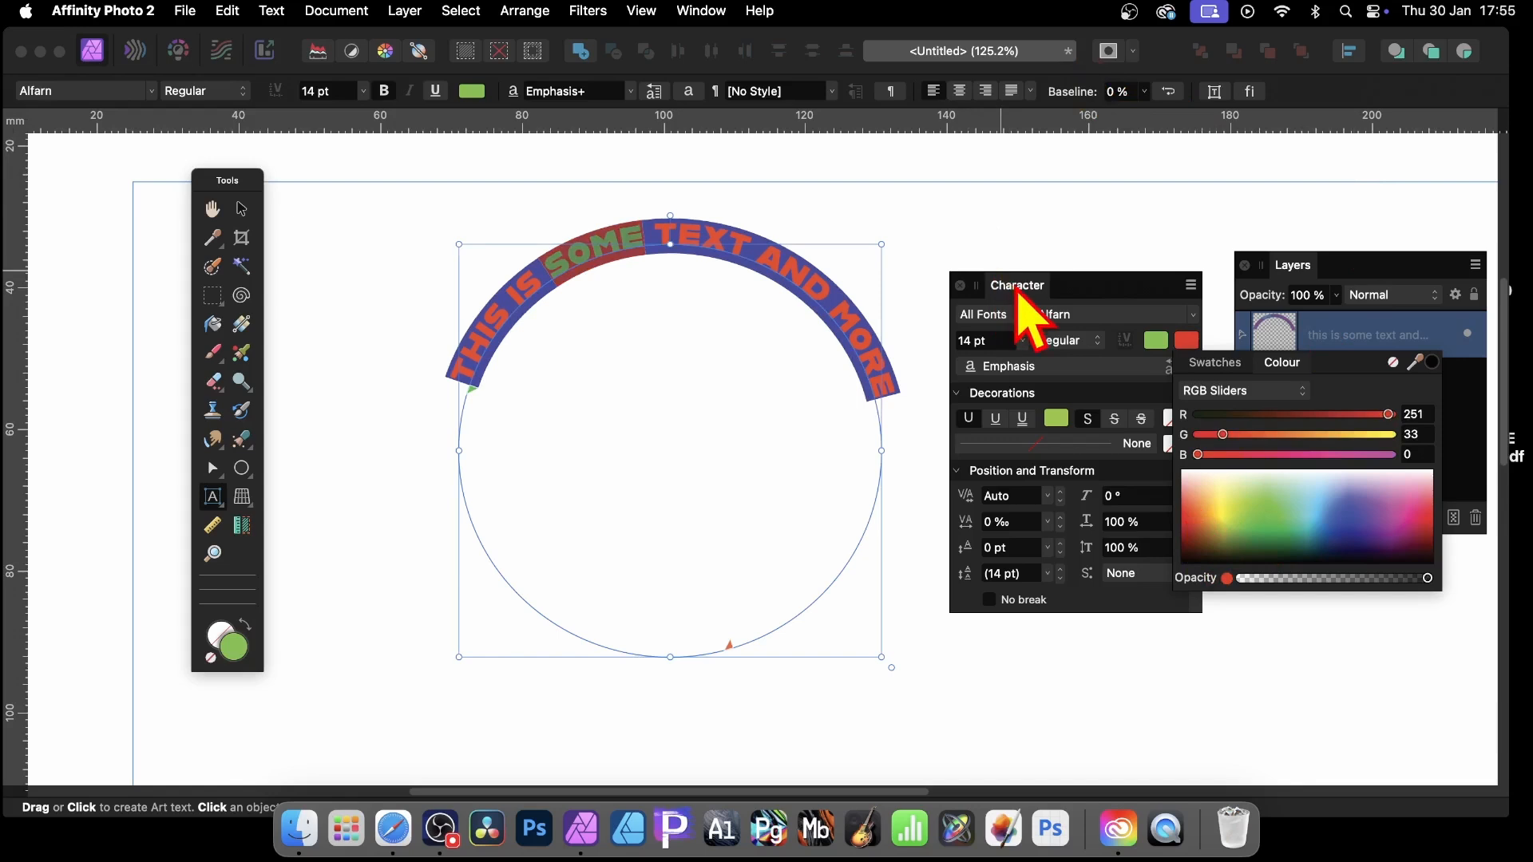
Step: Hide the Colour panel, set the text to 18 pt and start lowering its baseline shift
click(700, 11)
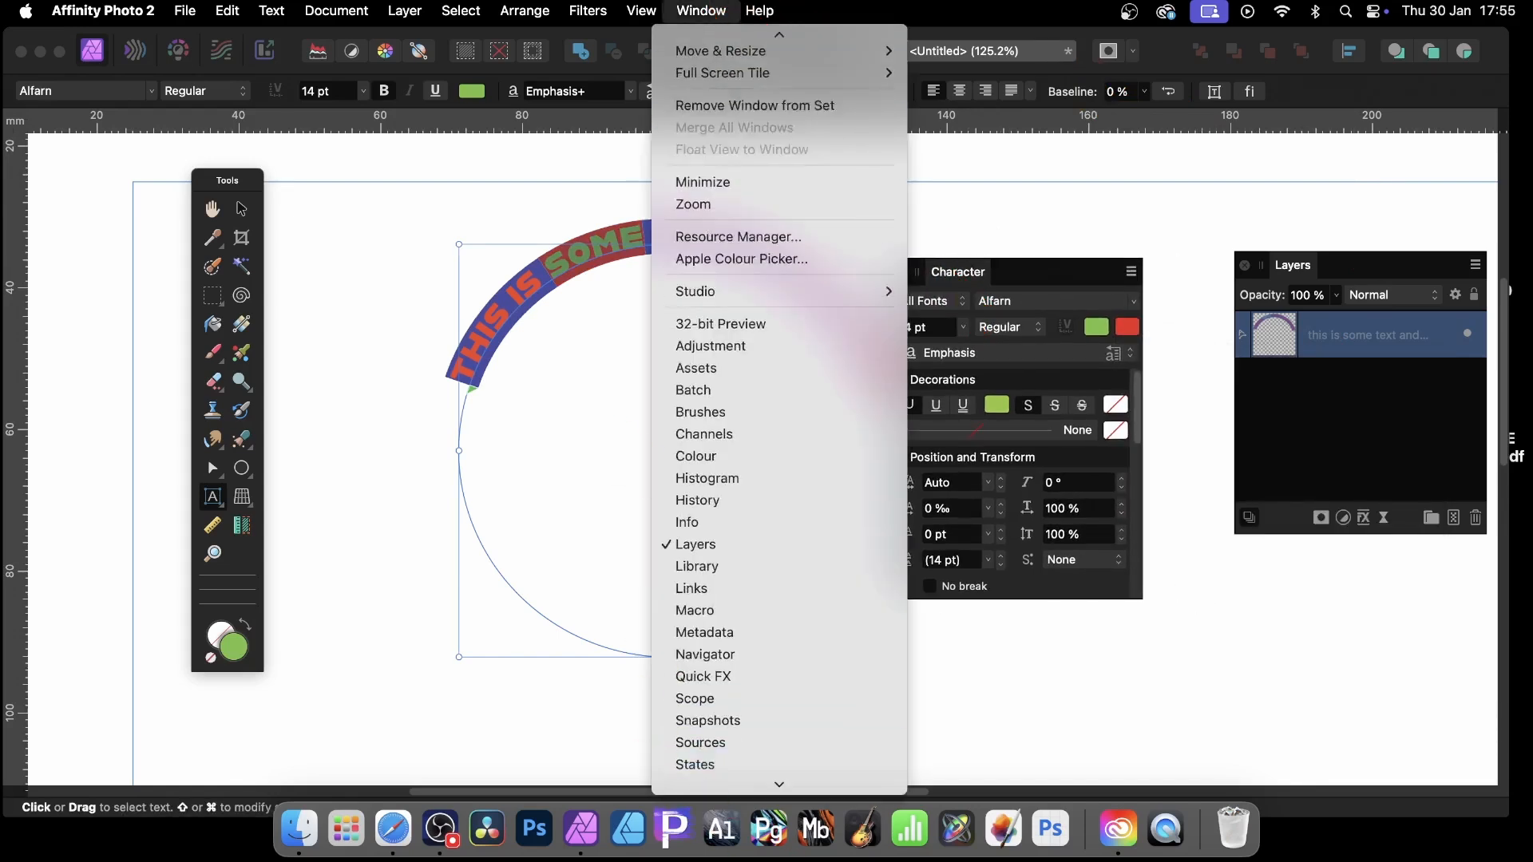
mouse_move(687, 703)
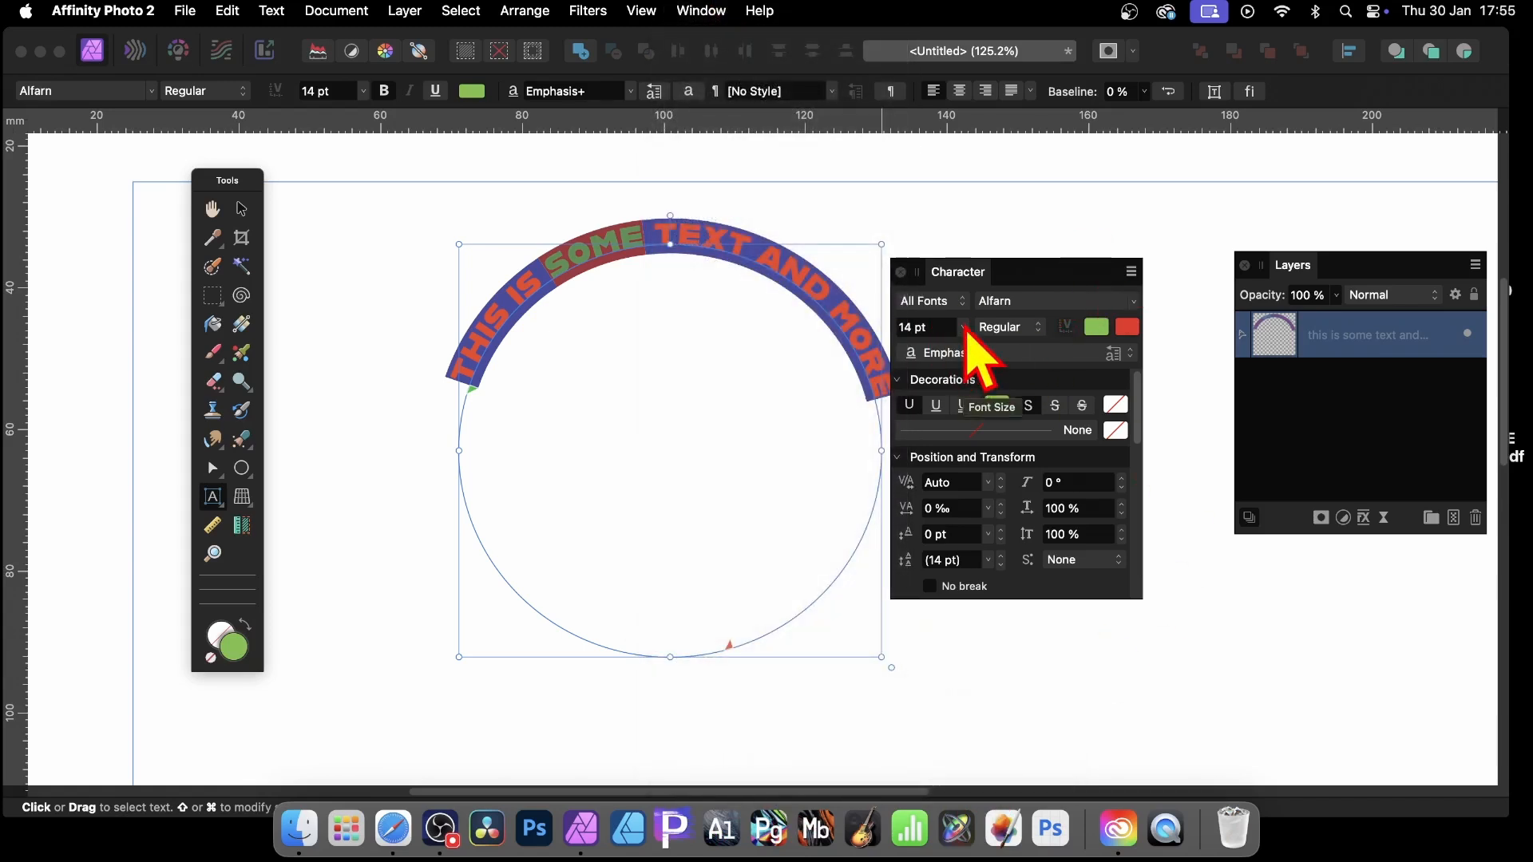
click(963, 326)
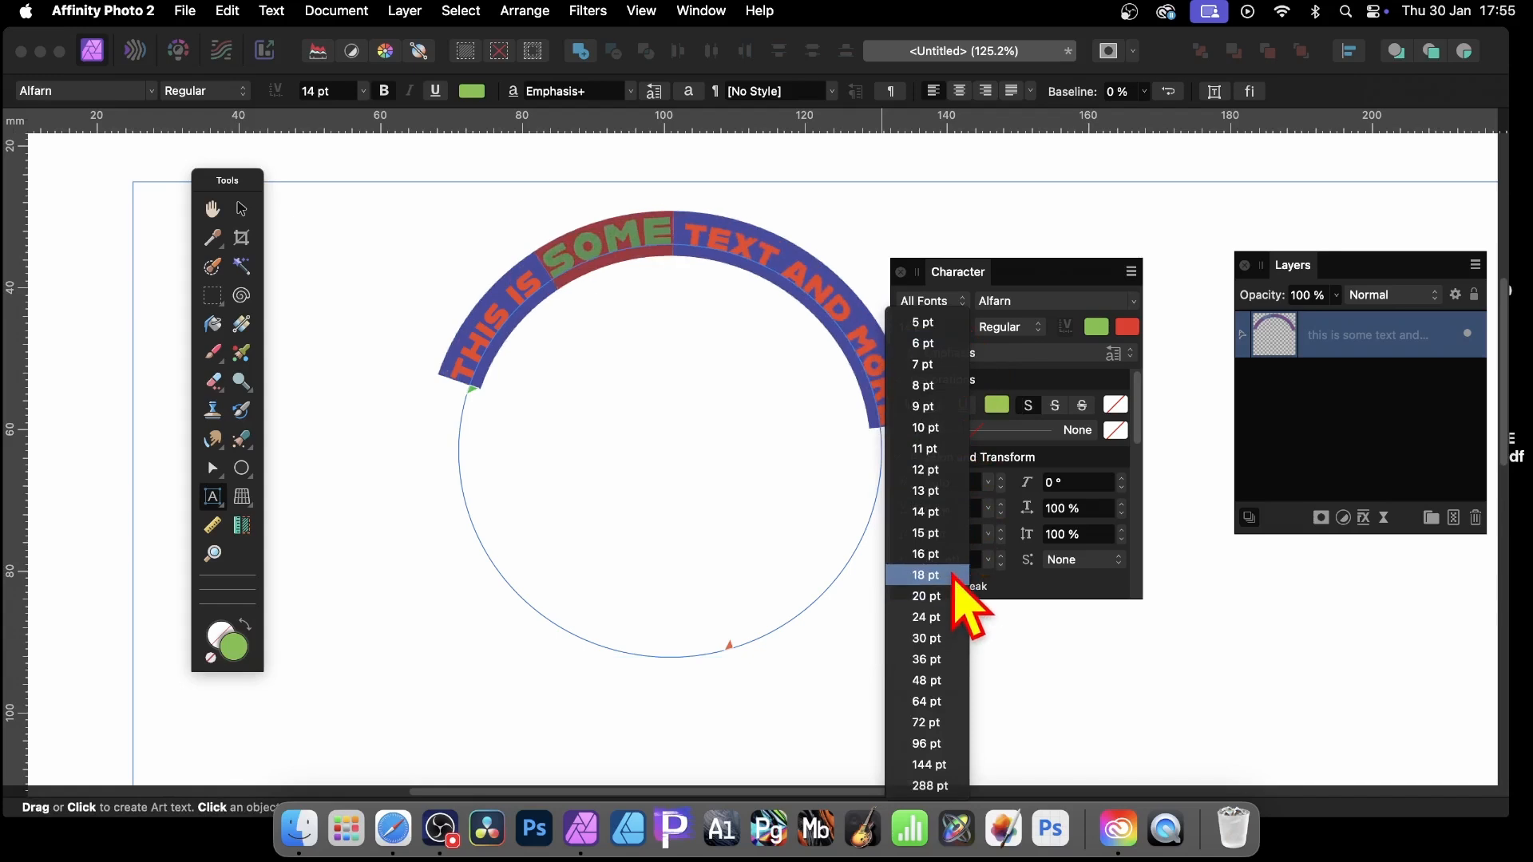
click(925, 574)
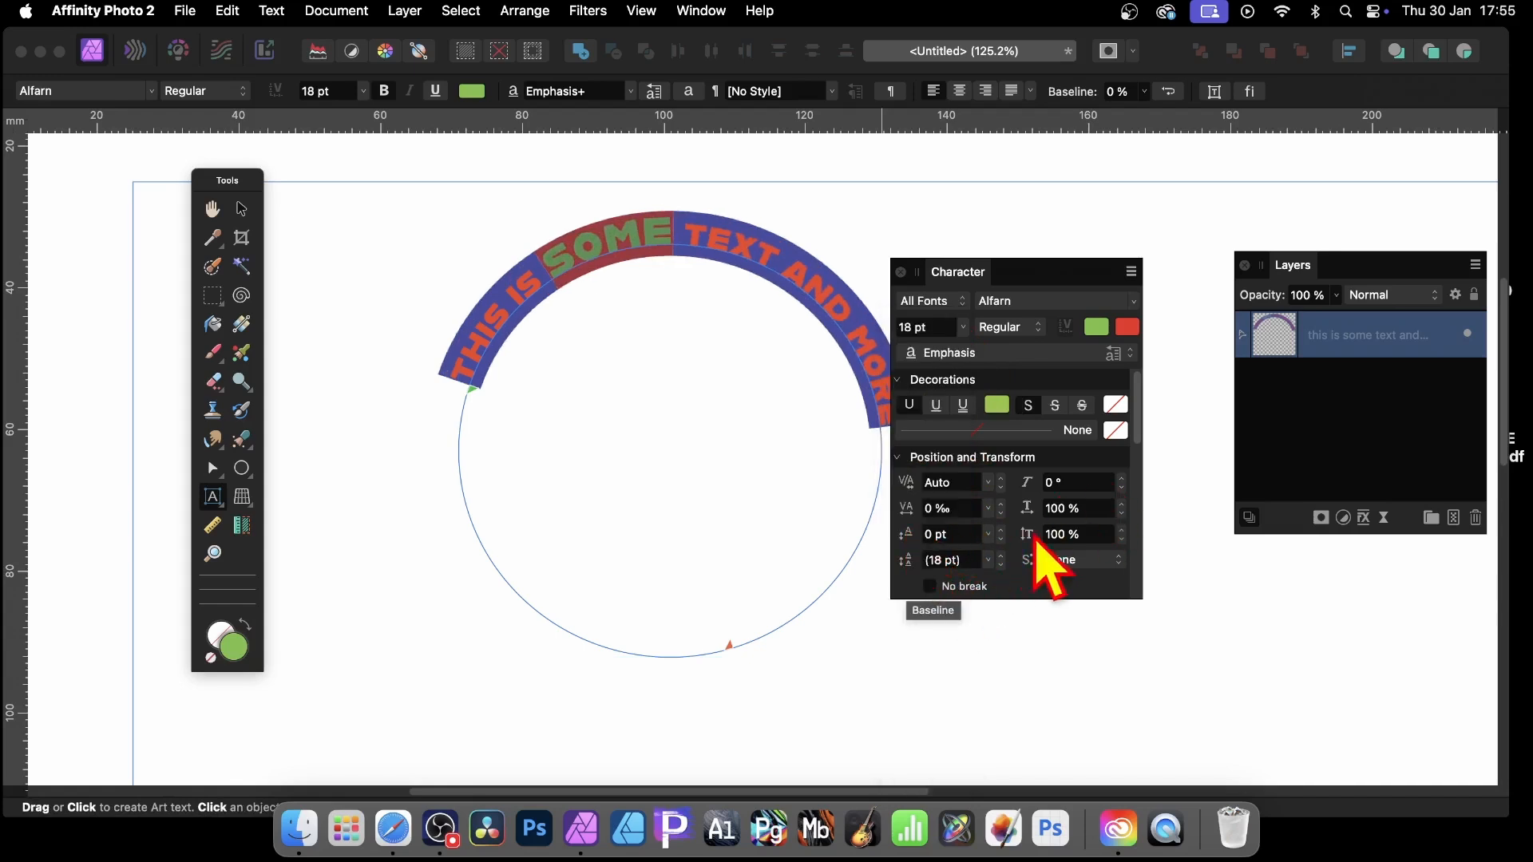
click(1000, 529)
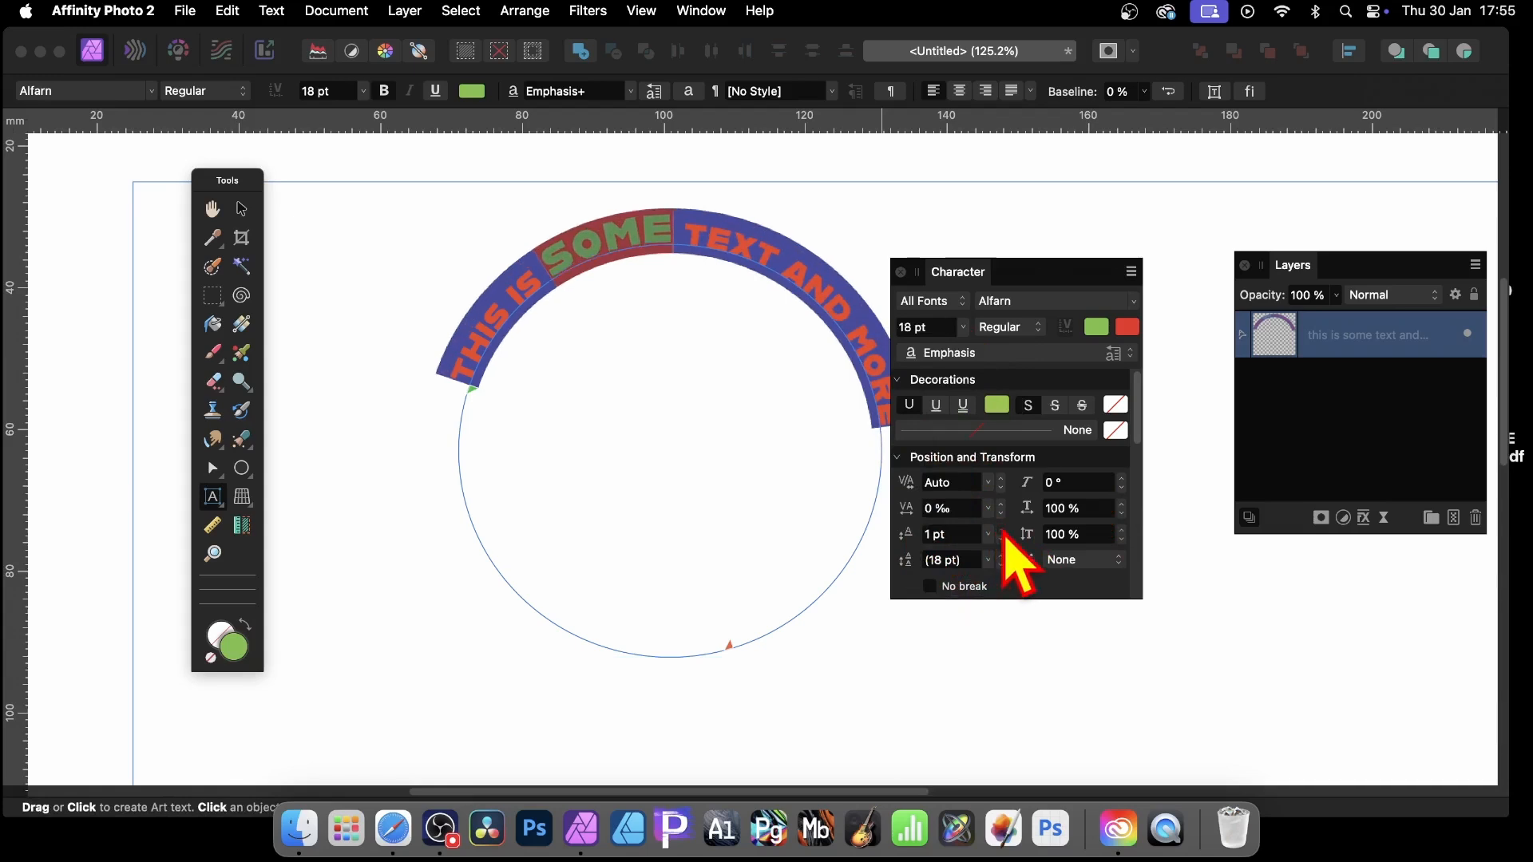
click(988, 529)
text(-15)
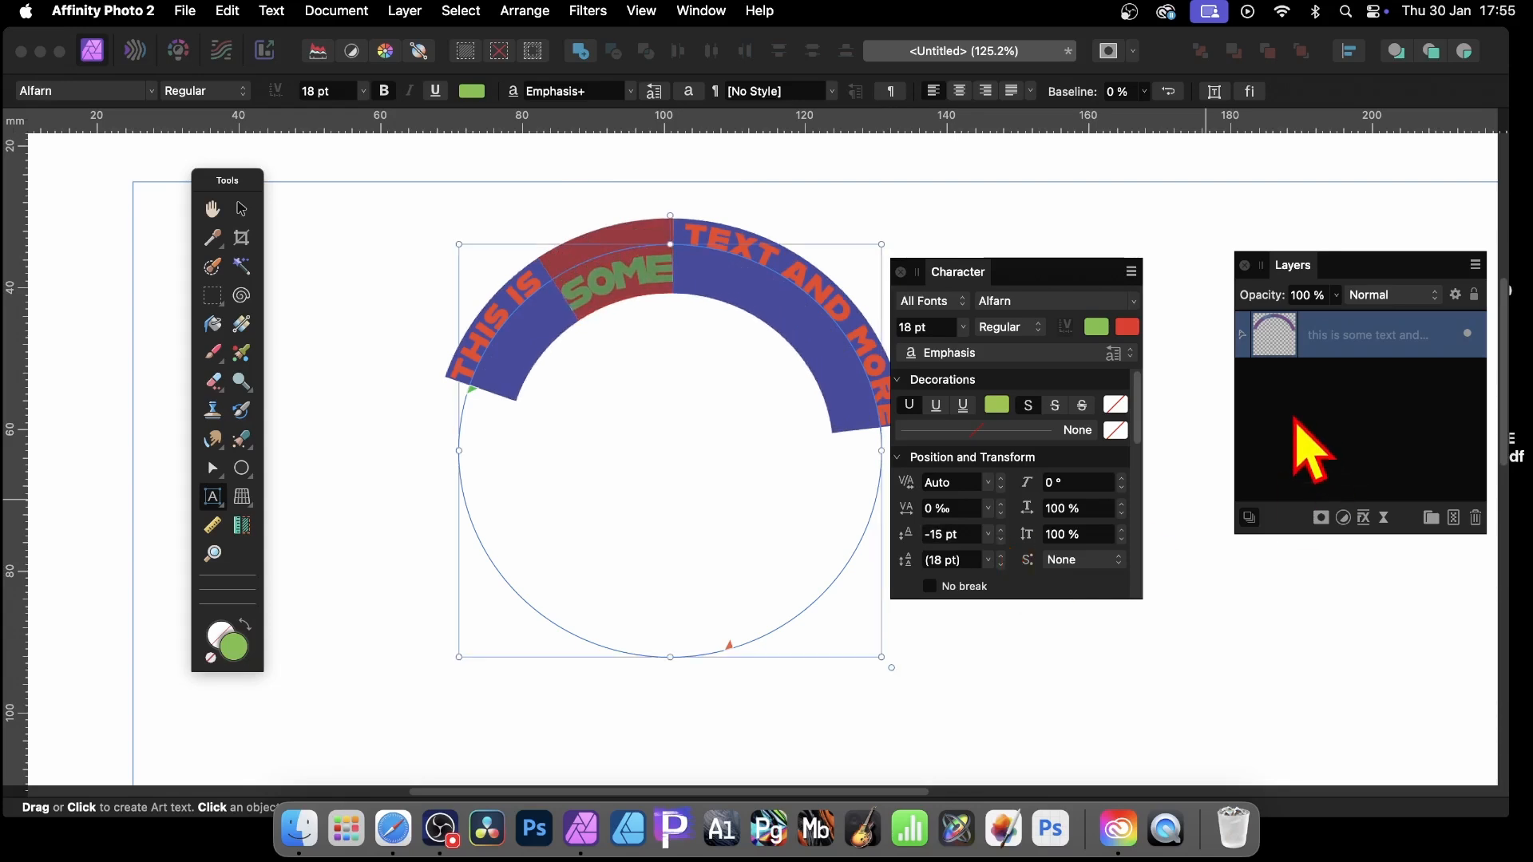
mouse_move(1304, 460)
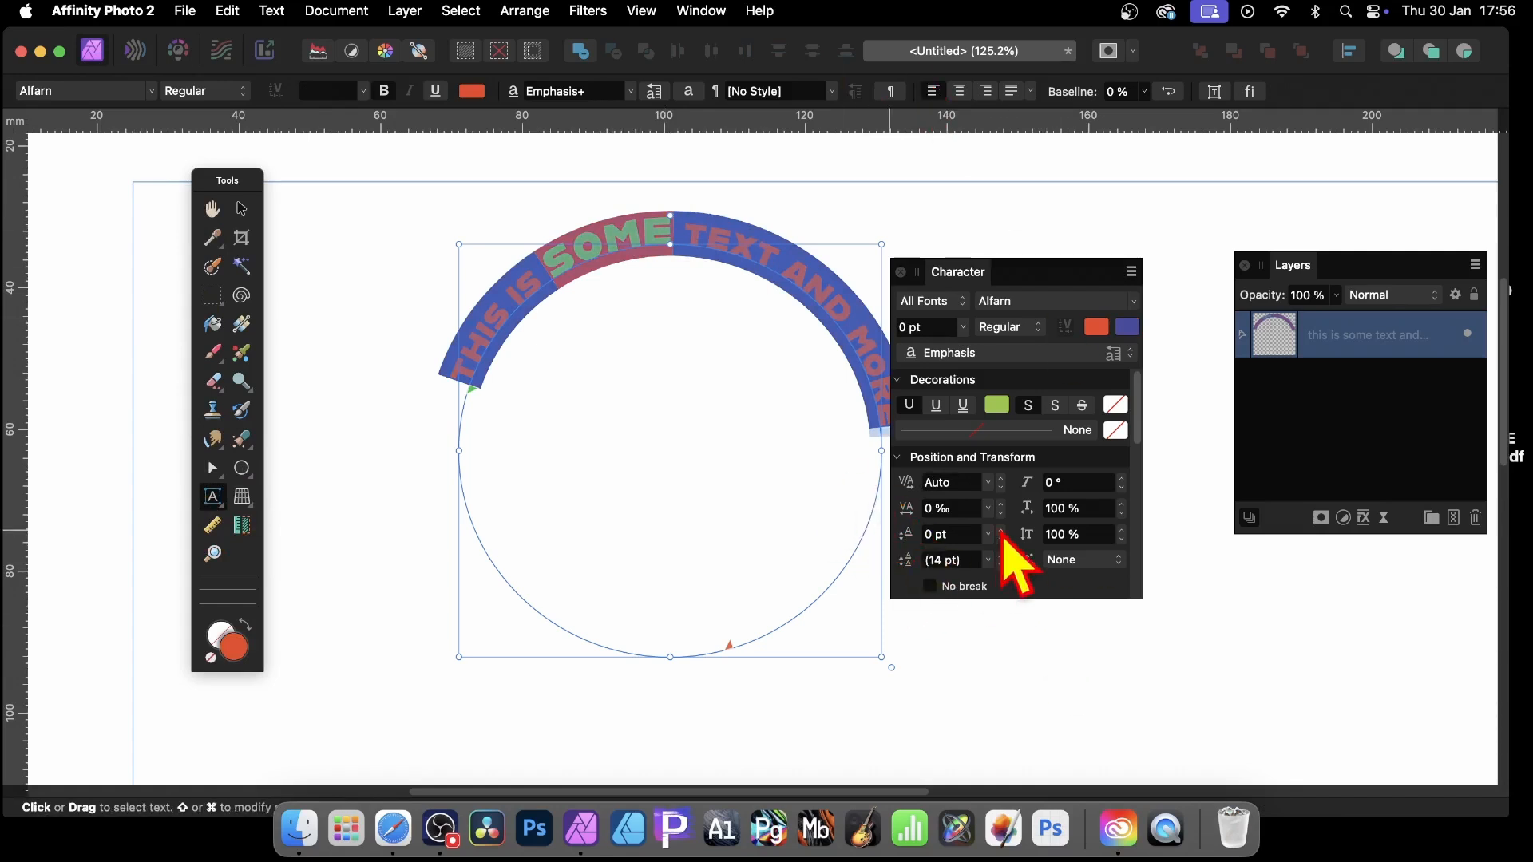
Step: Set the Baseline shift to -16 pt so the band thickens around the letters
click(999, 529)
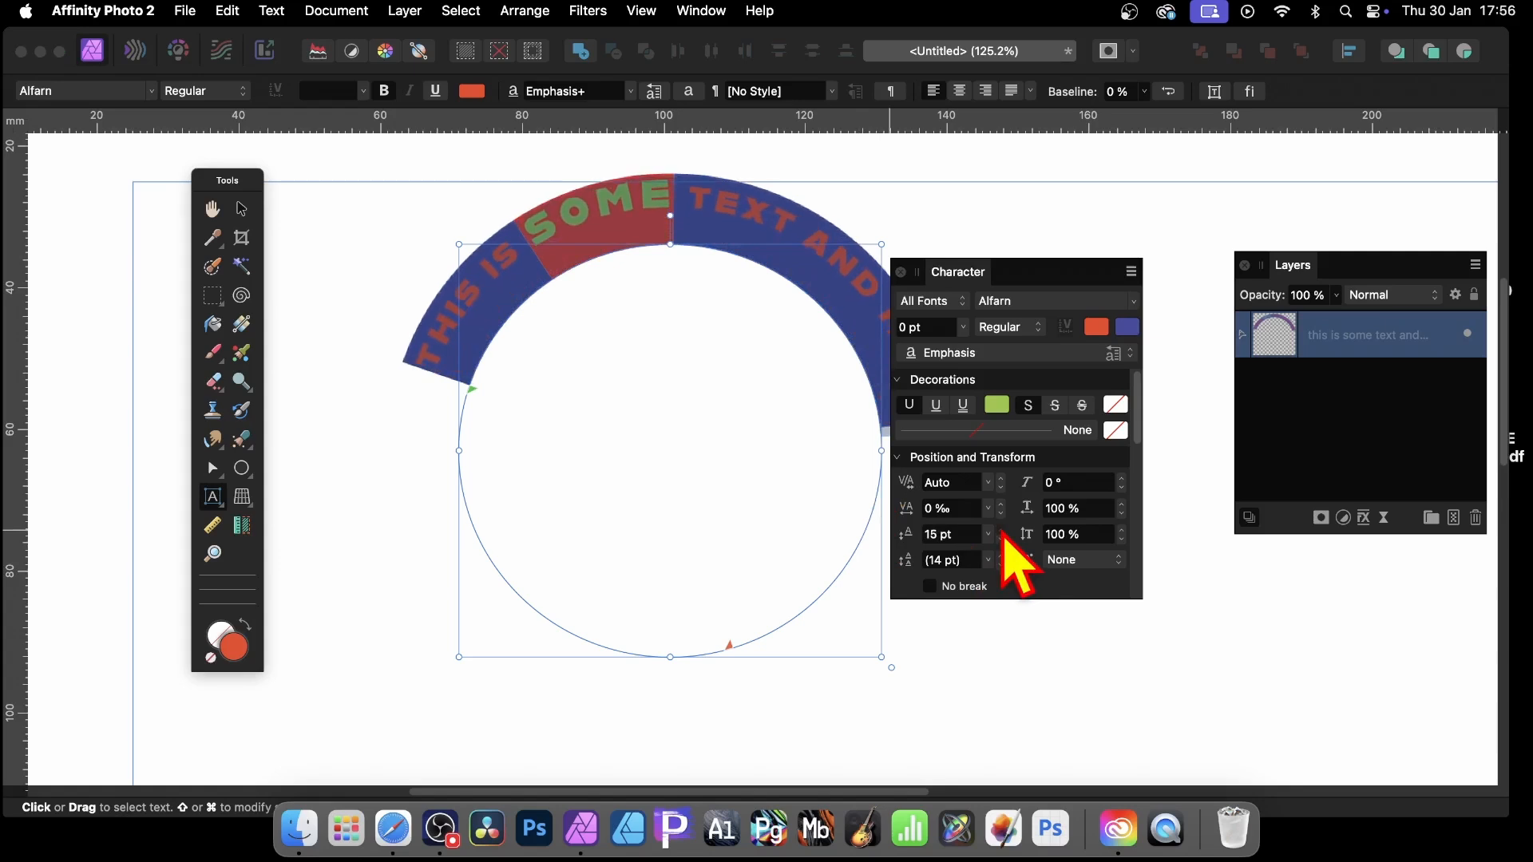
click(1000, 529)
text(-16)
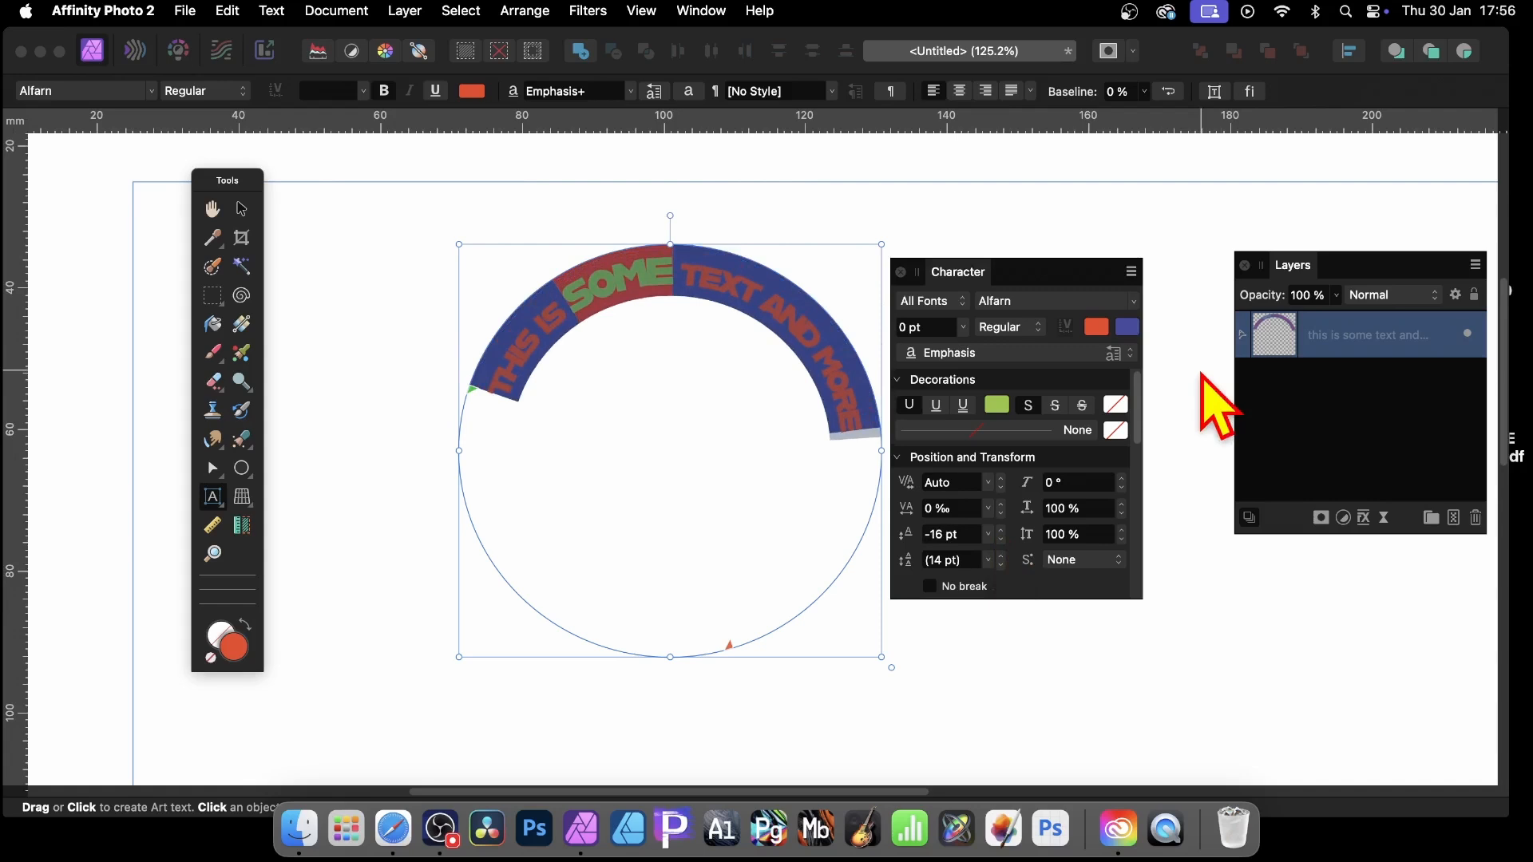
mouse_move(147, 294)
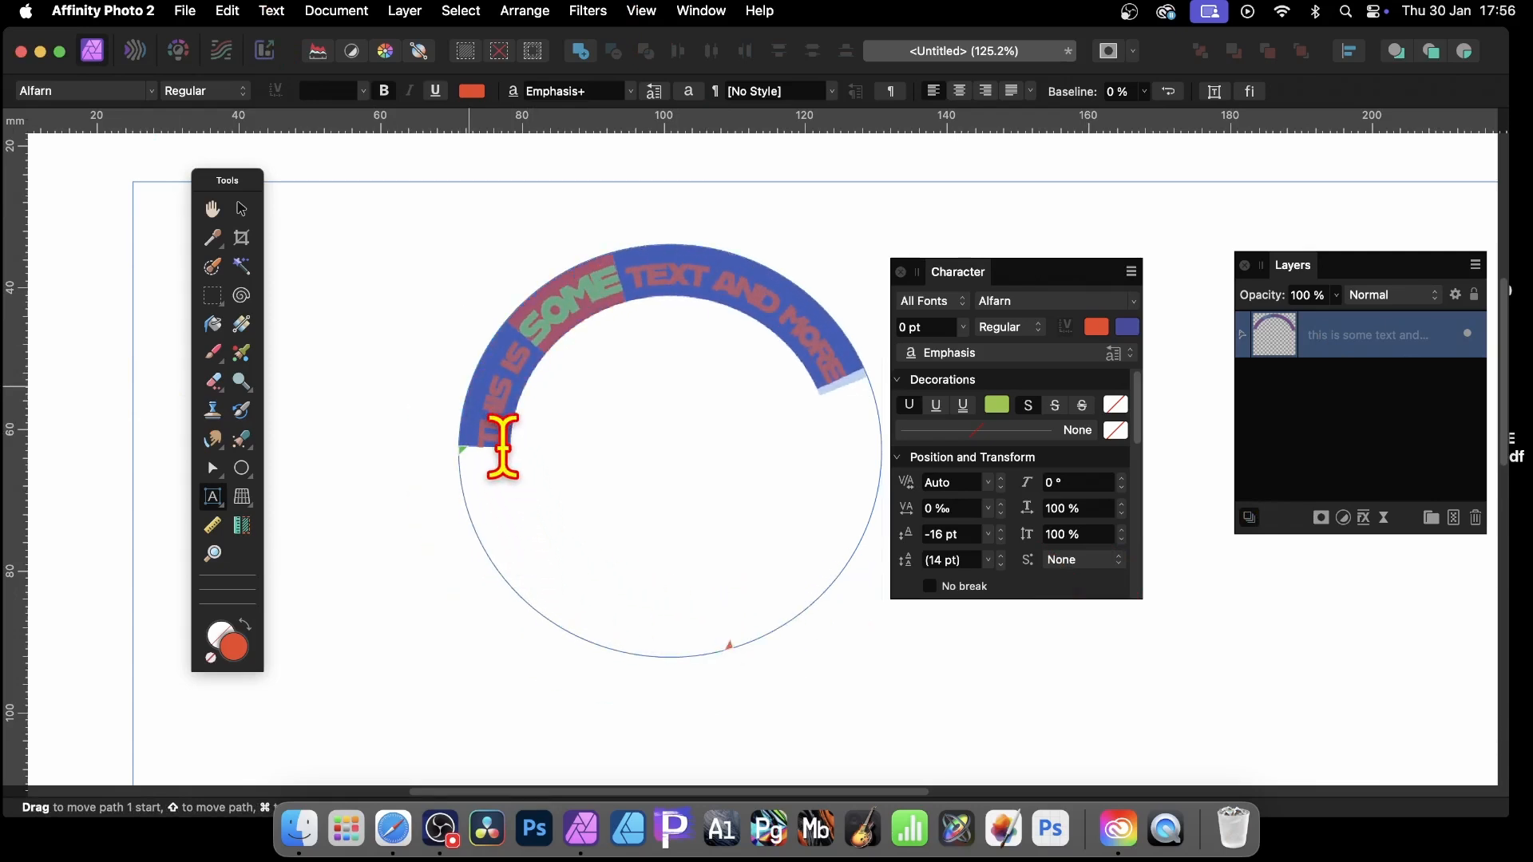
Step: Drag the path start handle round so the banded text curves along the circle's bottom
click(500, 456)
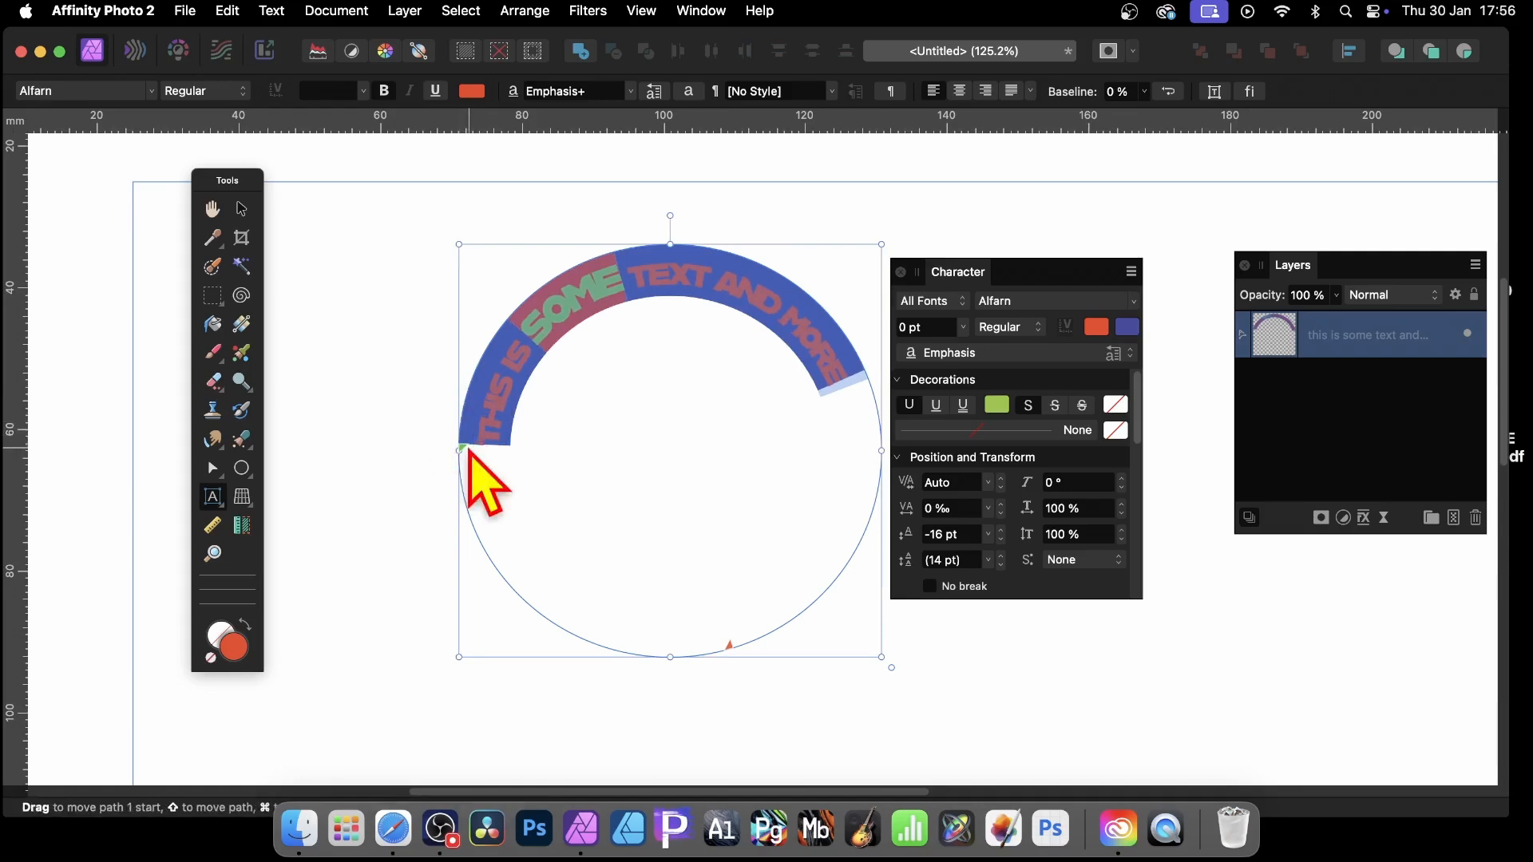
drag(462, 450, 553, 299)
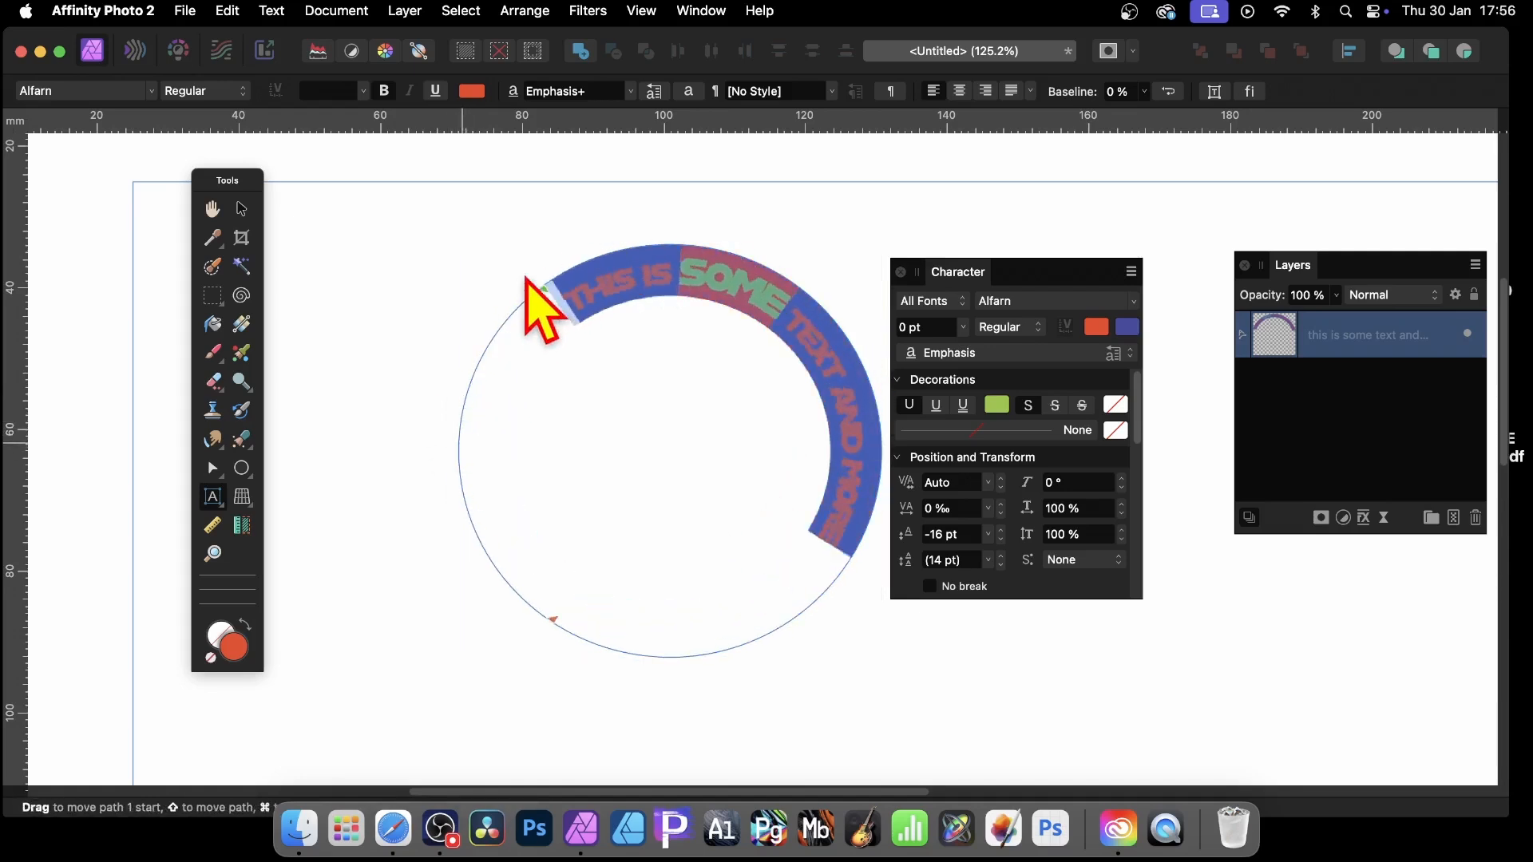
drag(543, 313, 812, 455)
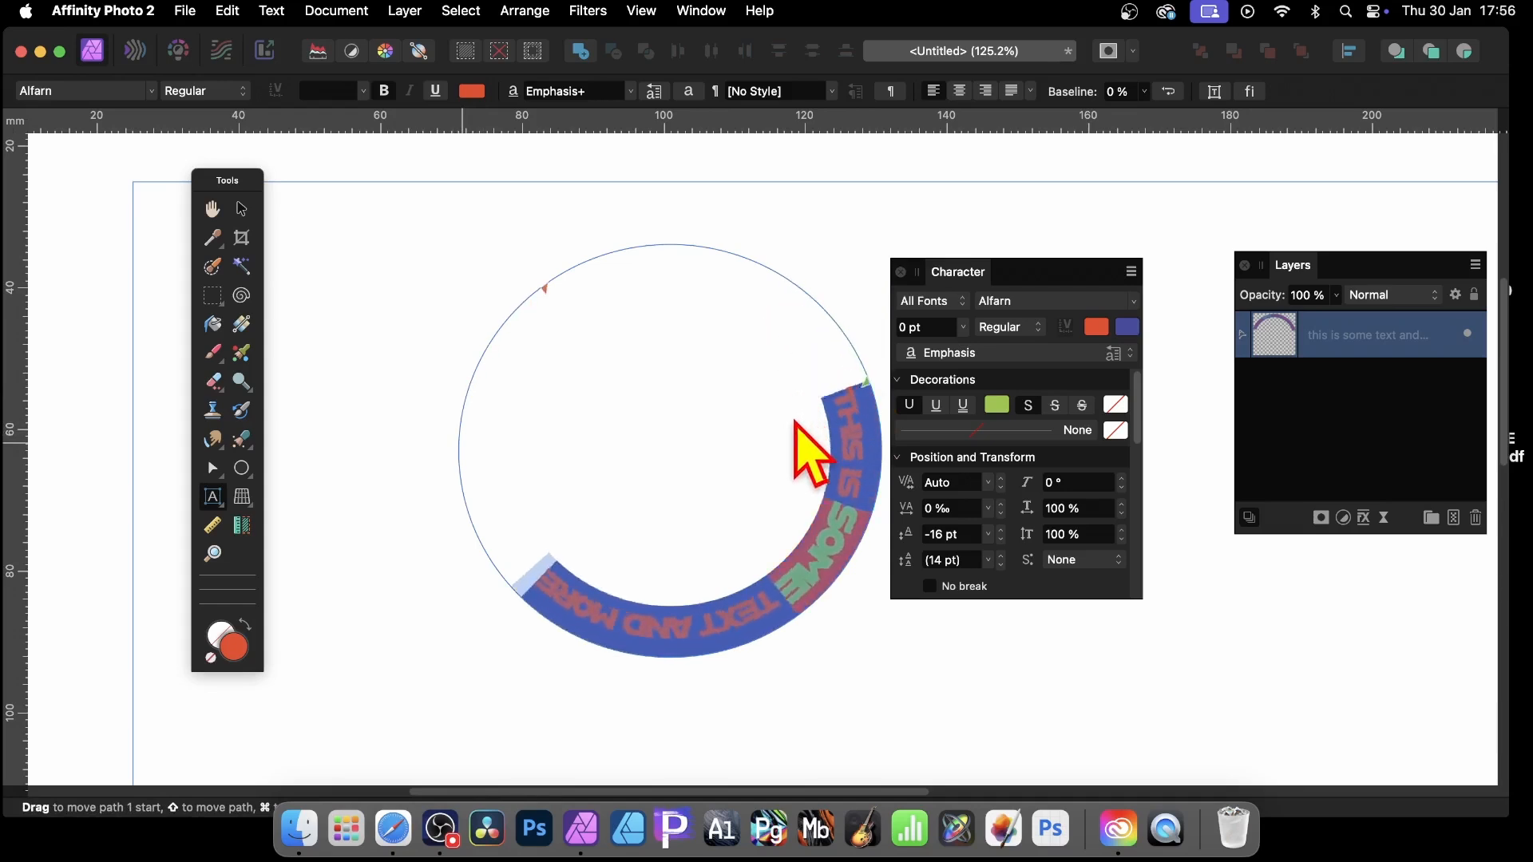
drag(812, 450, 807, 517)
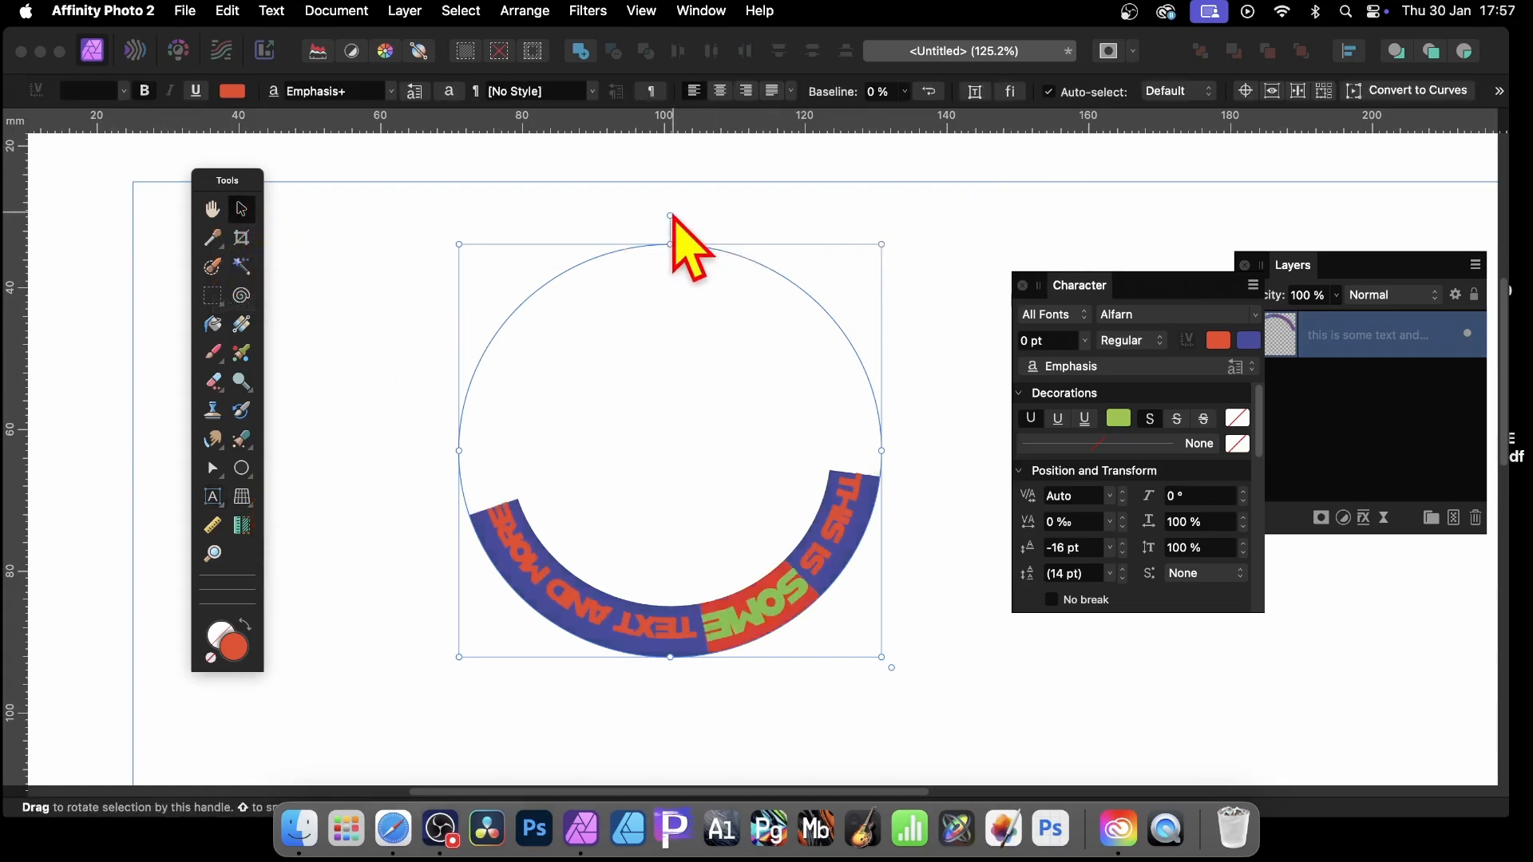
Step: Rotate the text circle so the words arch over the top, then flatten it into a tilted ellipse
drag(670, 217, 809, 604)
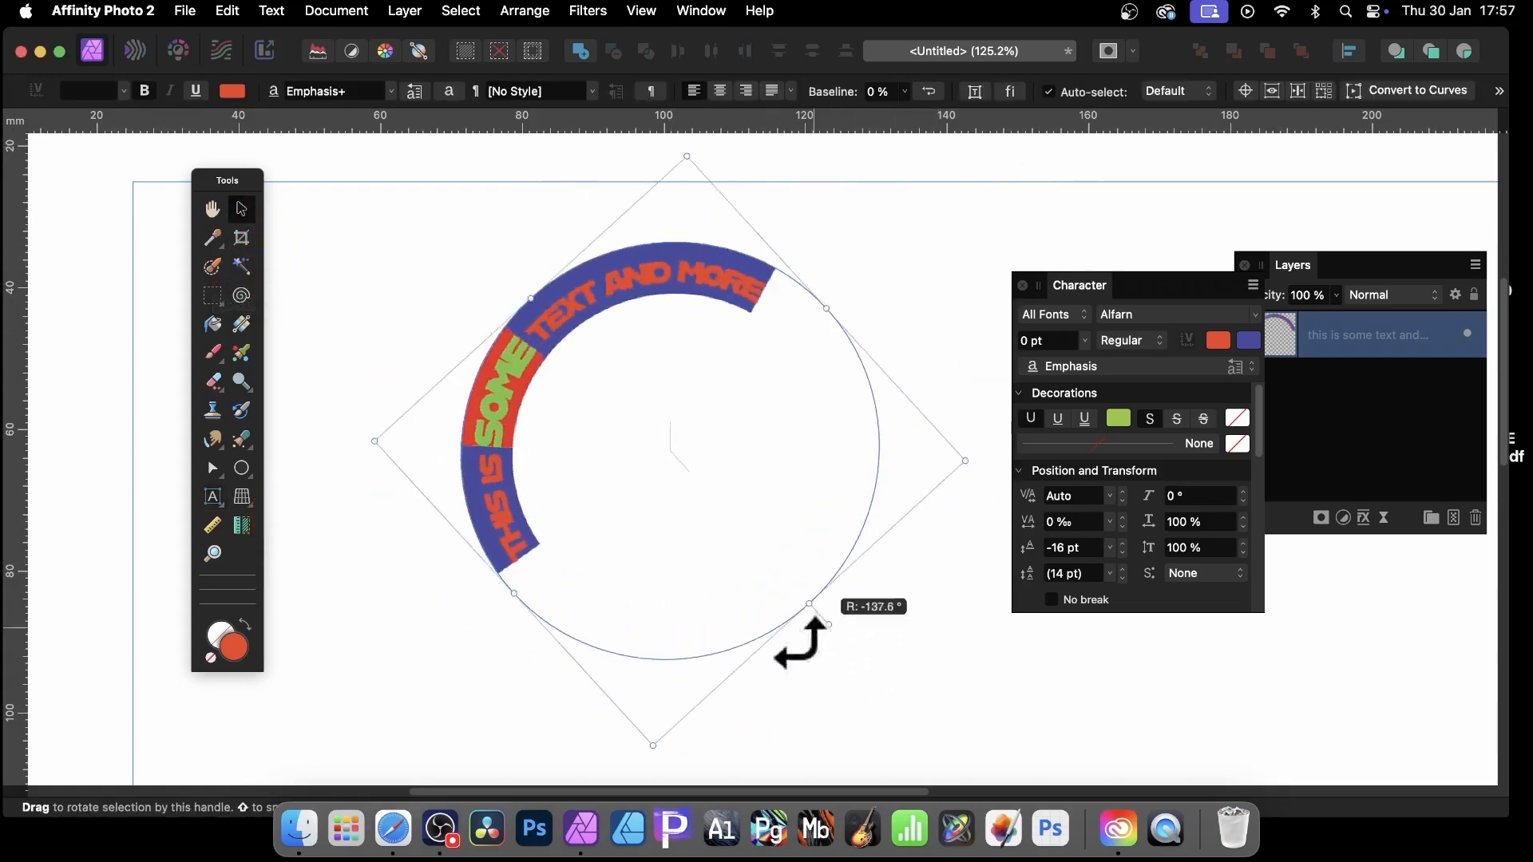
drag(810, 604, 858, 543)
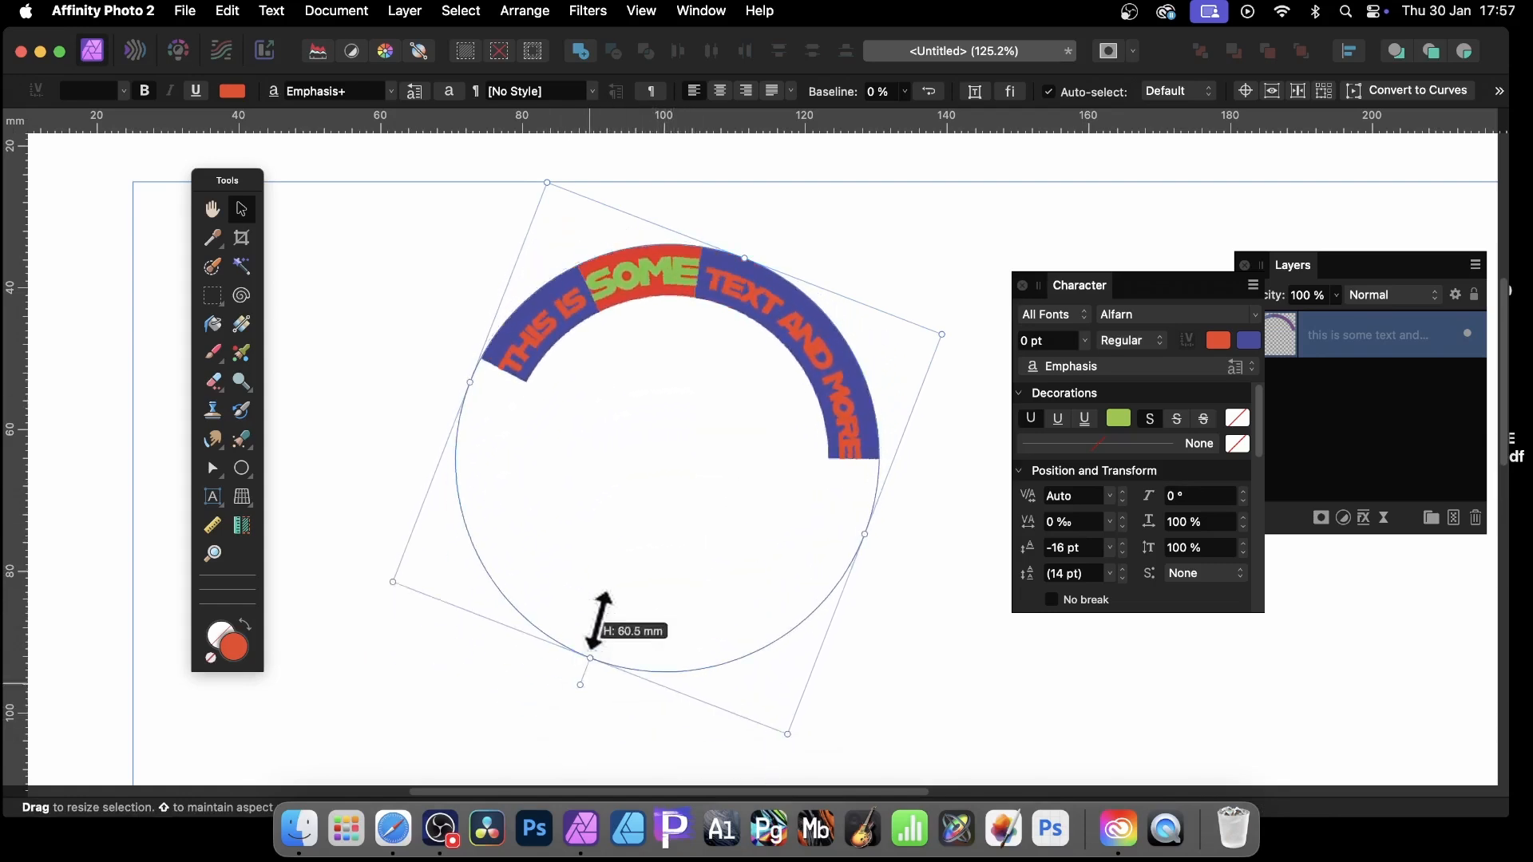
drag(591, 656, 555, 674)
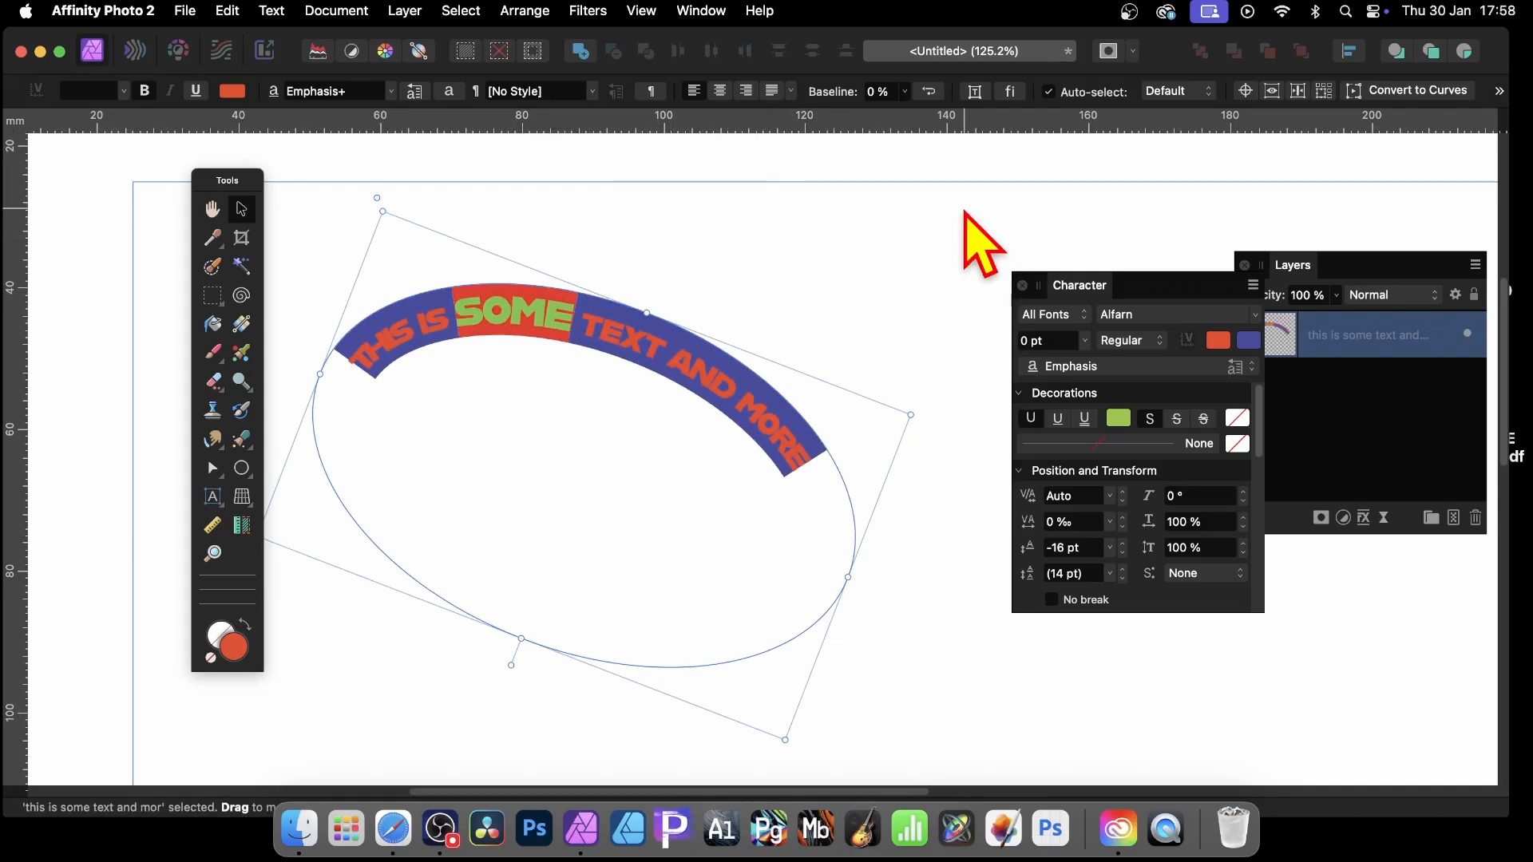
mouse_move(1359, 337)
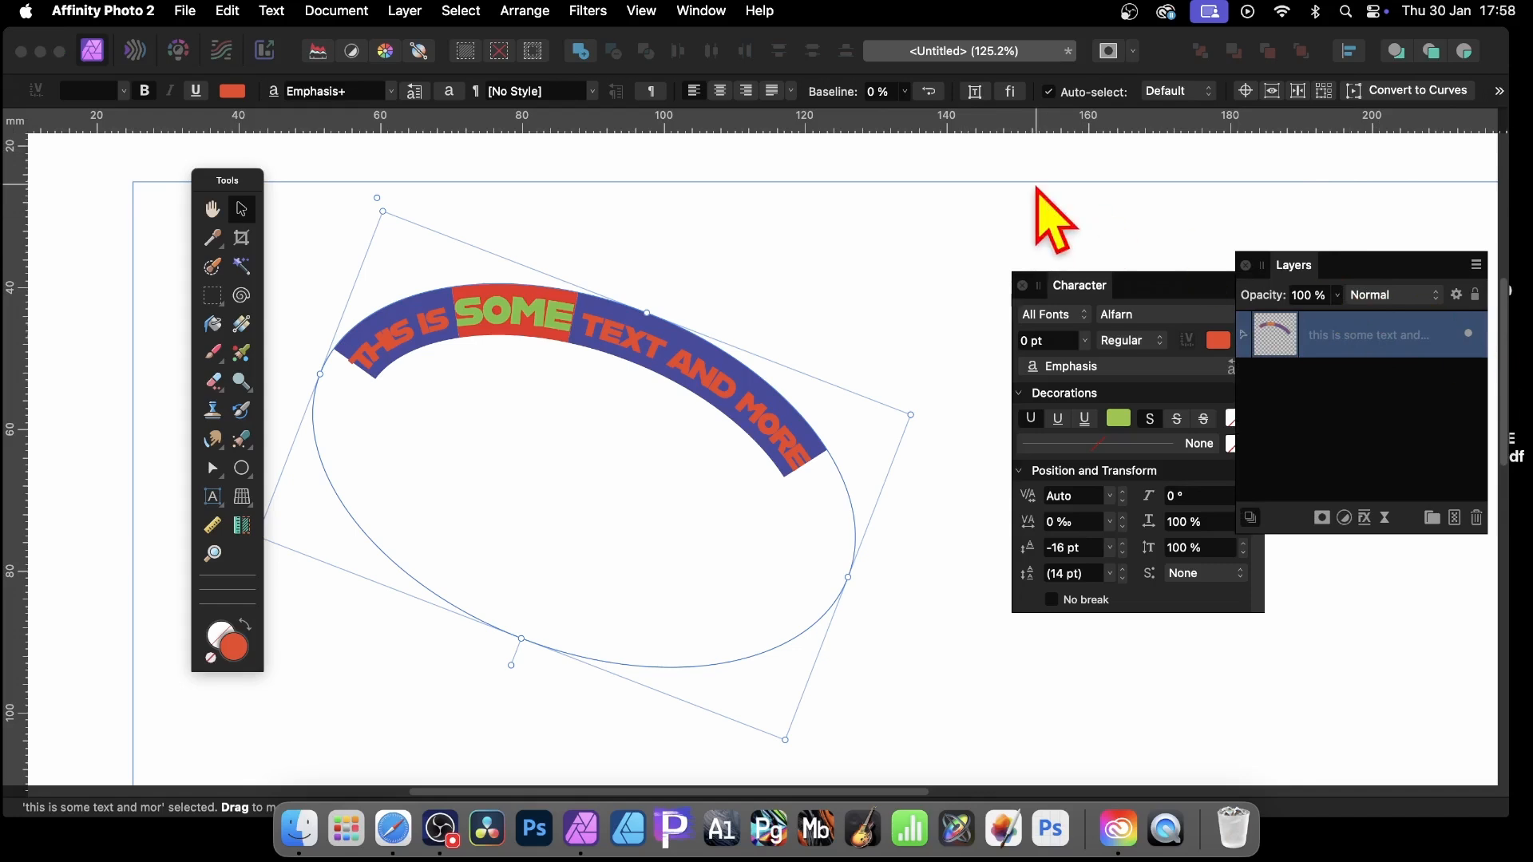
Step: Rasterise the arched text via Layer > Rasterise and begin setting up its mirrored copy
click(405, 11)
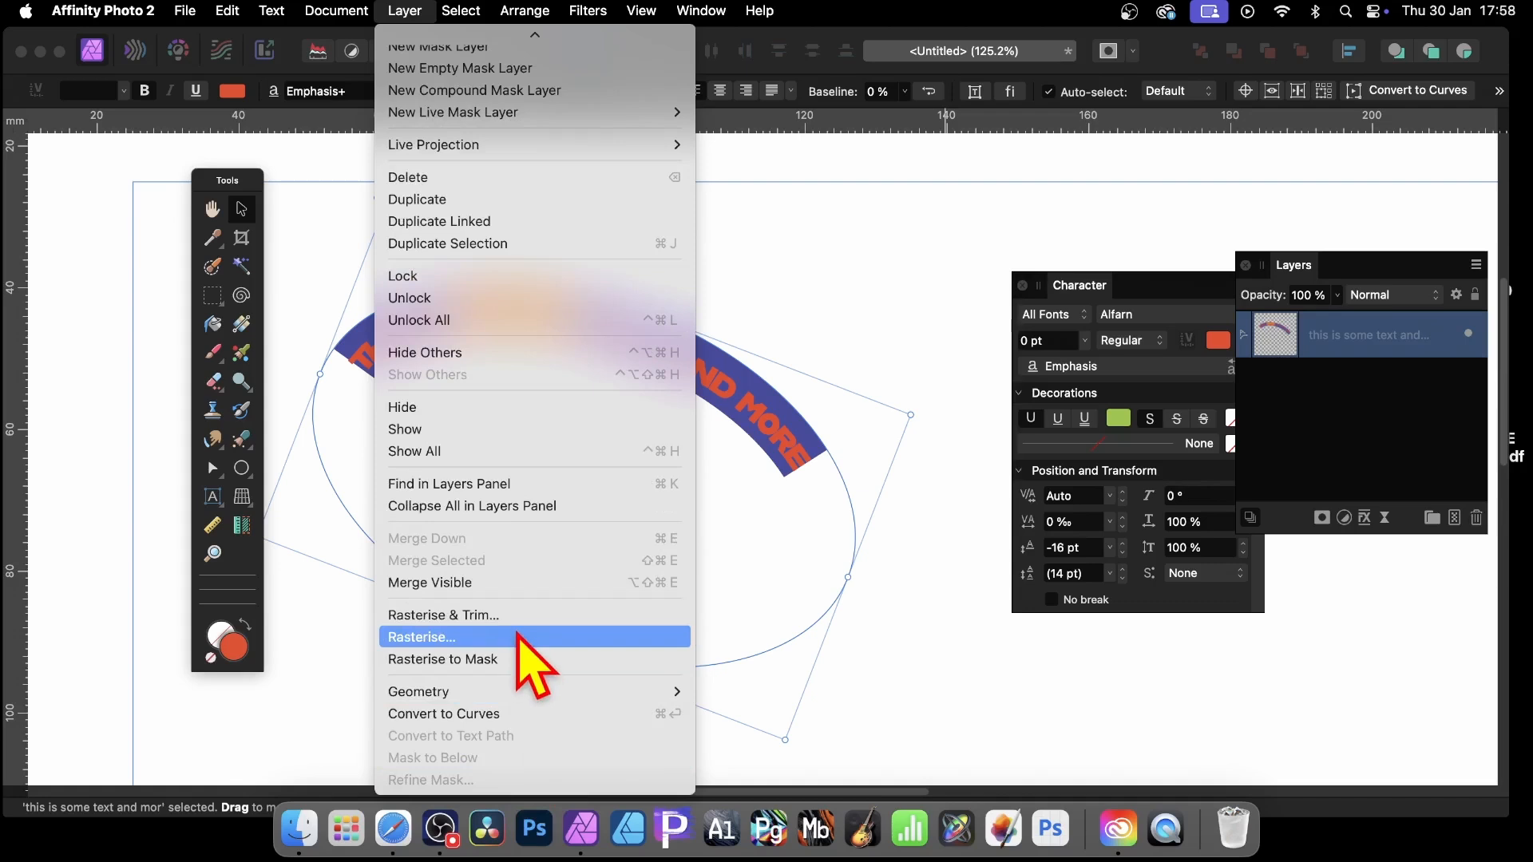
click(420, 637)
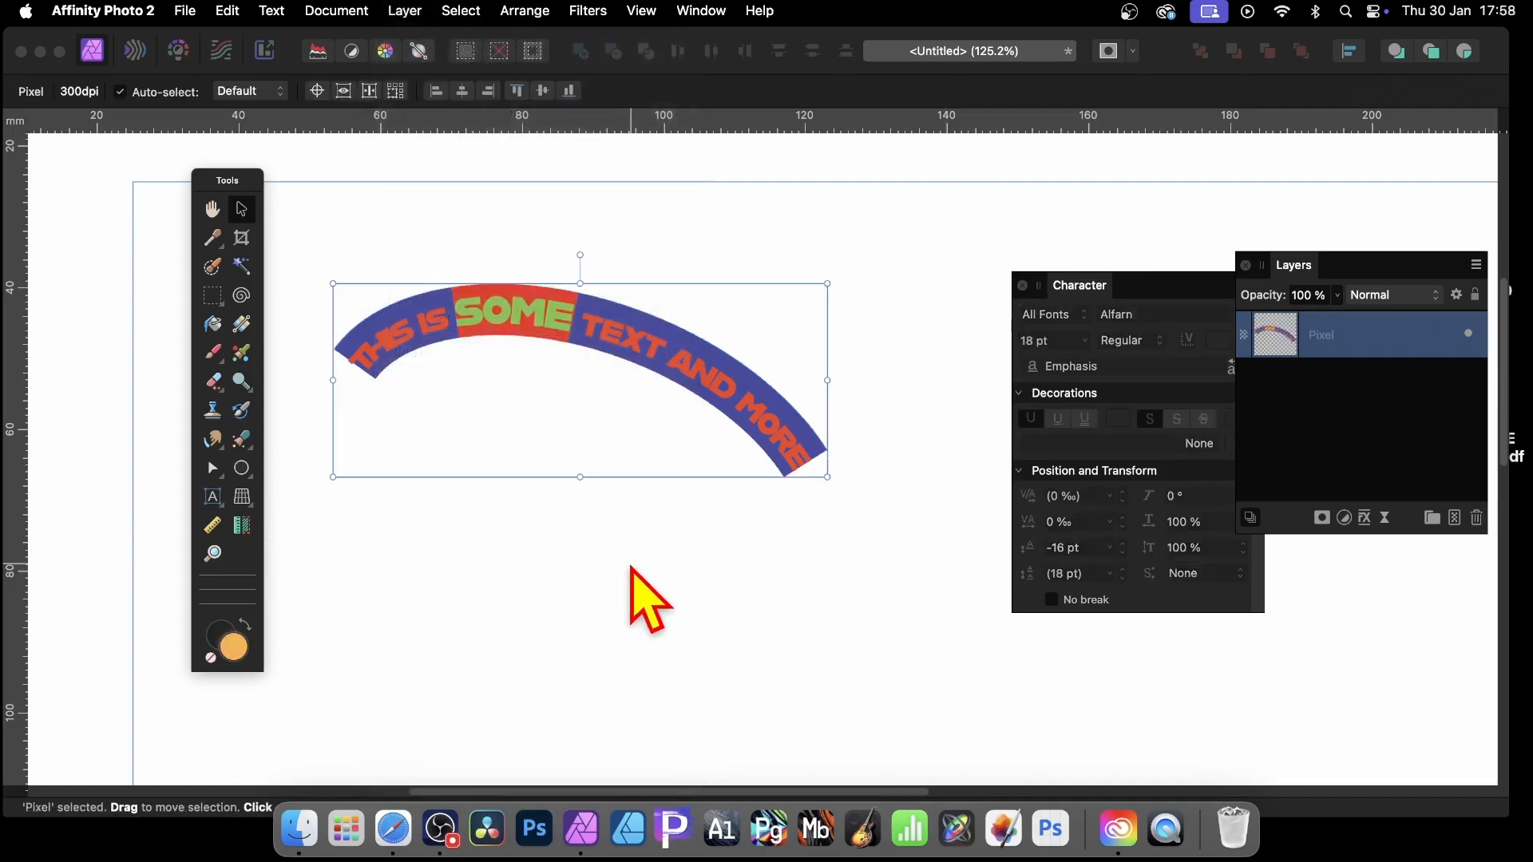
click(588, 11)
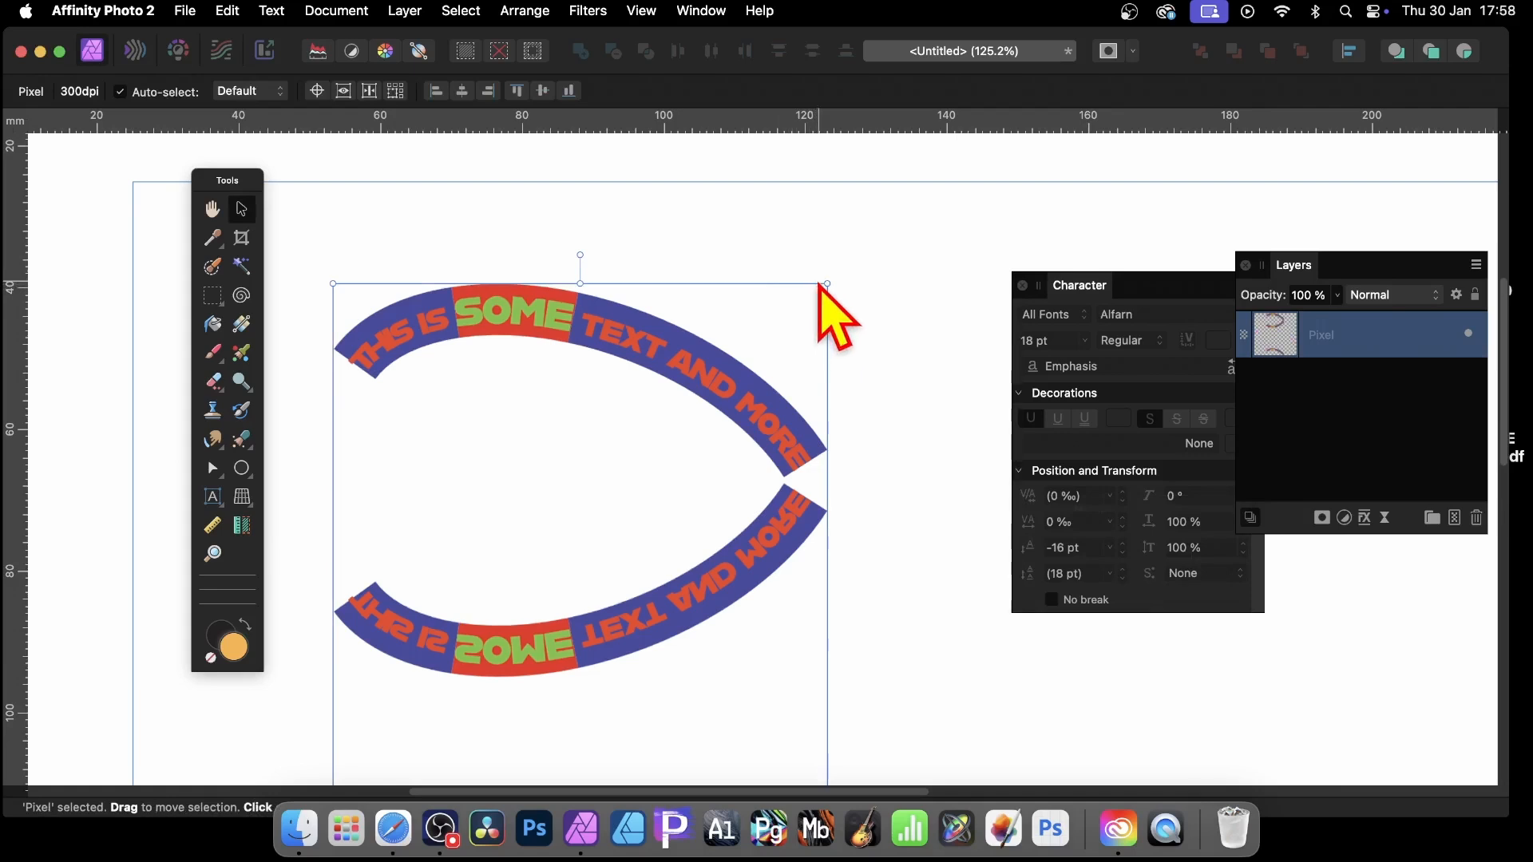
mouse_move(808, 373)
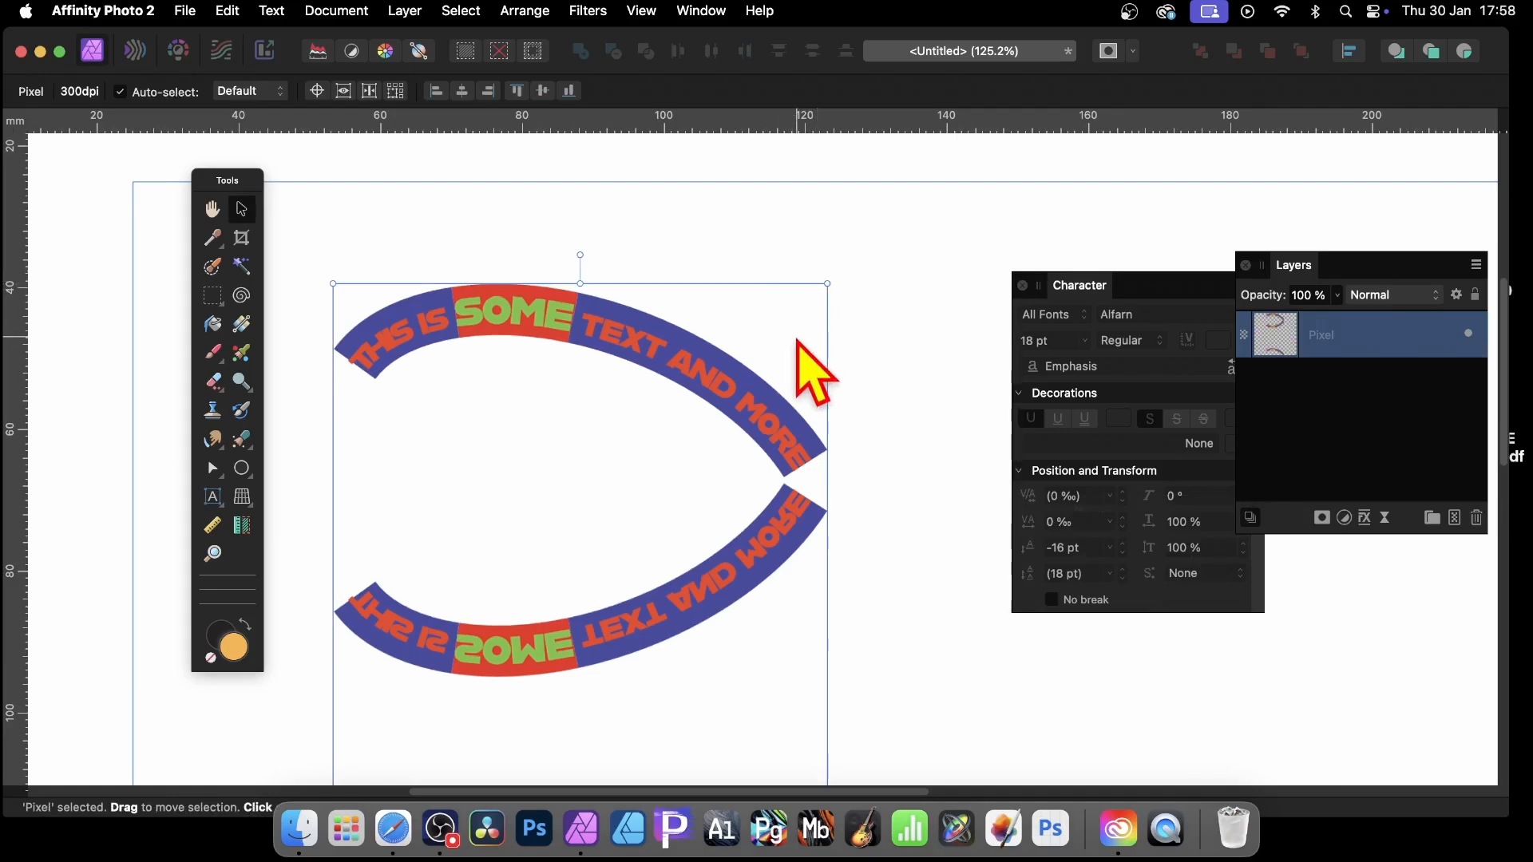